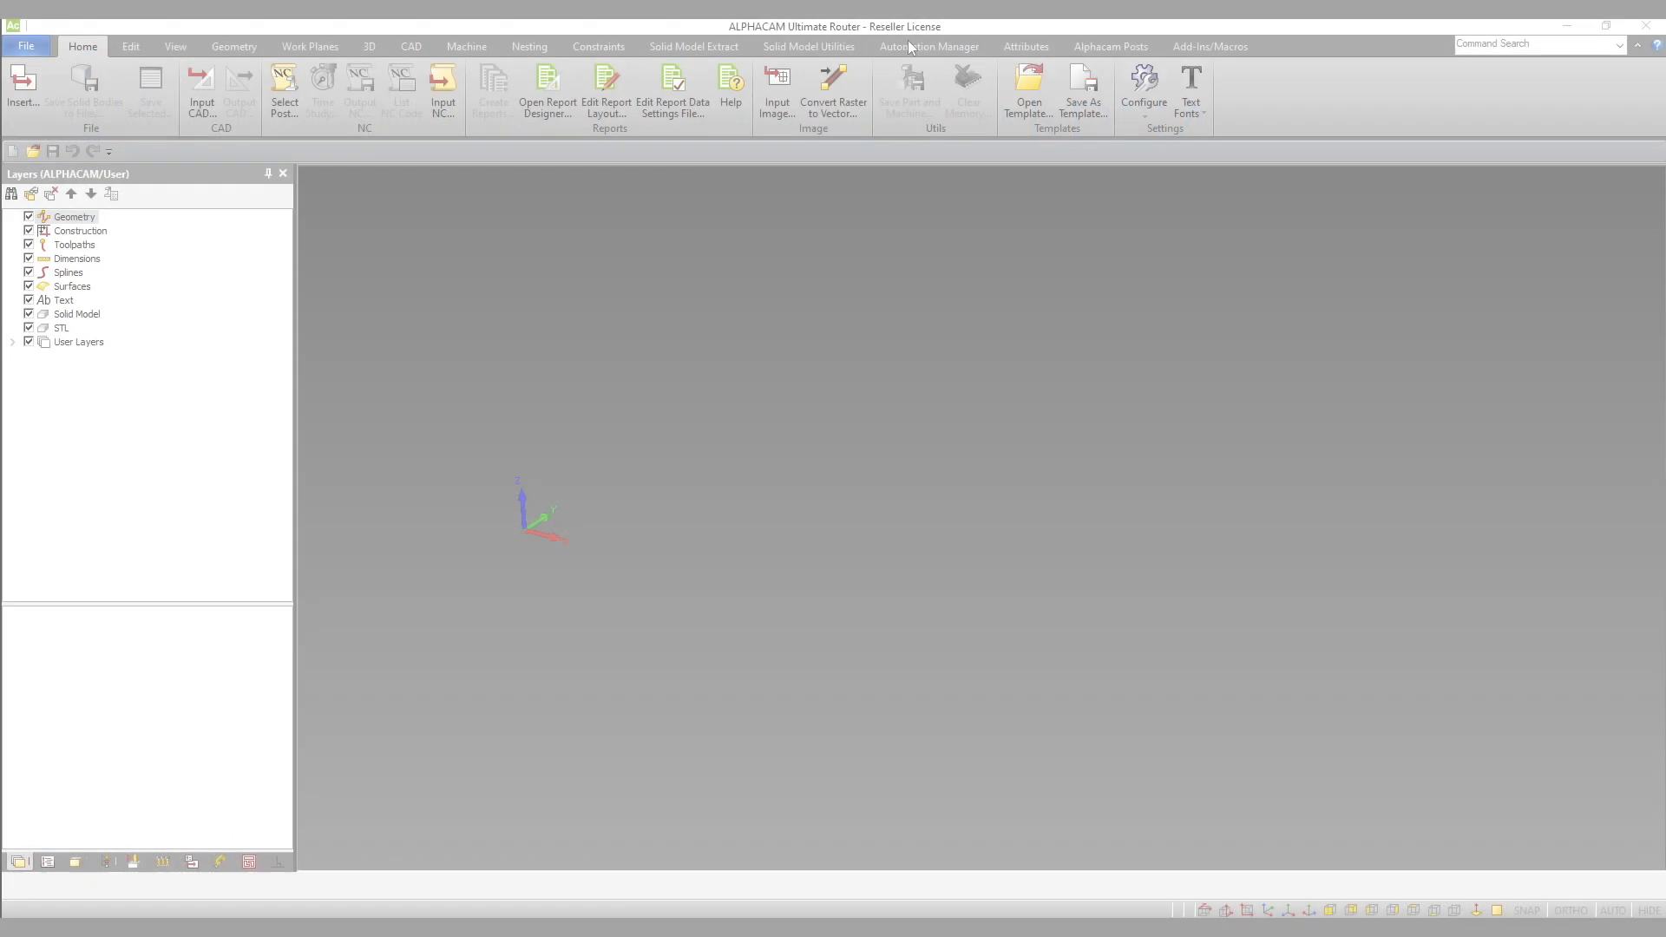
Launch Automation Manager from the Automation Manager ribbon tab.
click(928, 46)
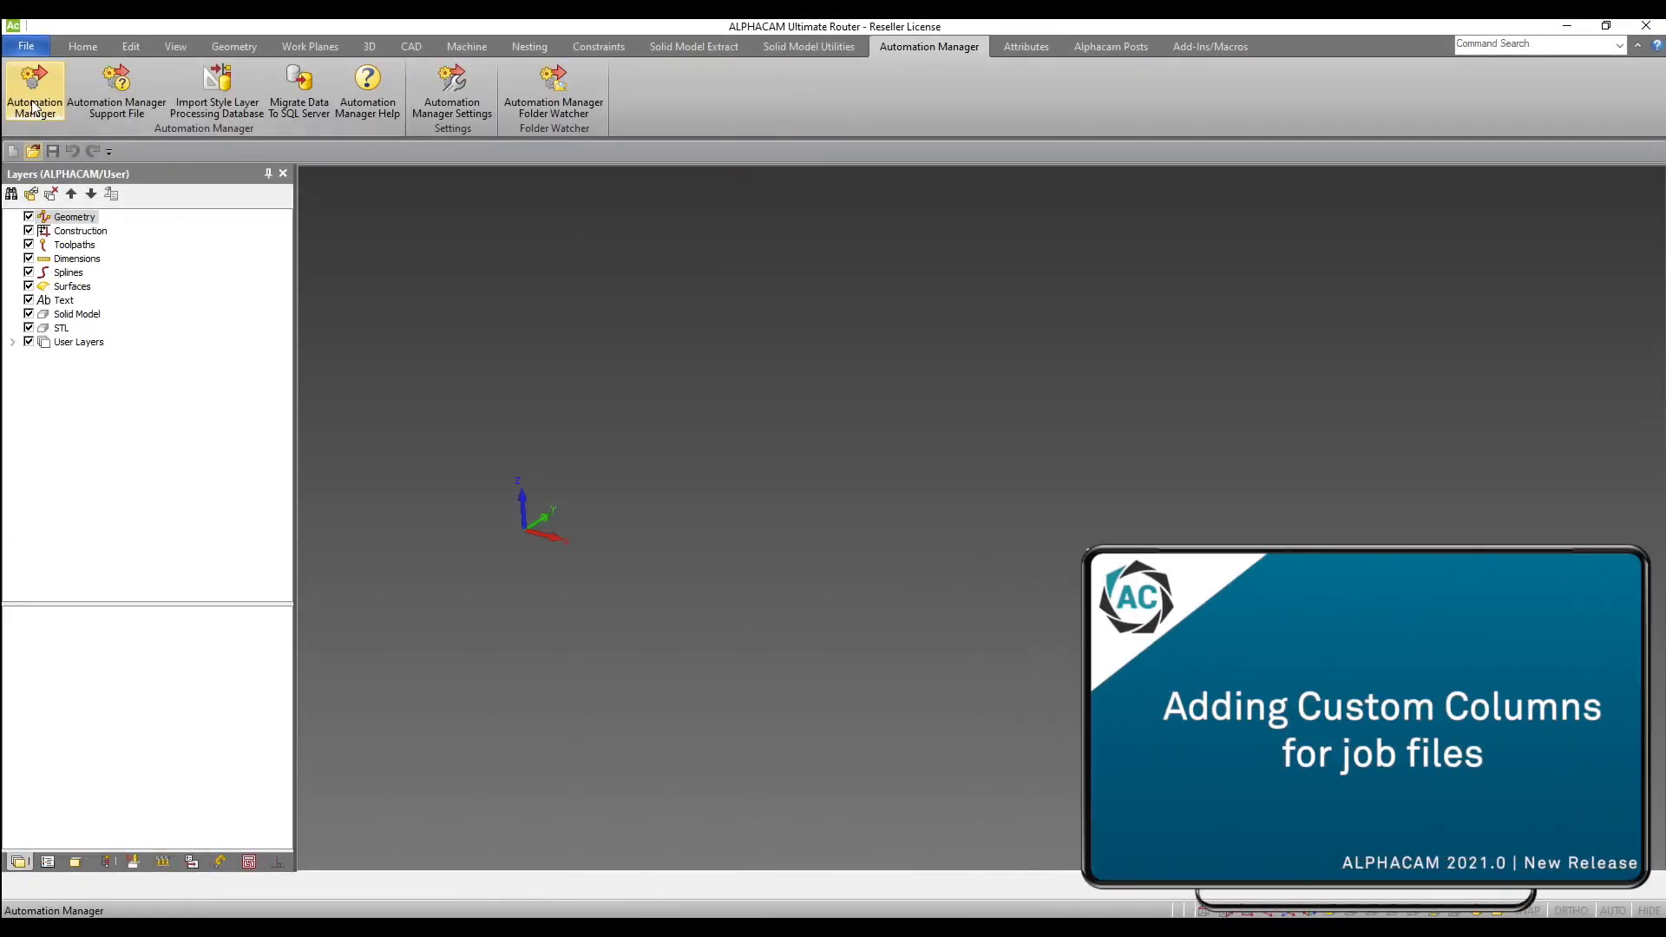
click(34, 90)
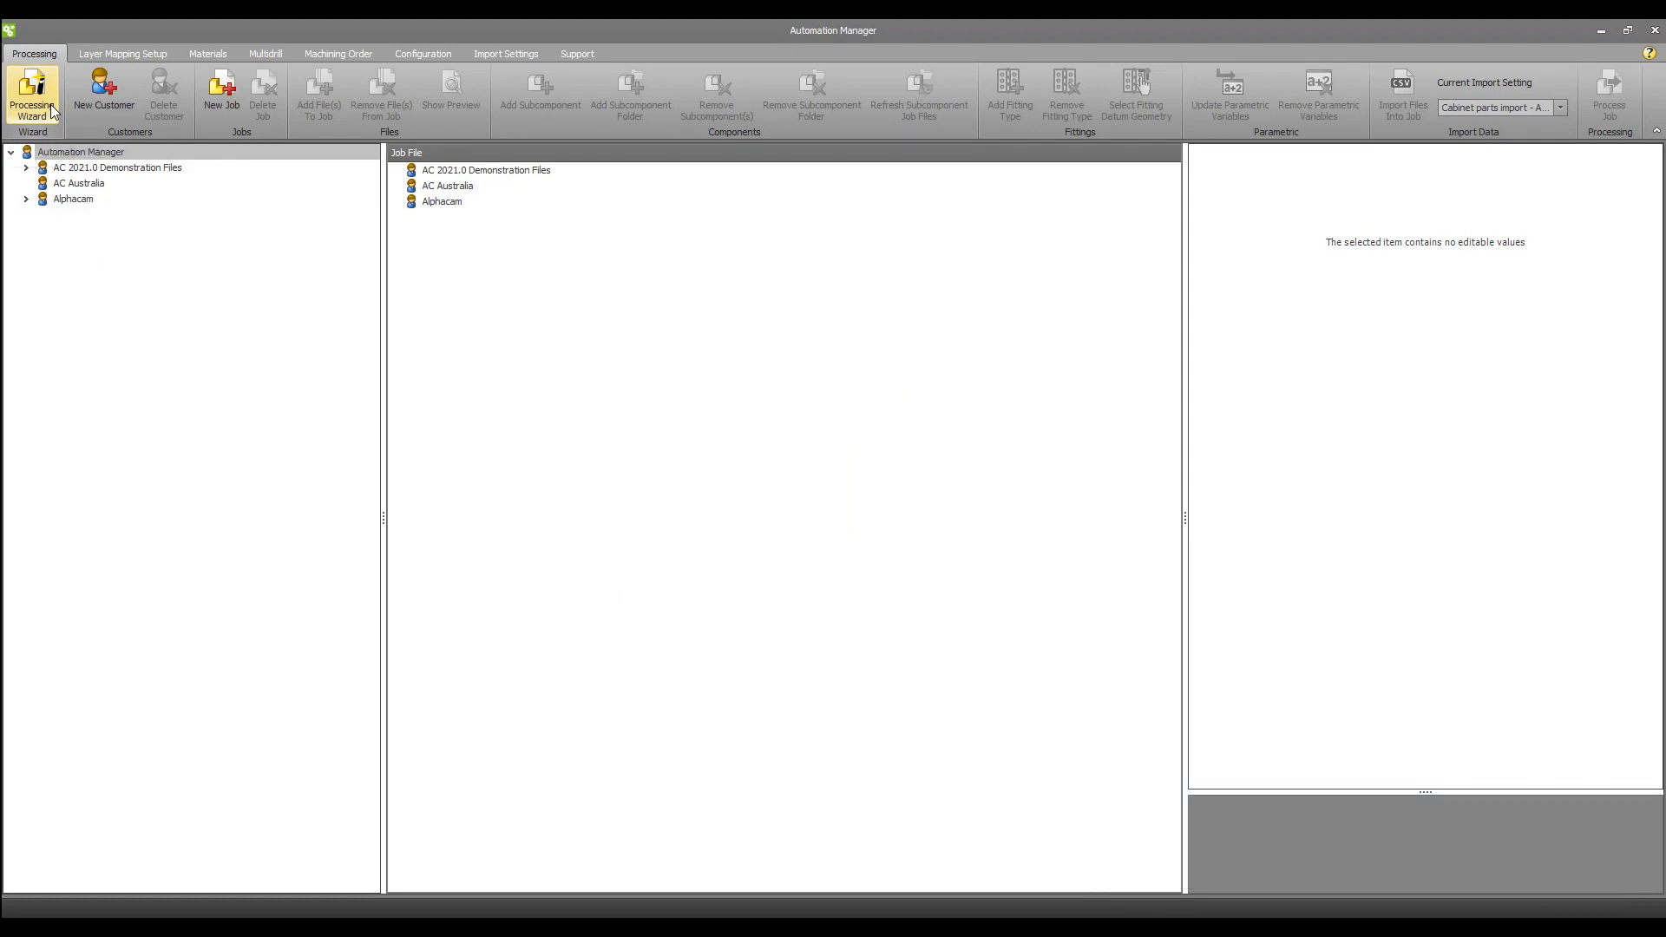
Open the Configure column data job and load the Unfinished Left End part's settings.
click(26, 168)
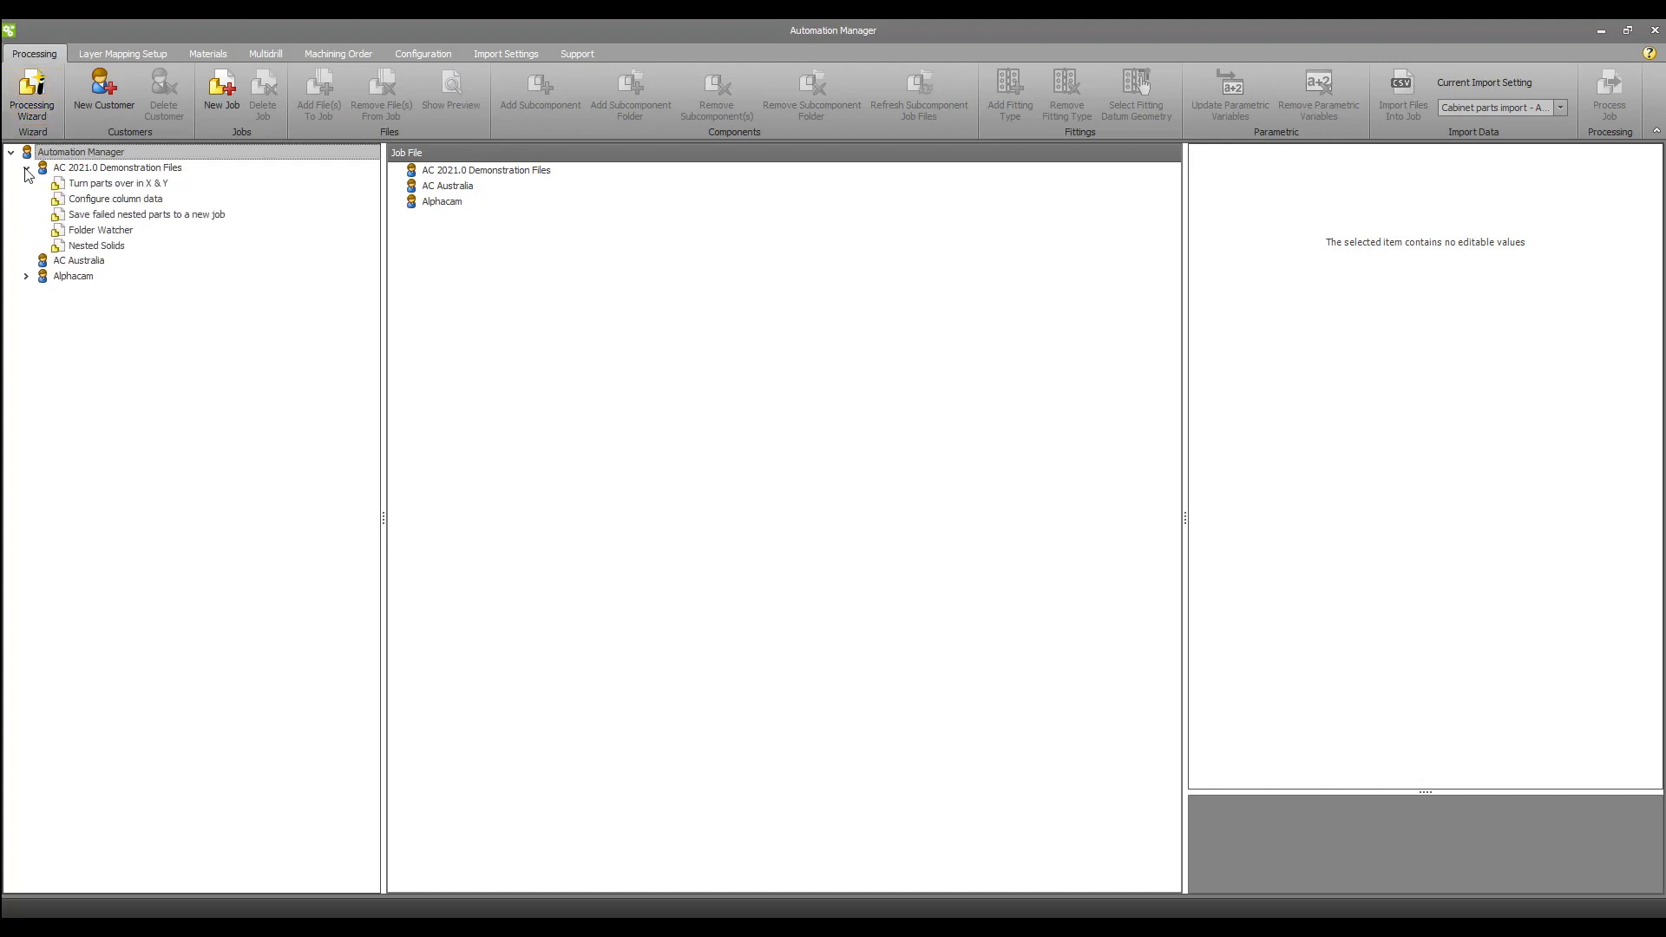
click(115, 199)
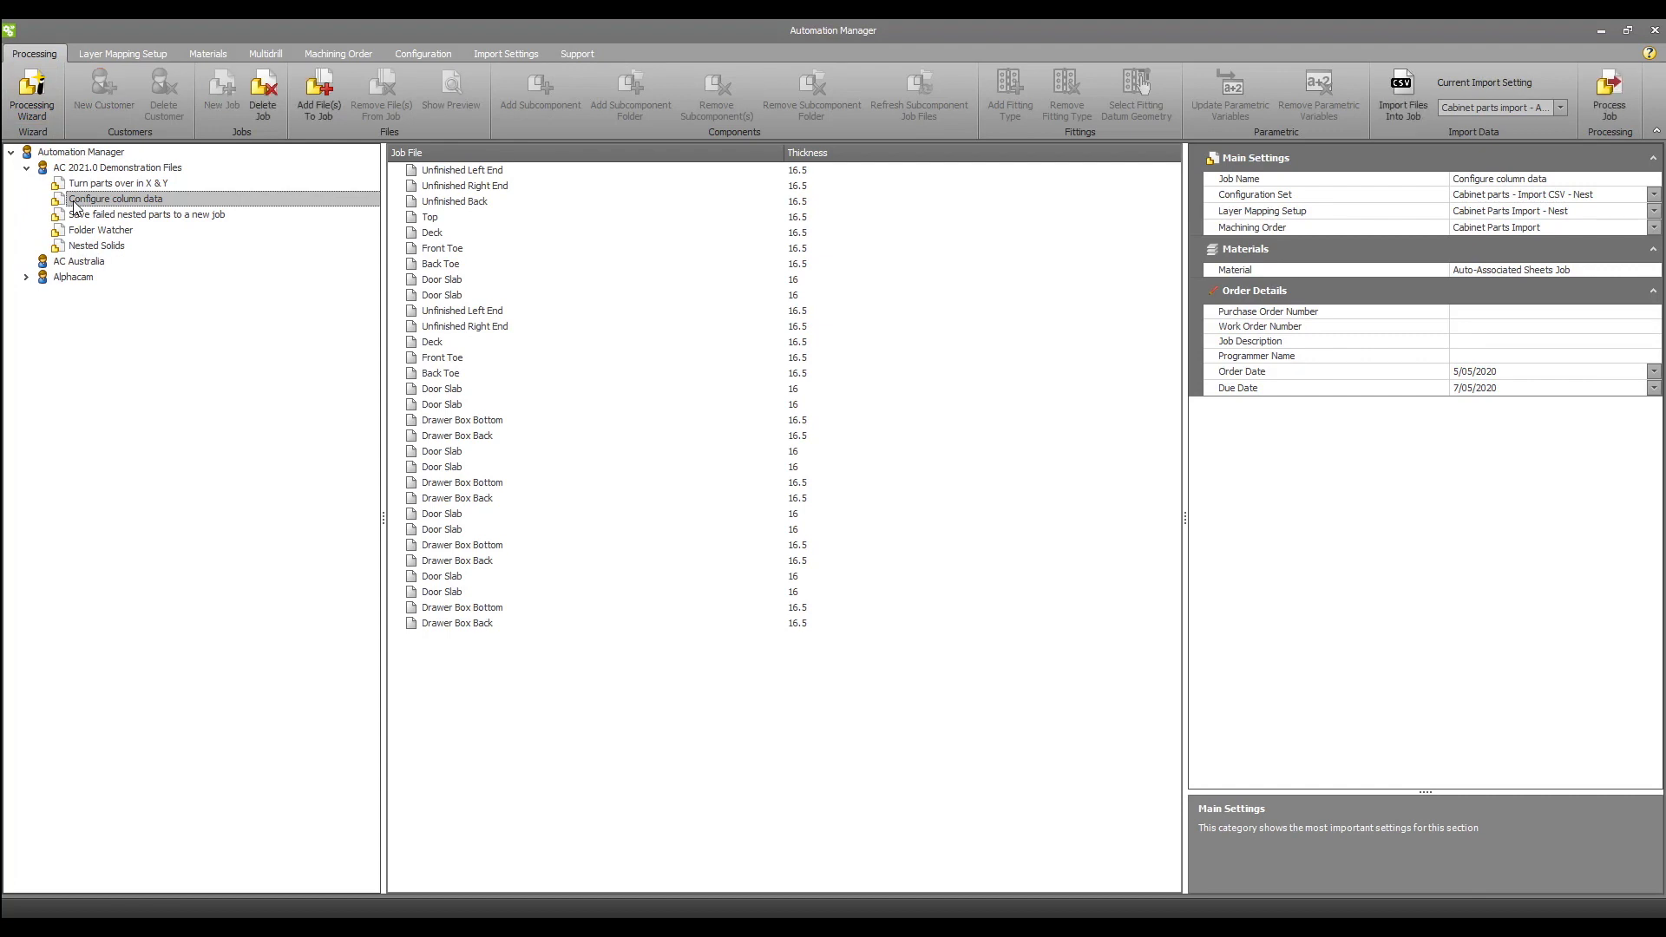
mouse_move(441, 526)
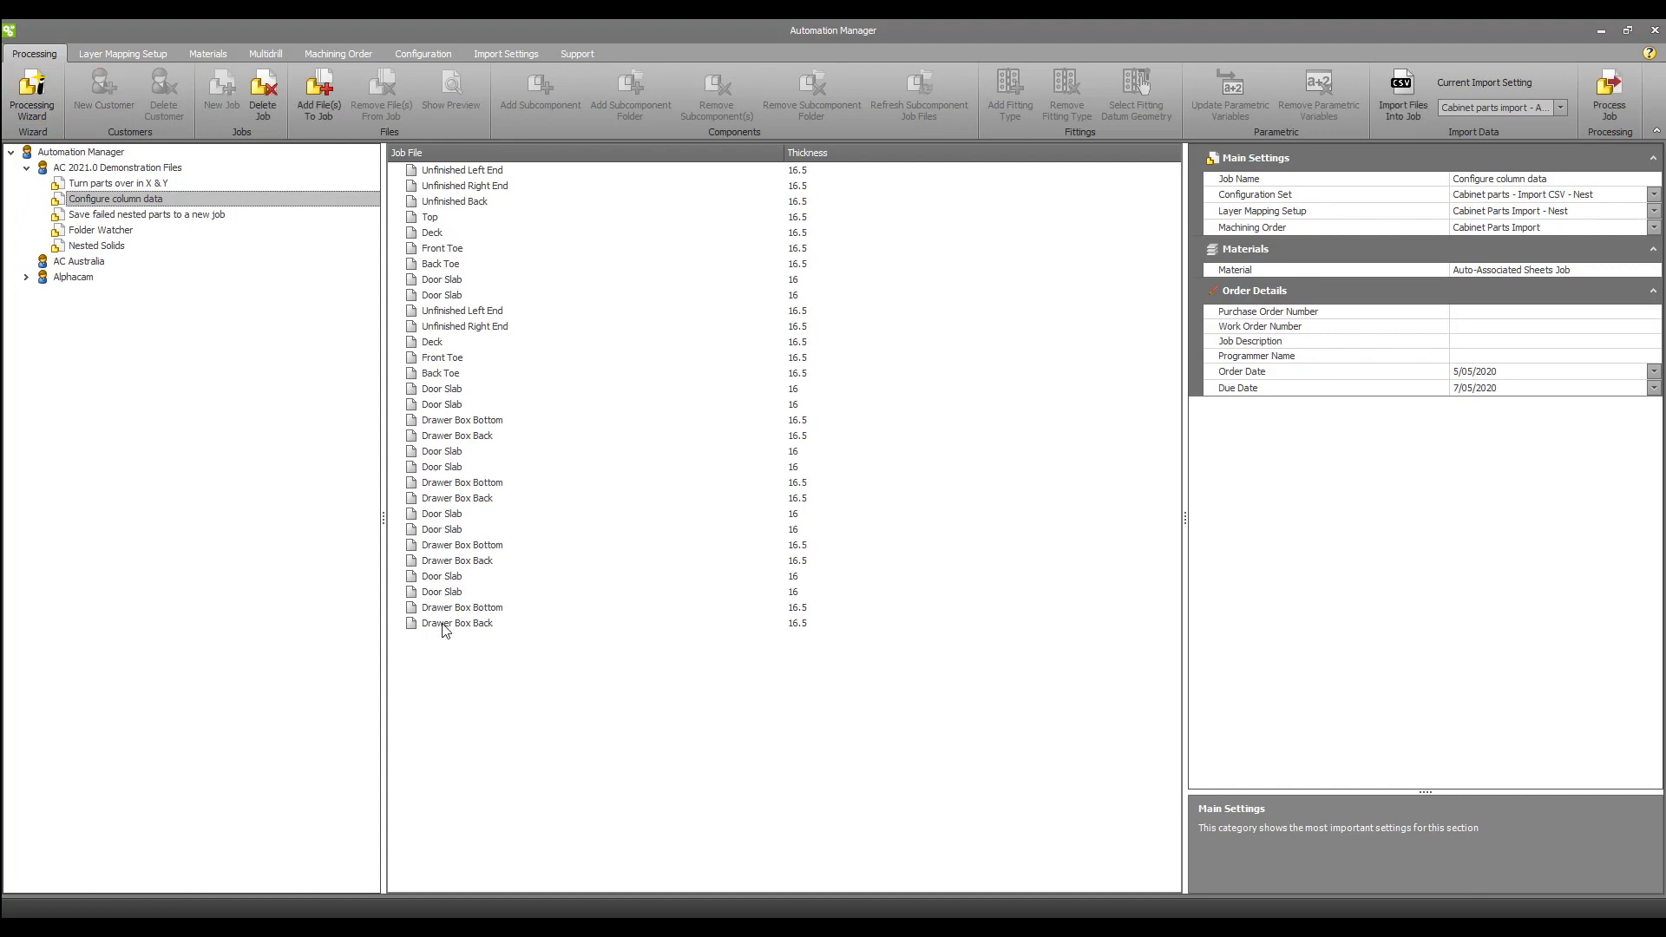
click(462, 170)
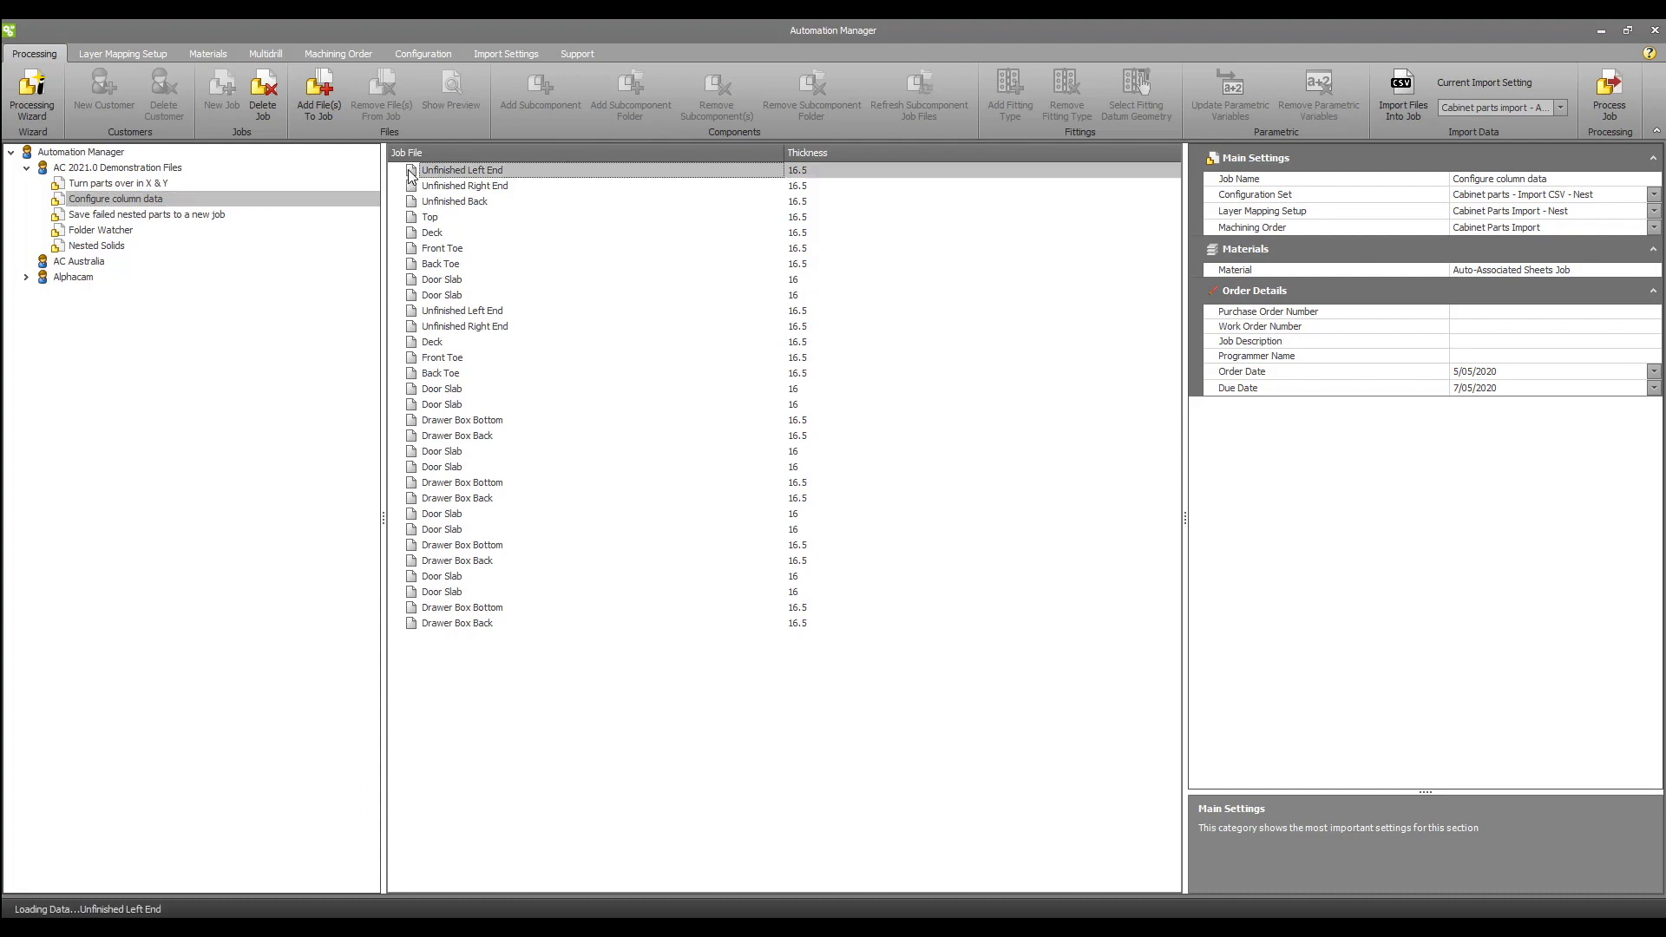
click(461, 170)
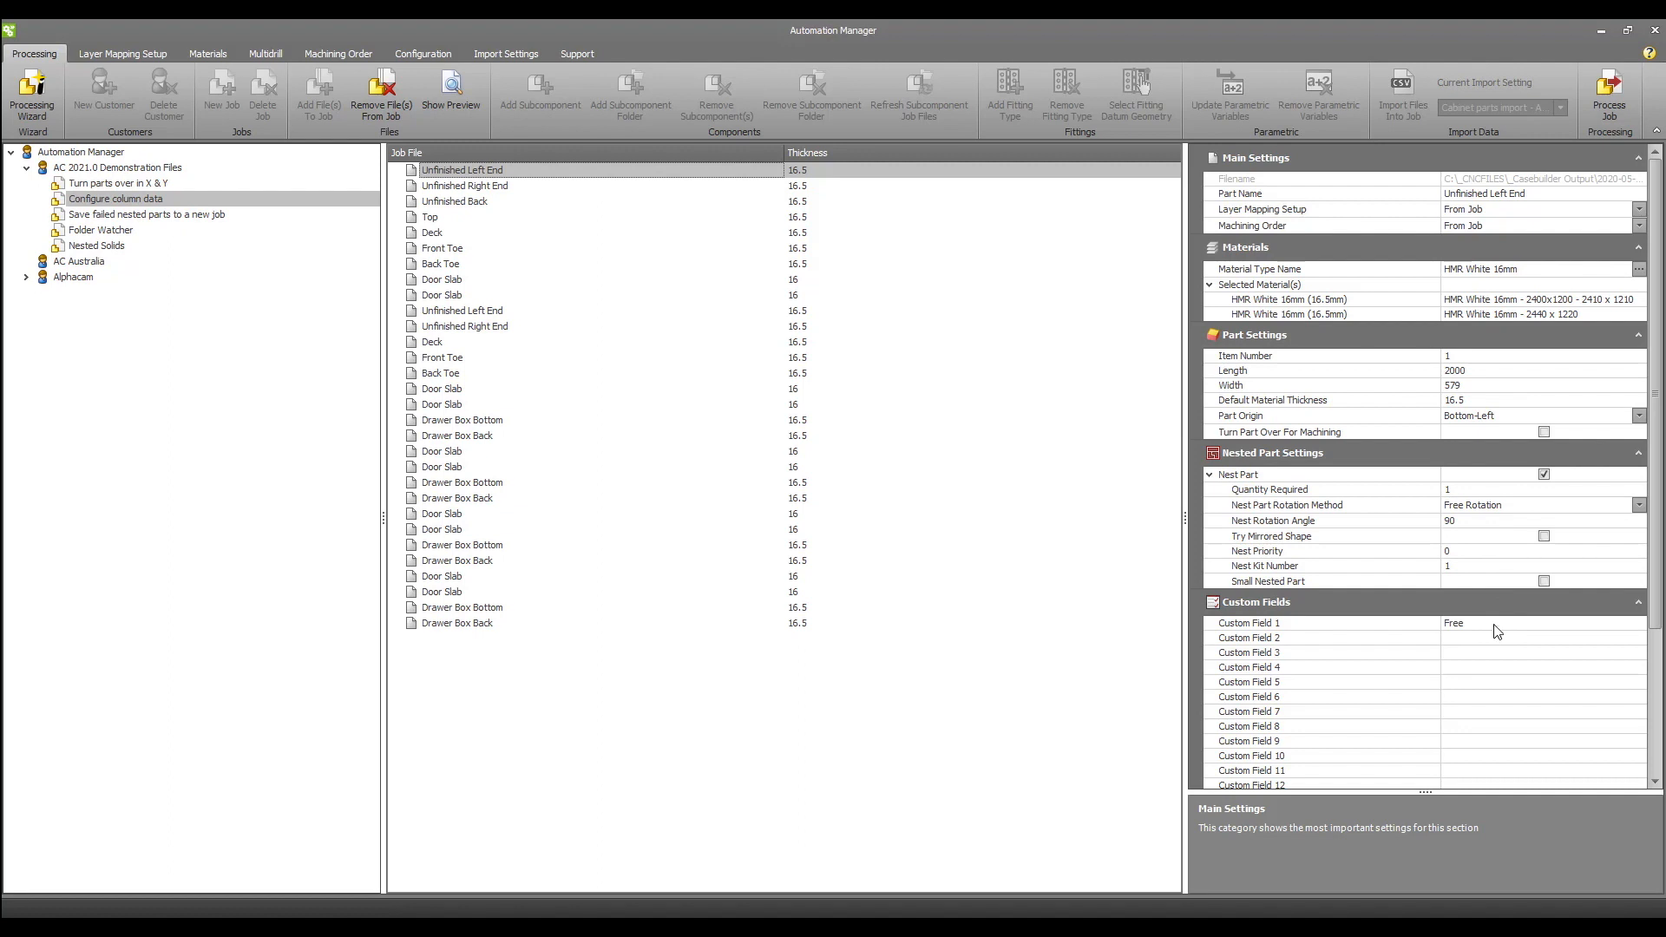
mouse_move(1112, 544)
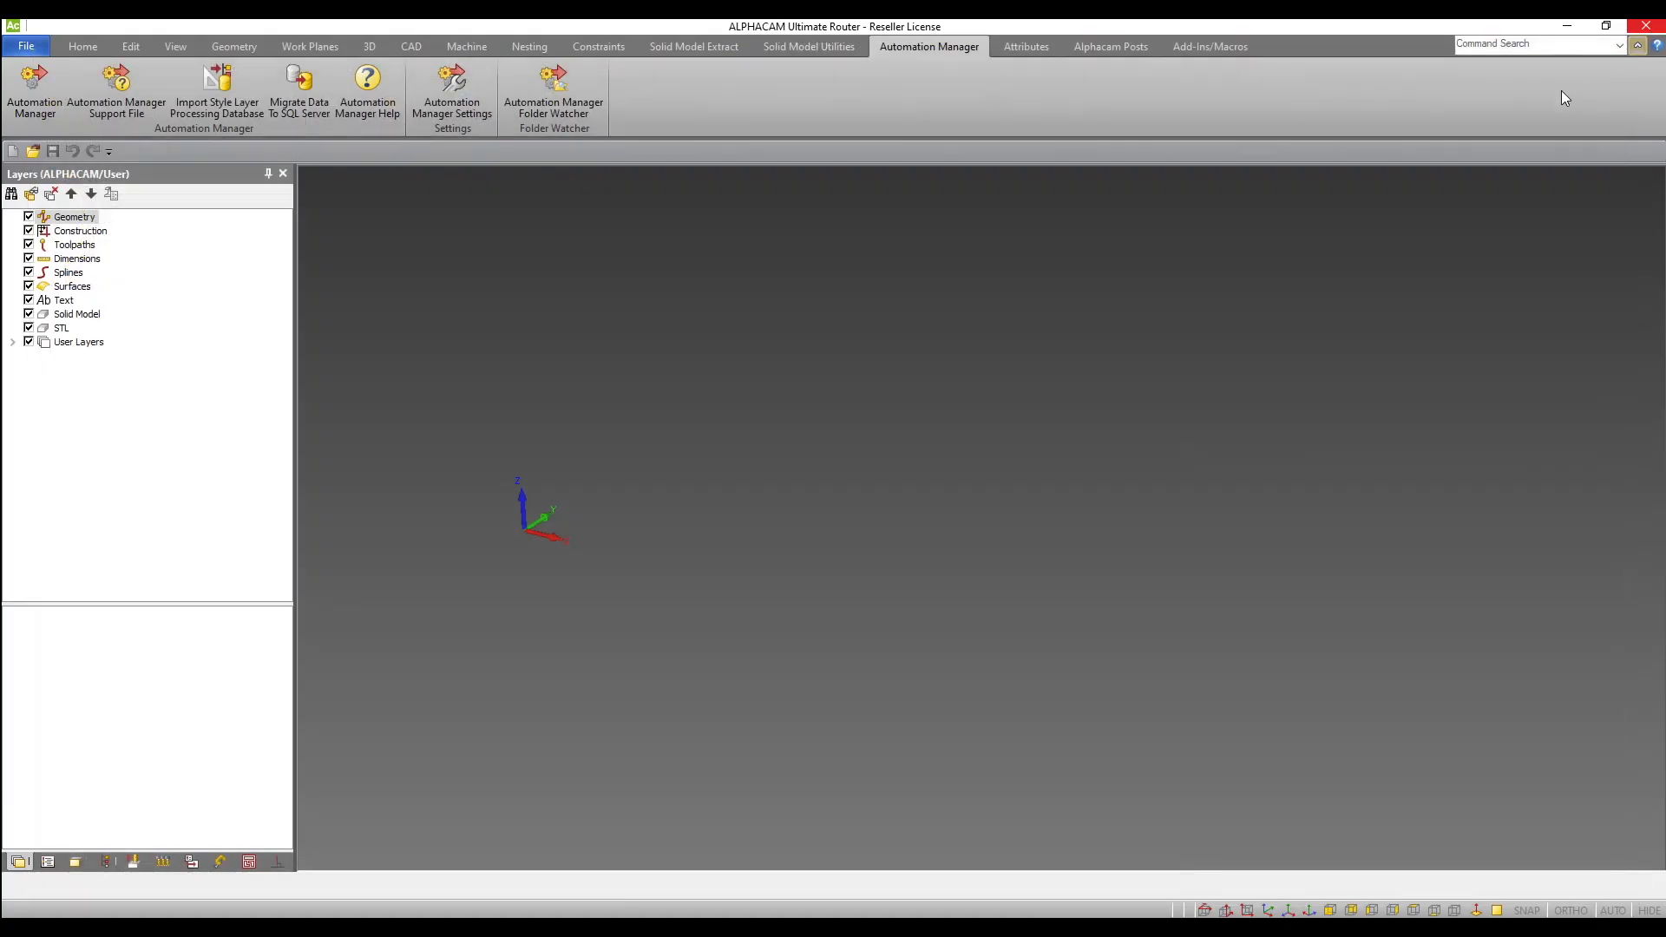
mouse_move(451, 93)
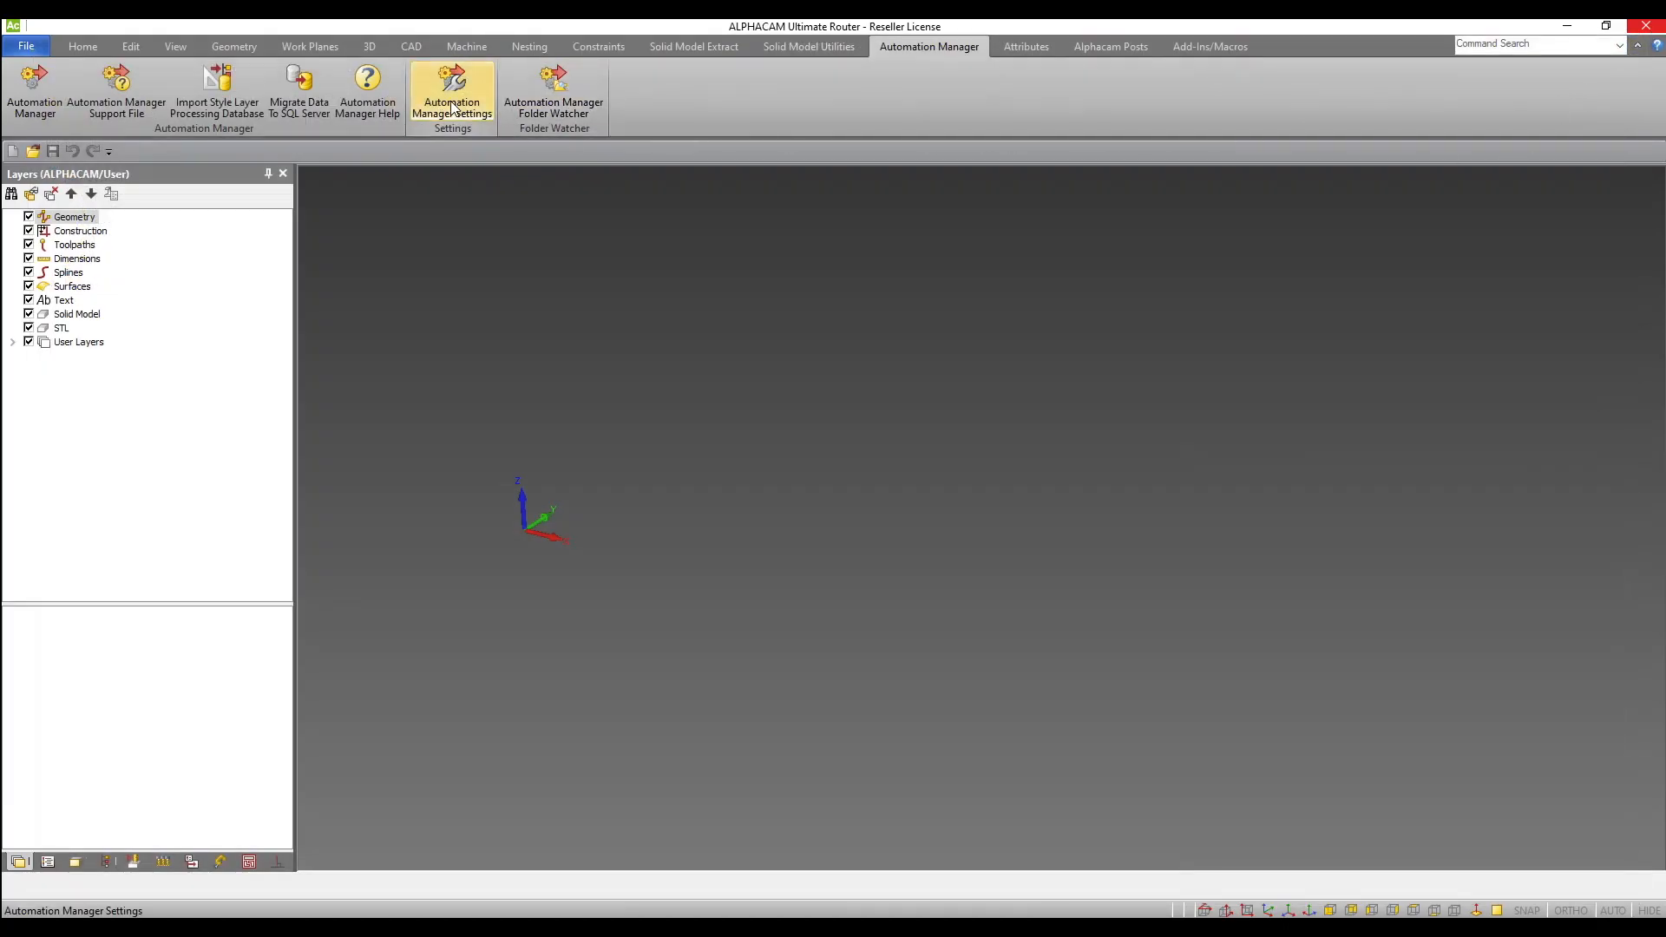
Open Automation Manager Settings on its View Settings page.
click(451, 91)
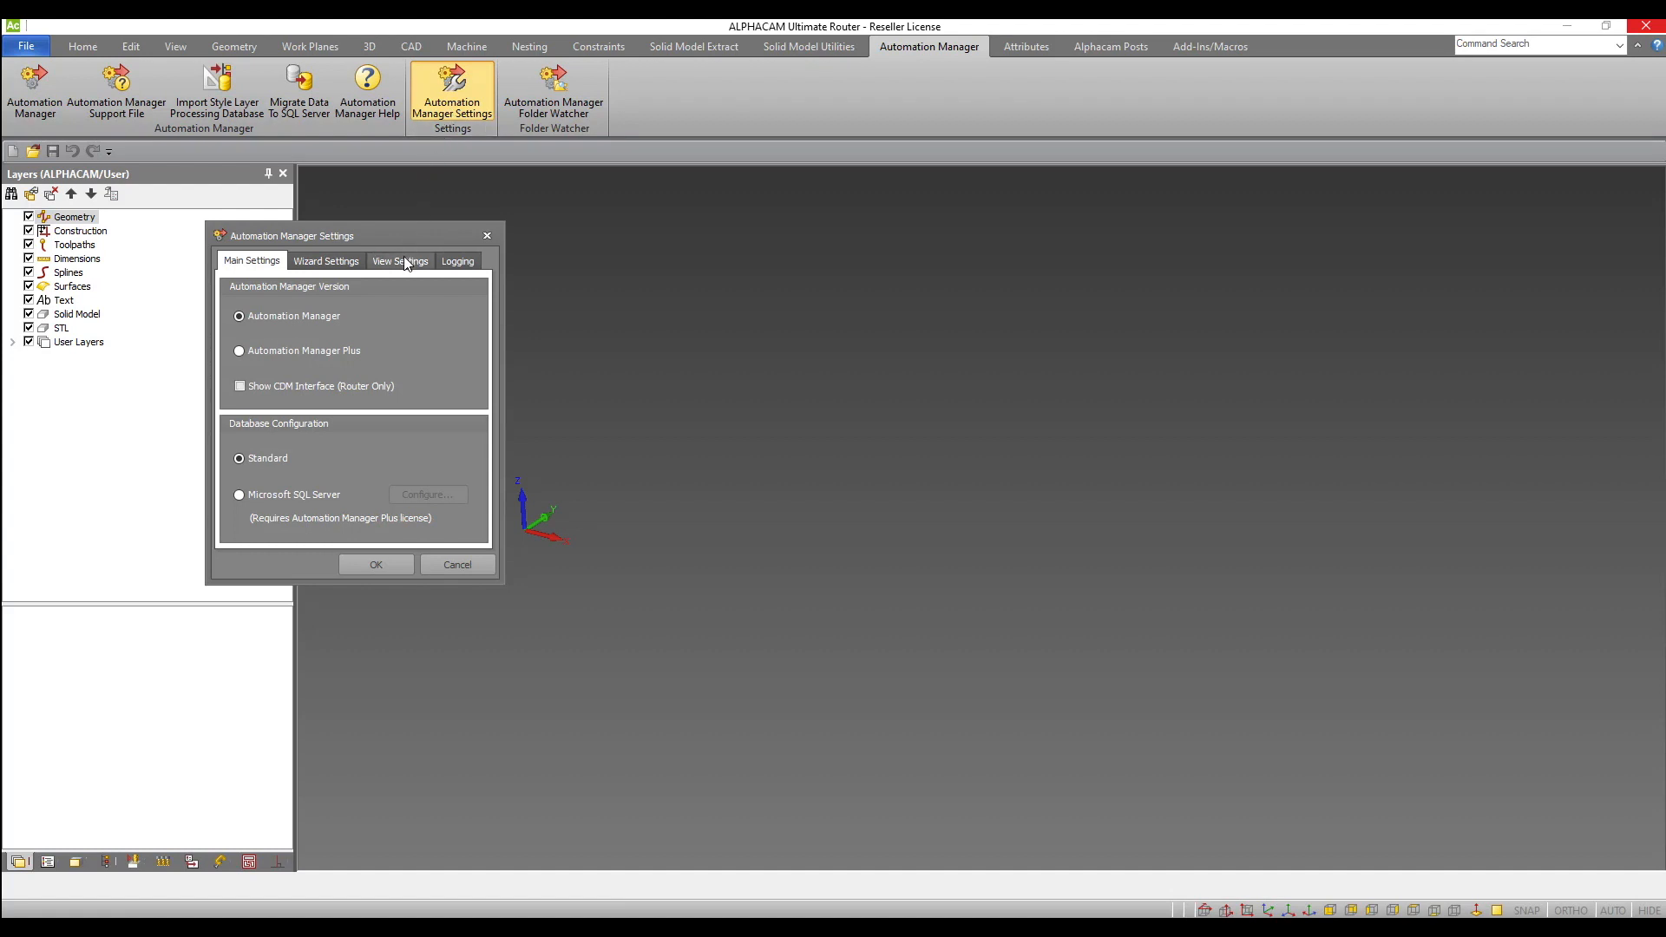
click(399, 260)
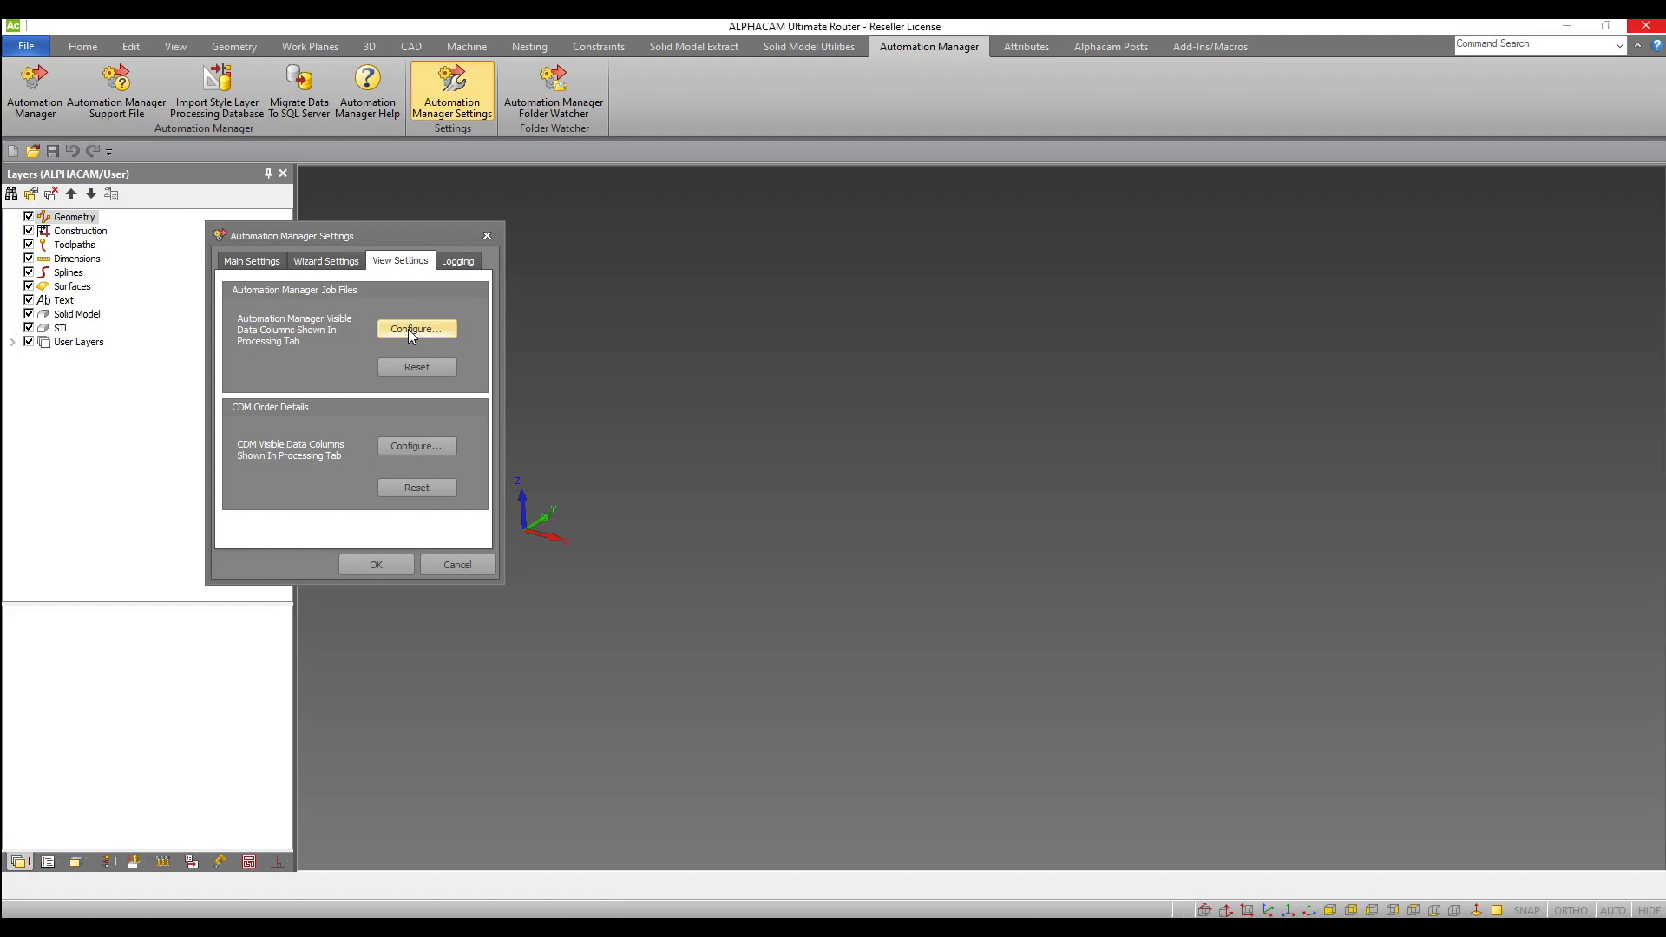
mouse_move(404, 342)
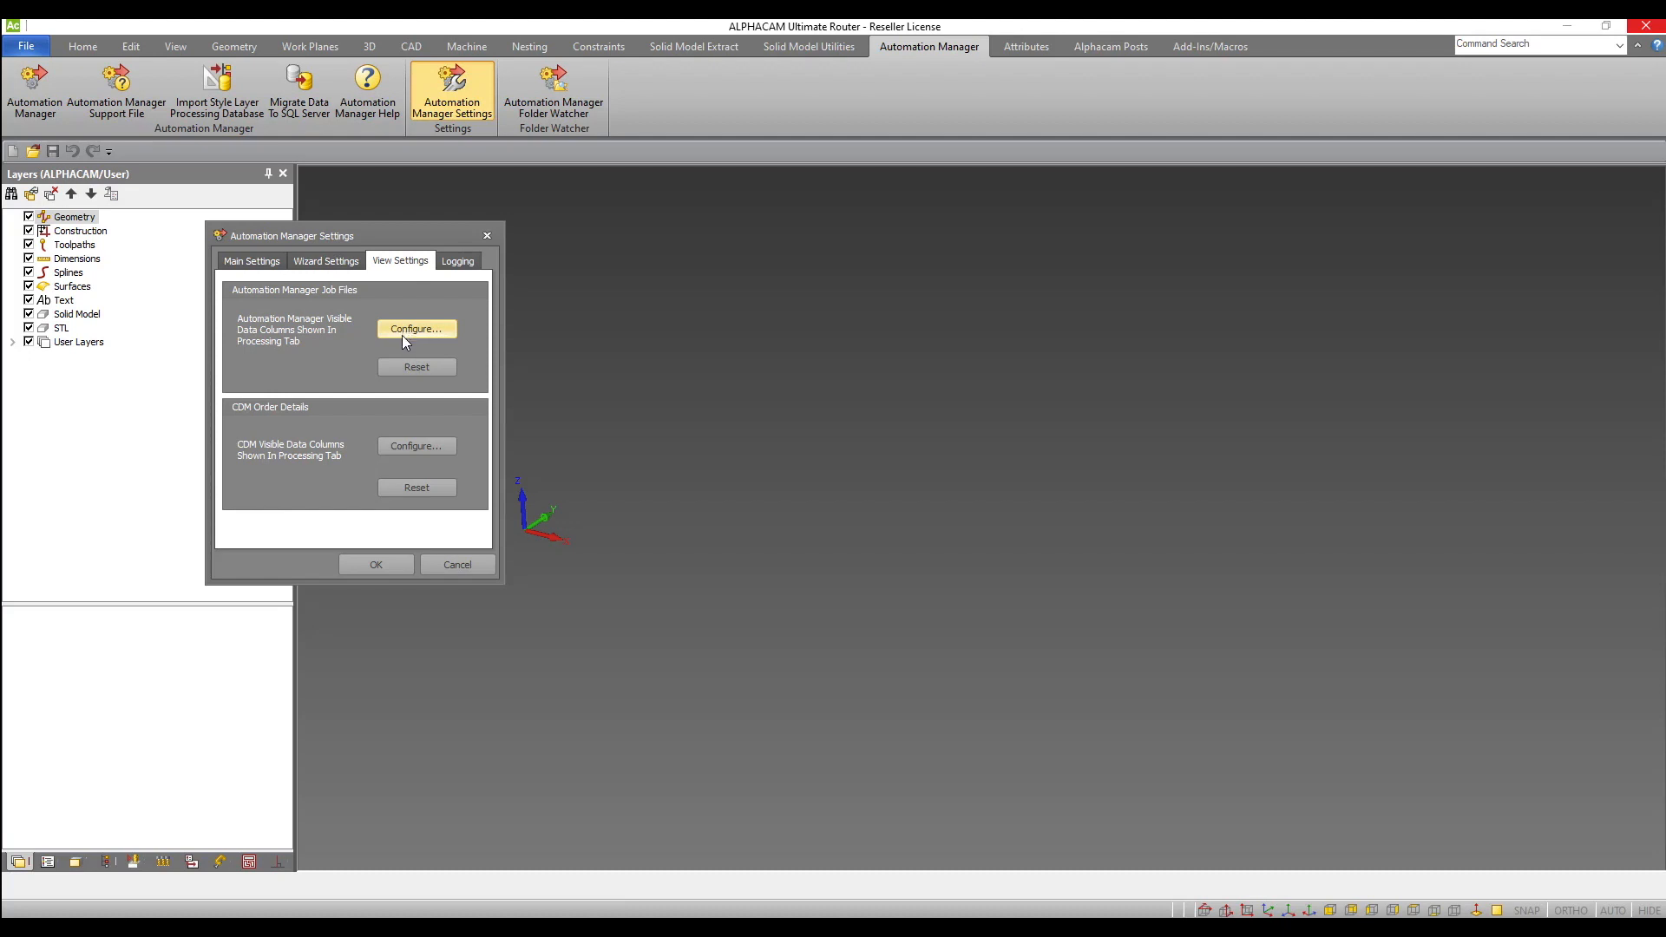
mouse_move(213, 428)
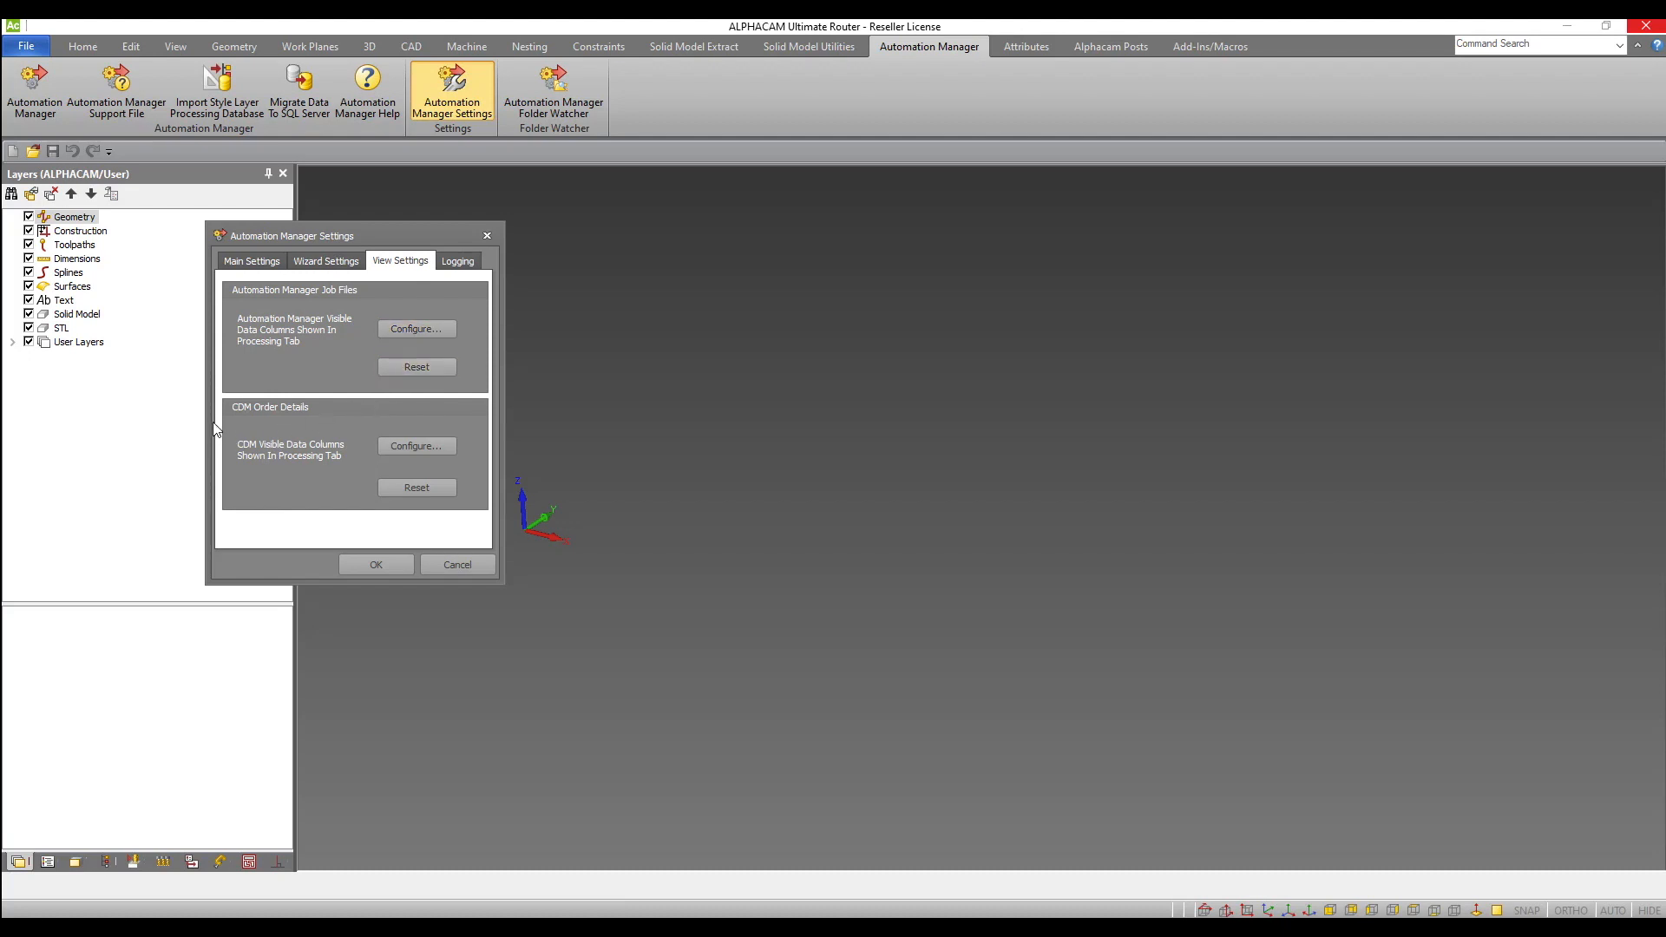
mouse_move(254, 530)
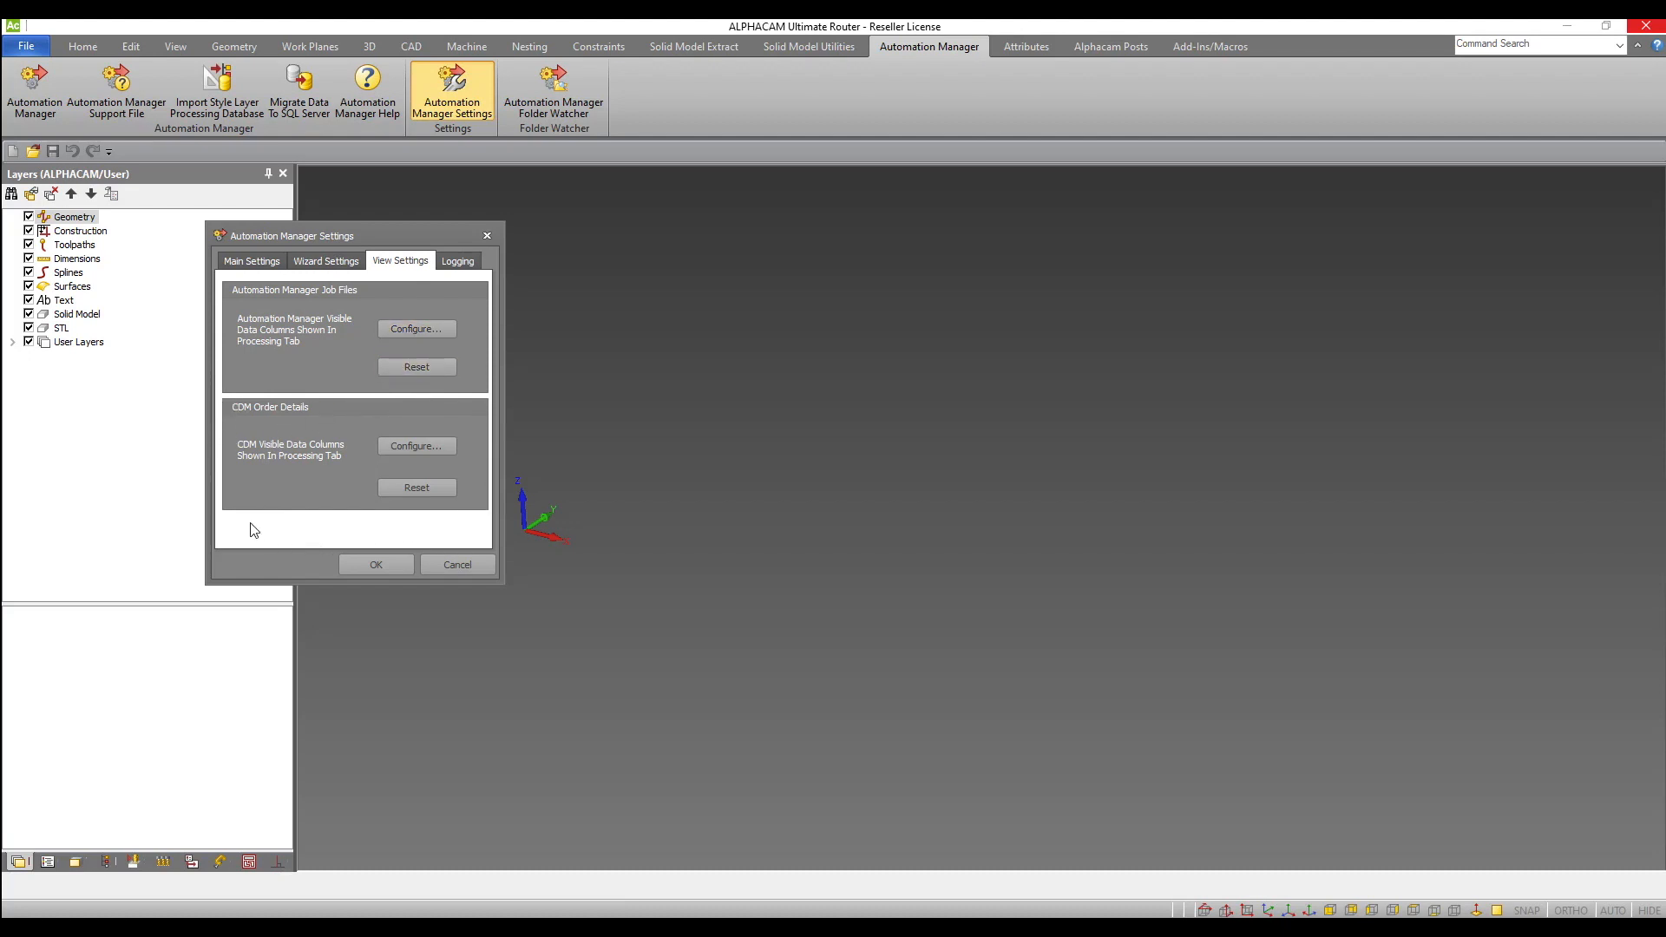
mouse_move(477, 418)
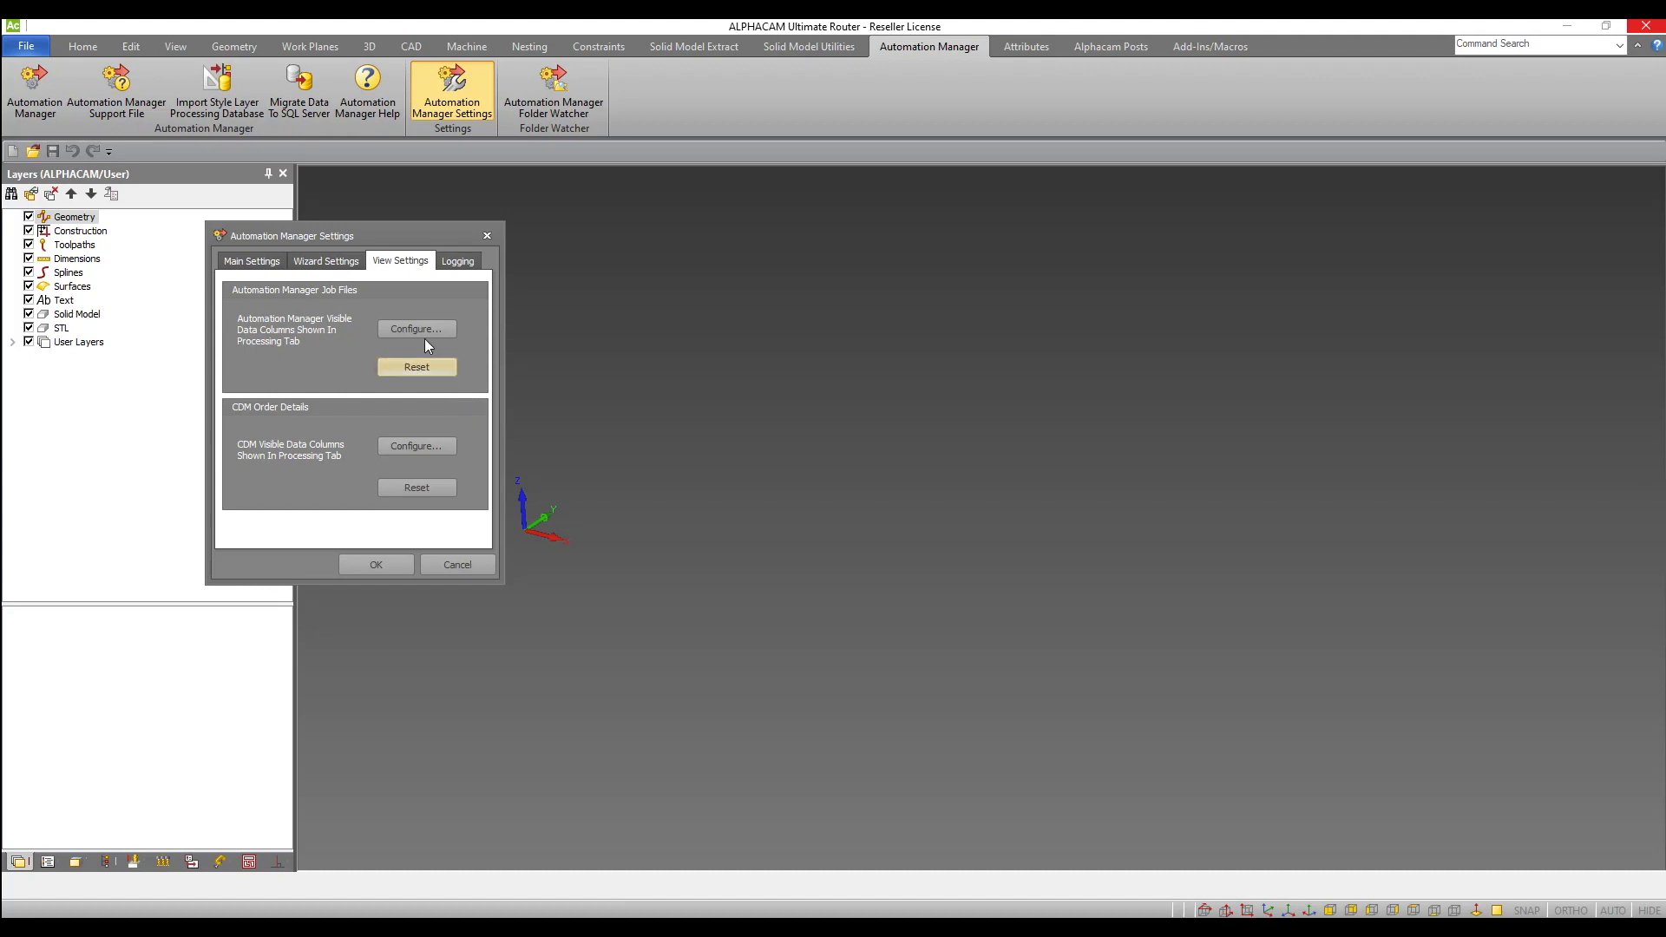
Add Quantity Required, Length and Default Material Thickness to the job file columns and confirm.
click(416, 328)
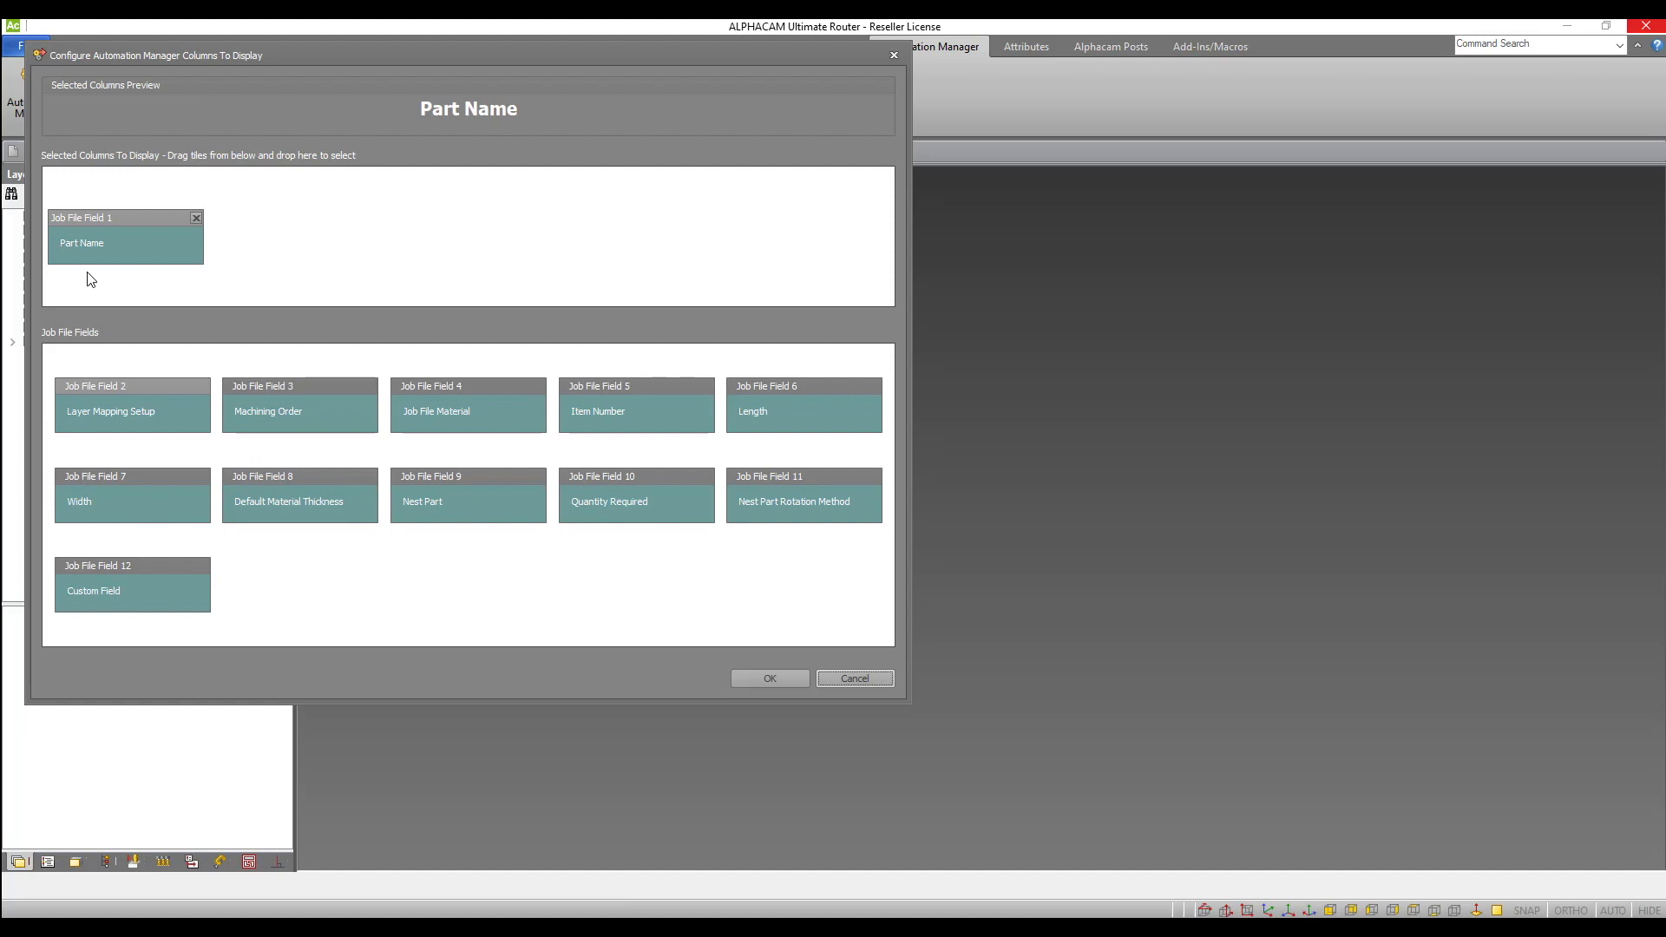
mouse_move(136, 457)
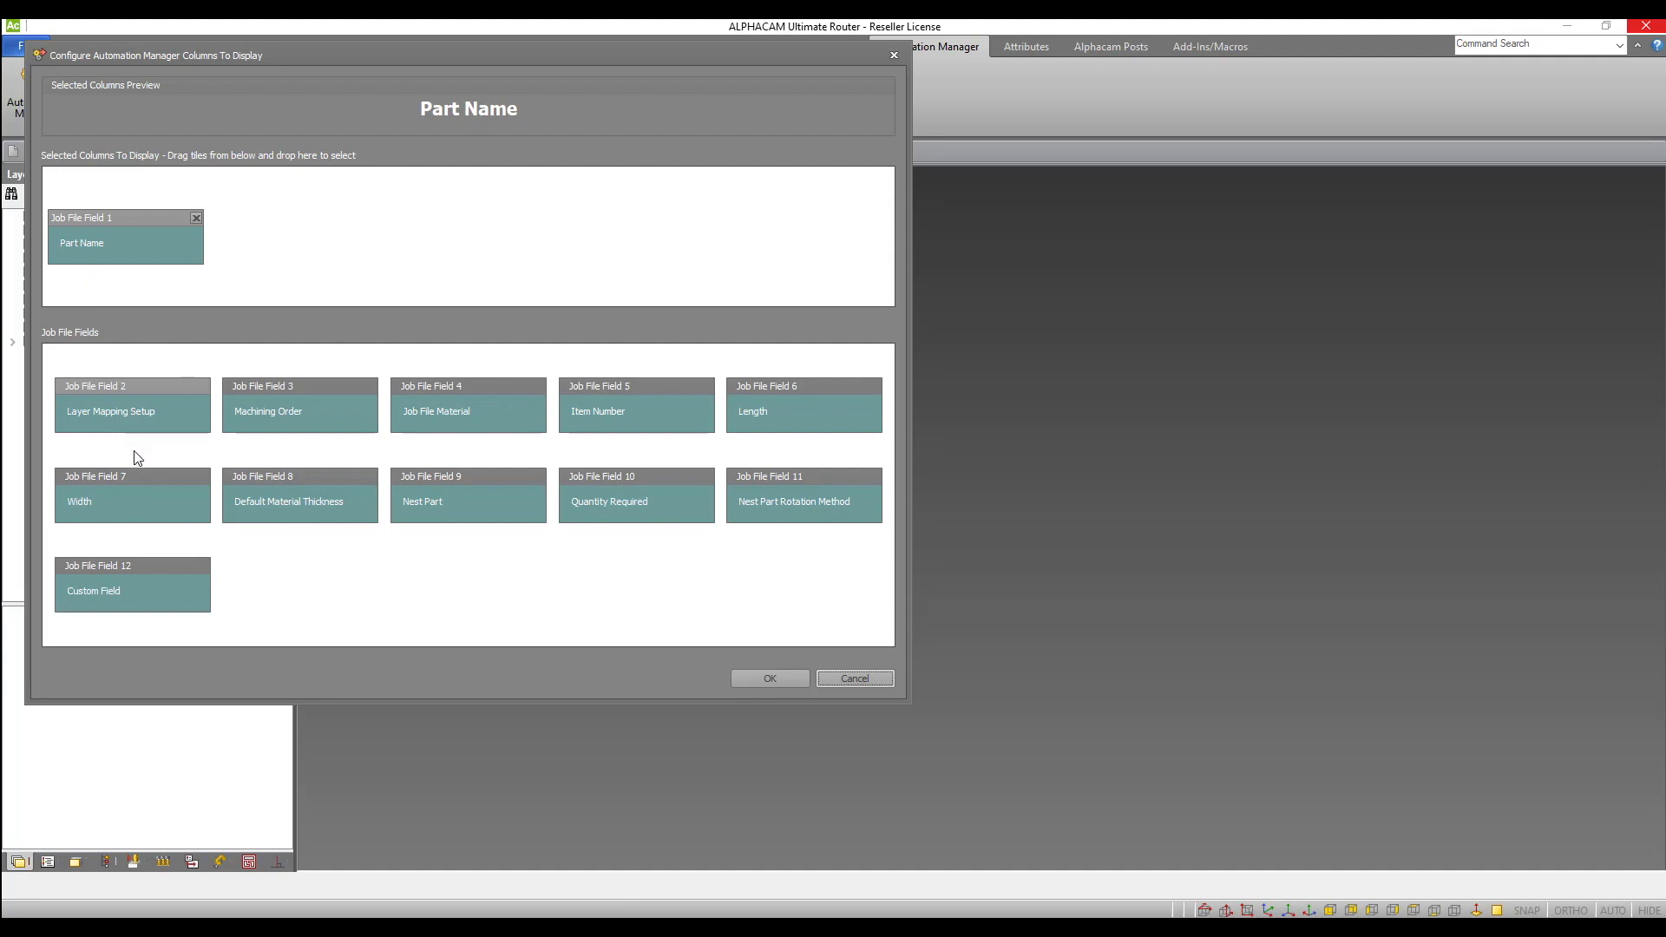
drag(635, 494, 293, 257)
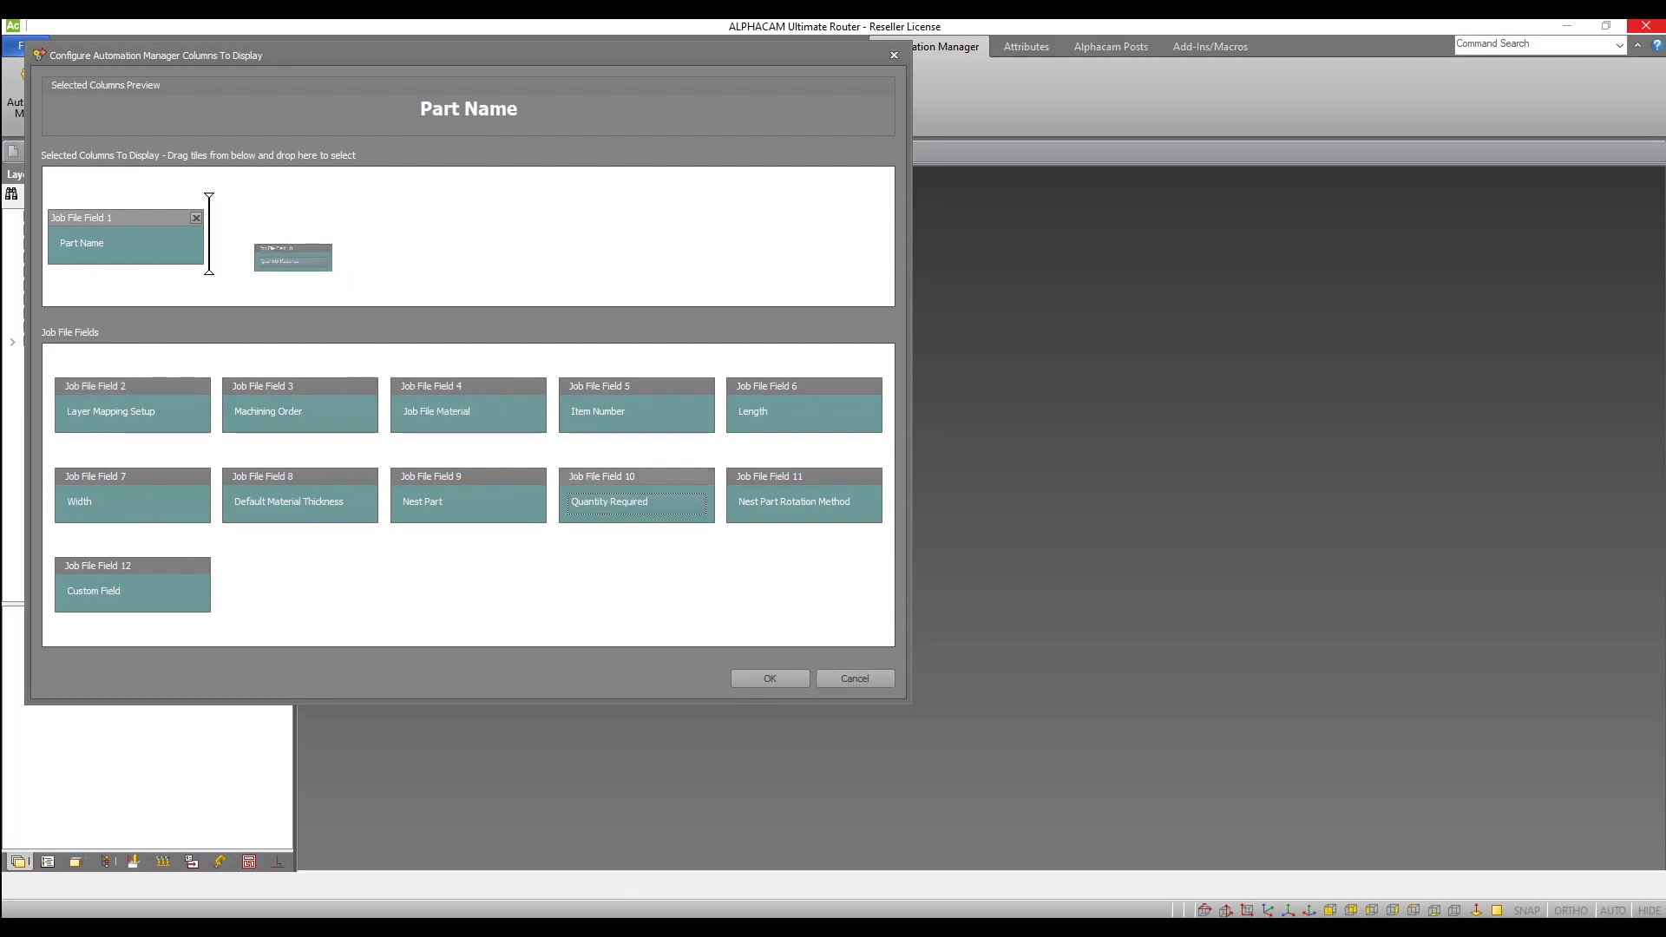
drag(635, 501, 292, 242)
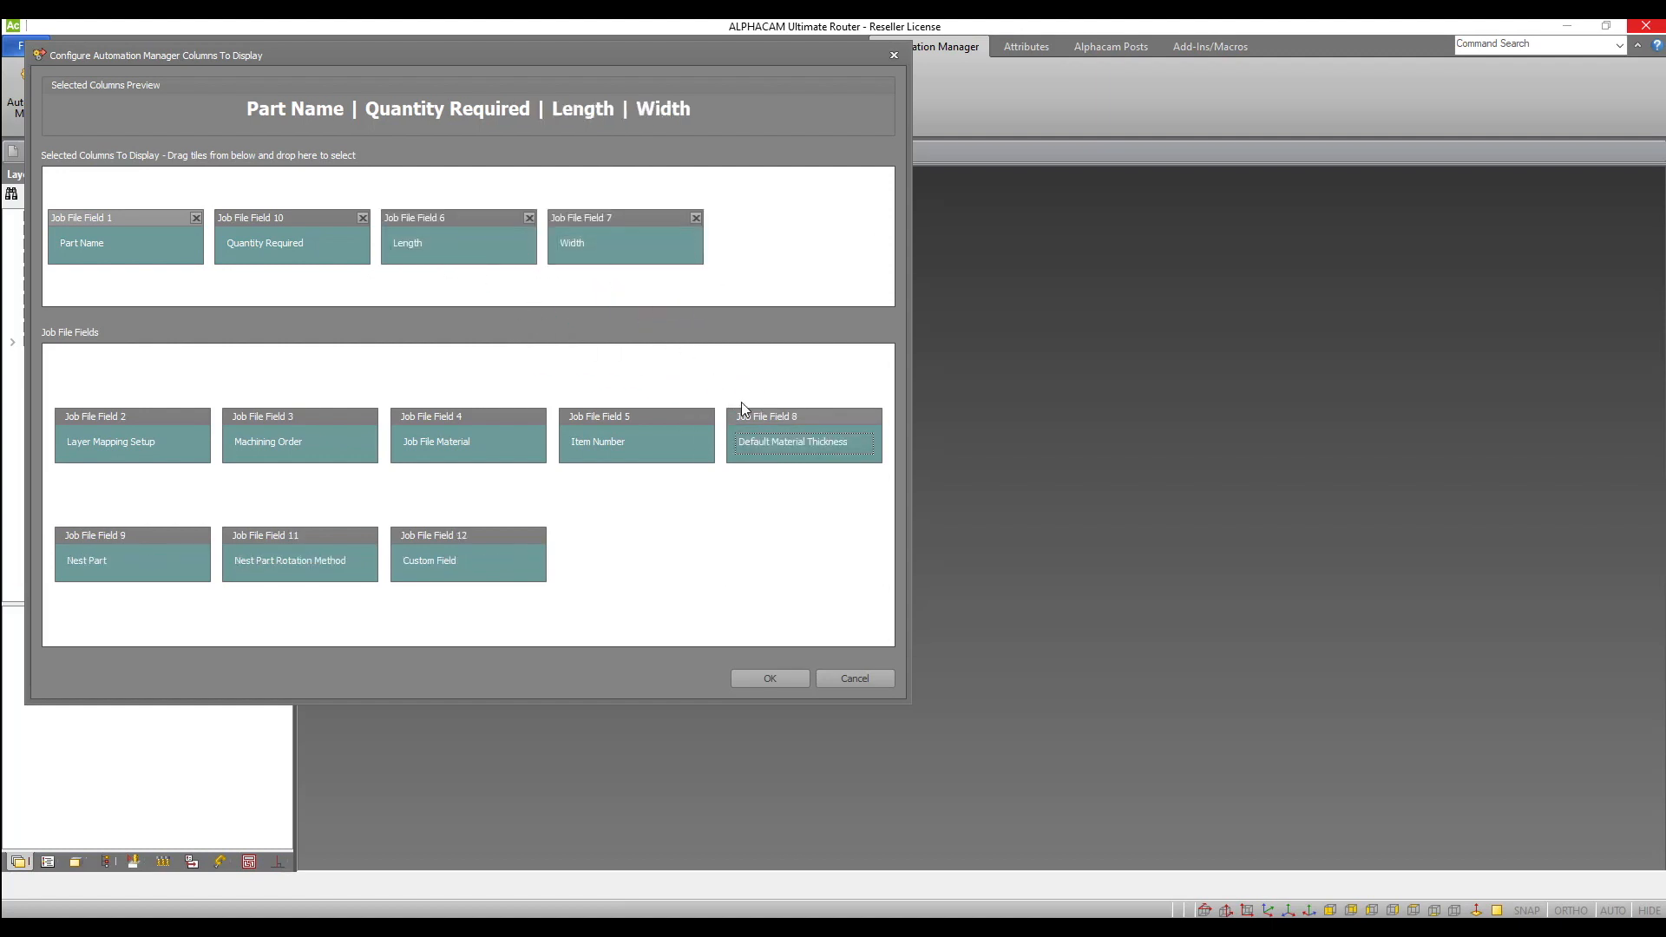
drag(804, 436, 791, 236)
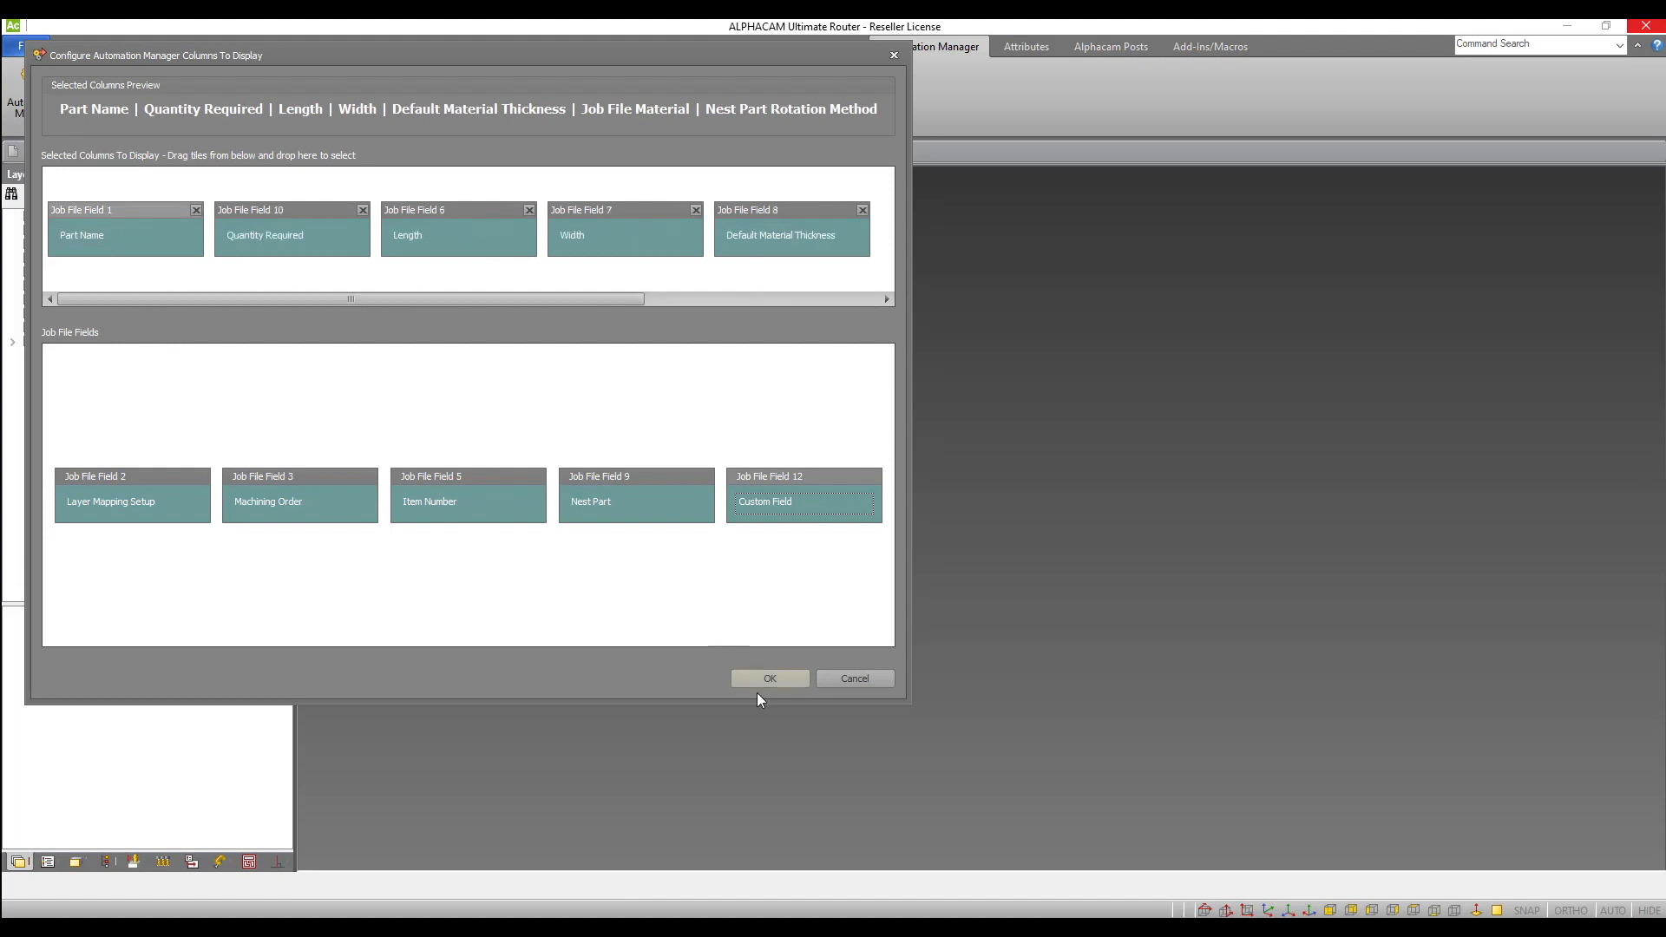
click(770, 678)
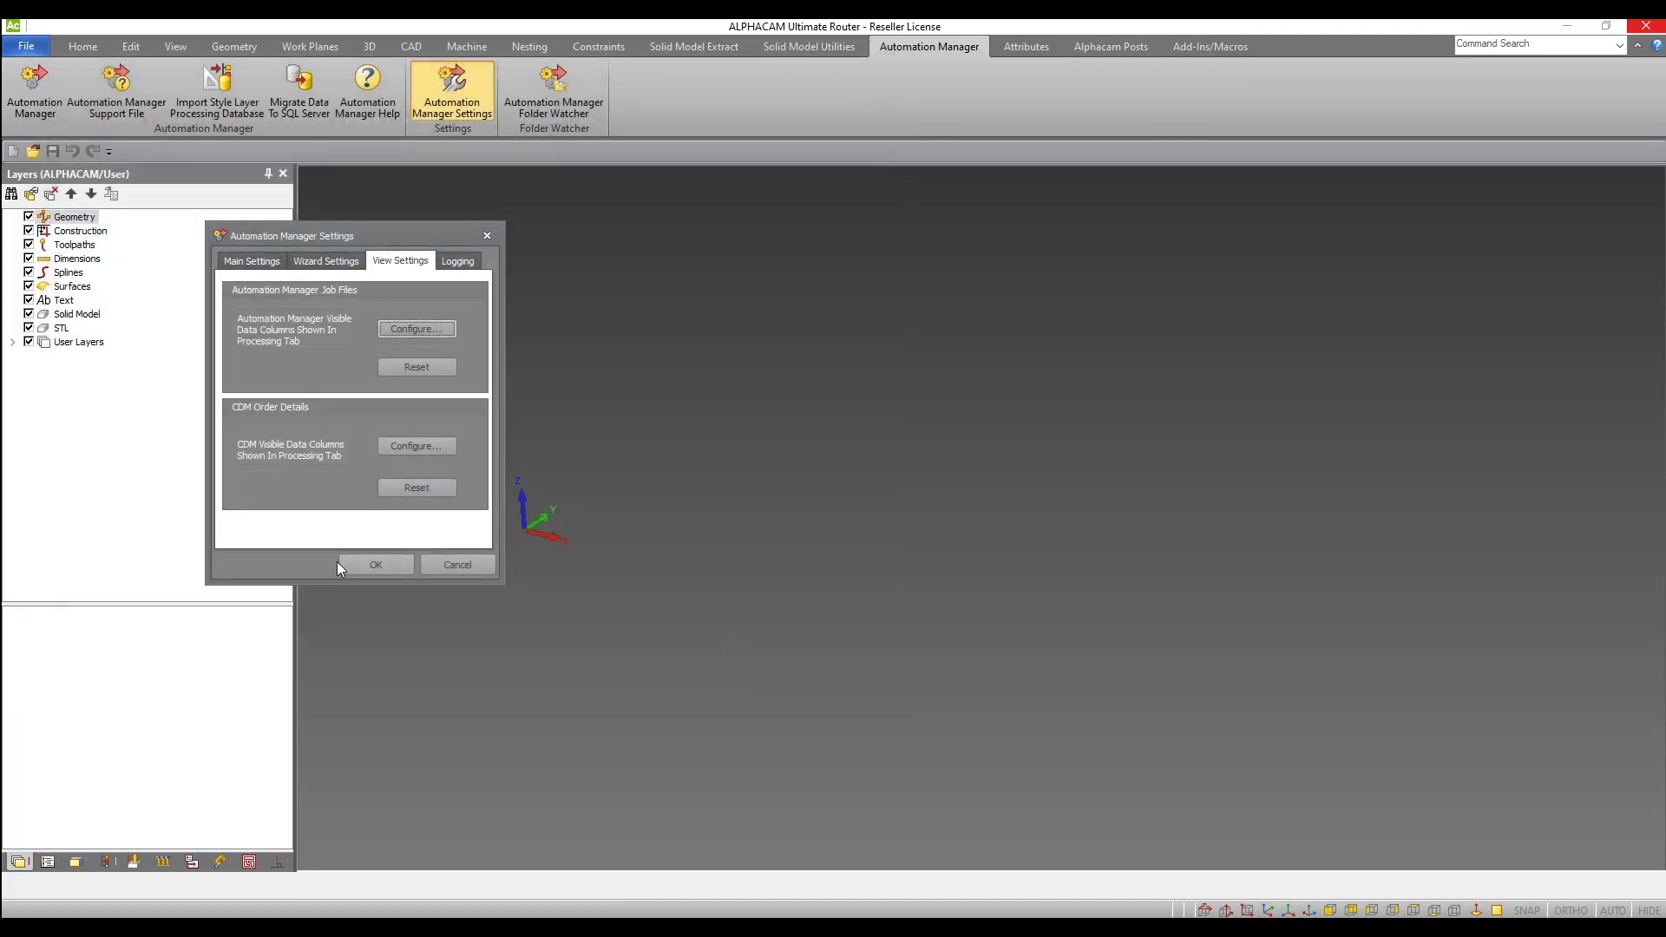
Save settings, reopen the Configure column data job, and sort its parts by material type name.
click(375, 564)
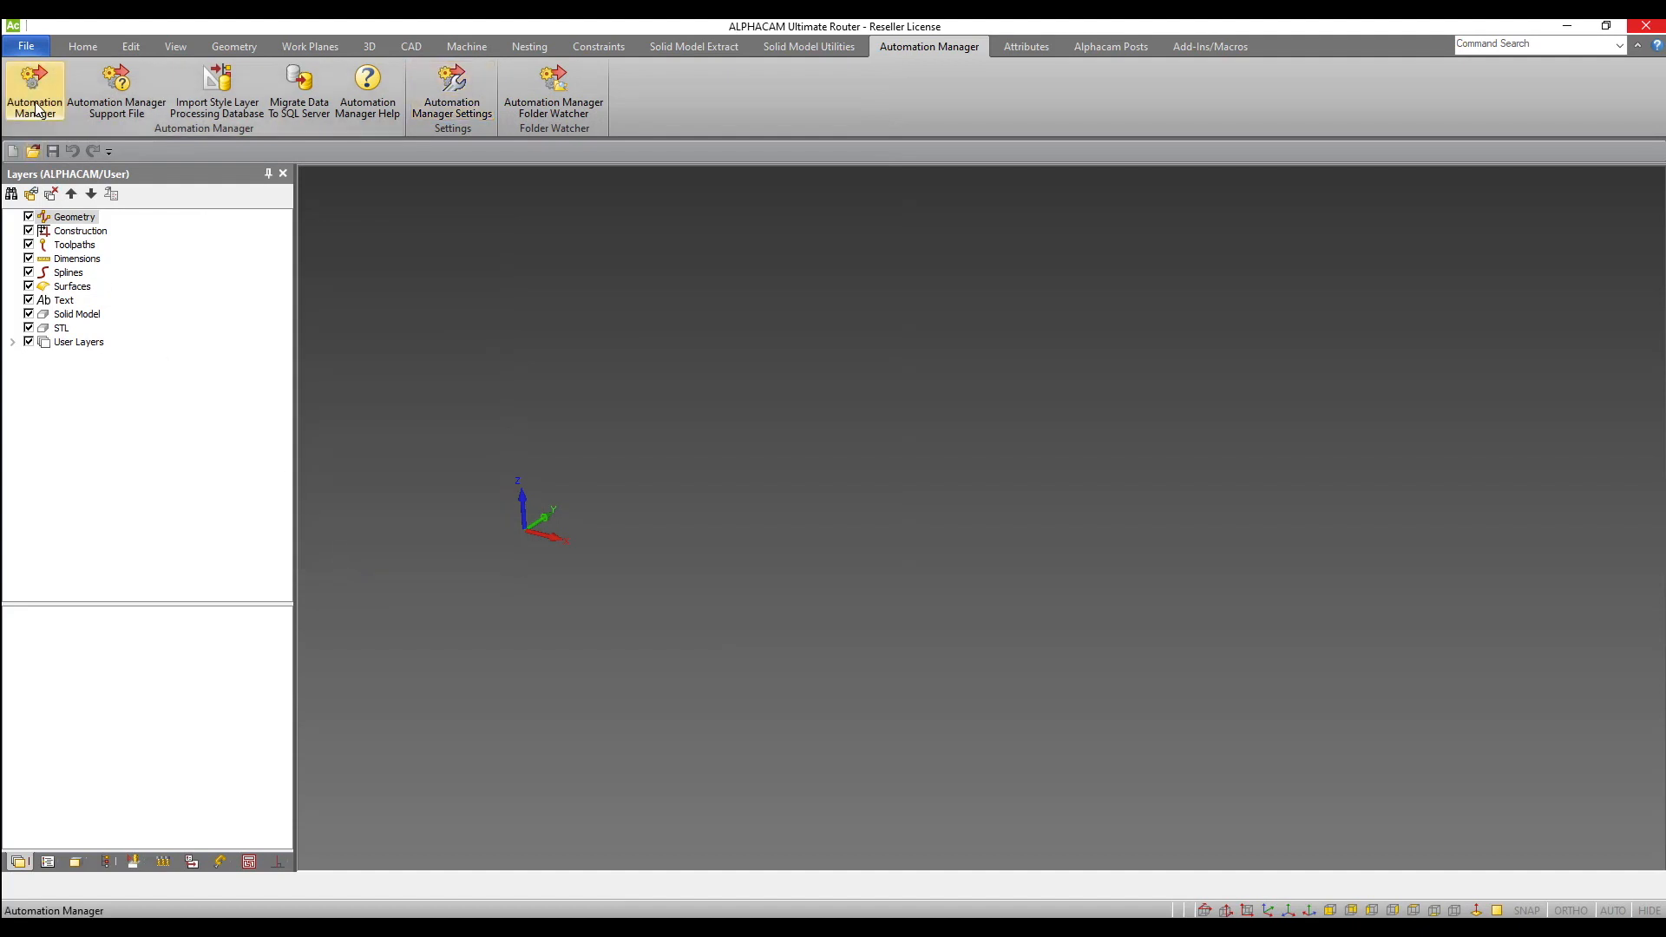
click(34, 90)
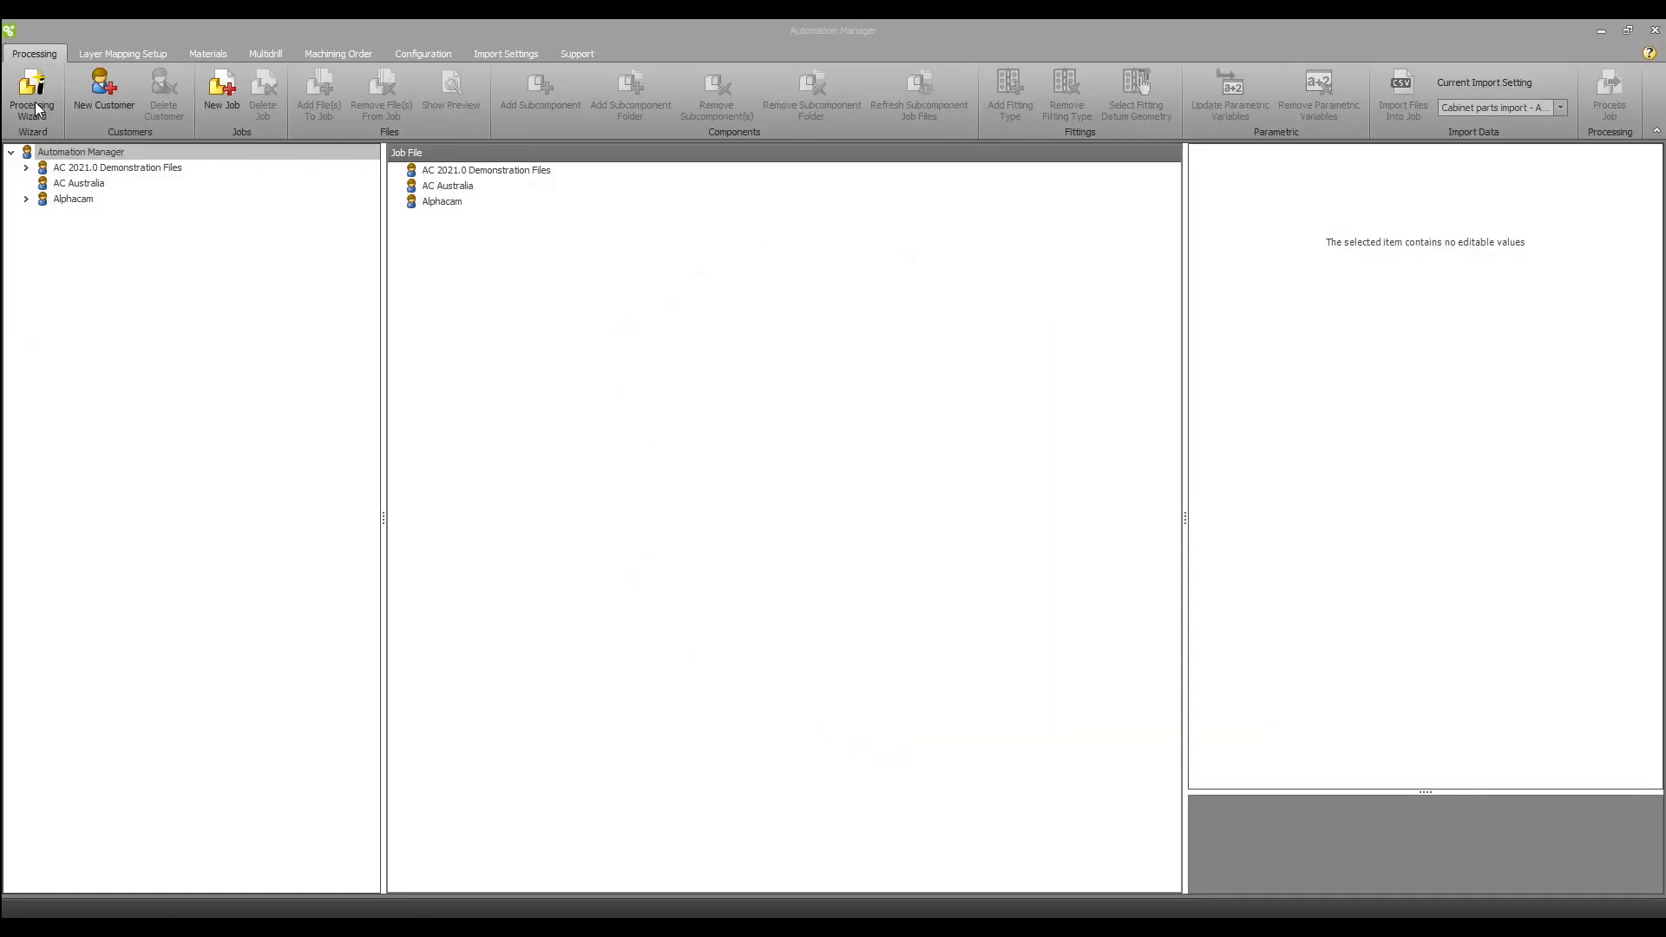
click(24, 167)
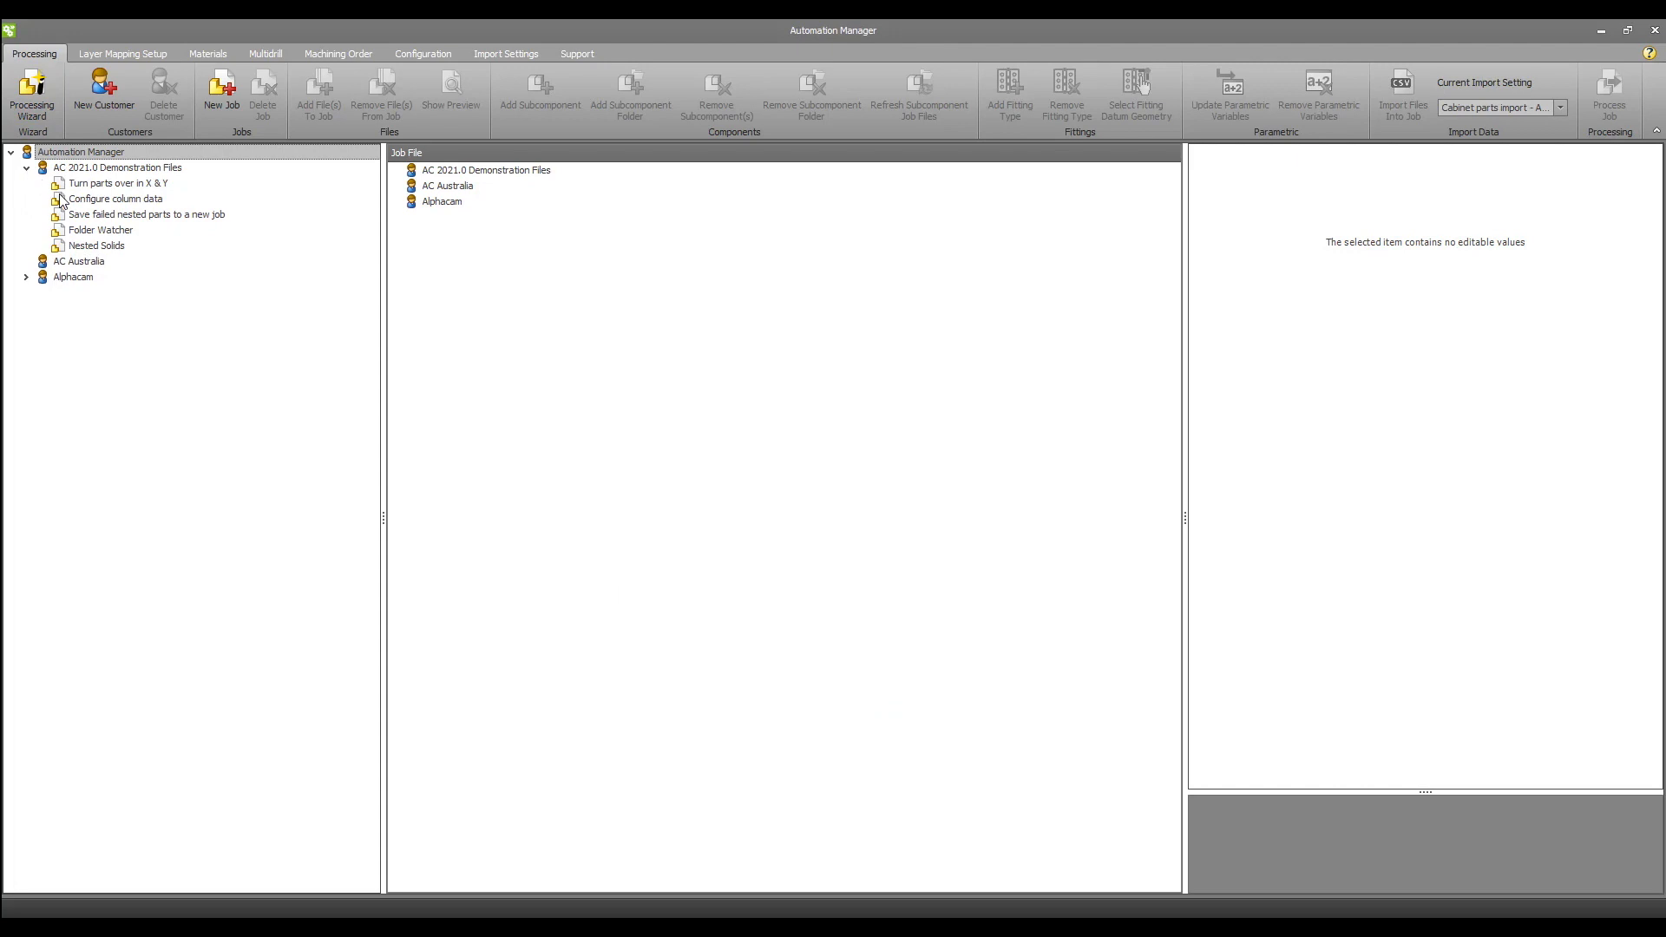
click(115, 199)
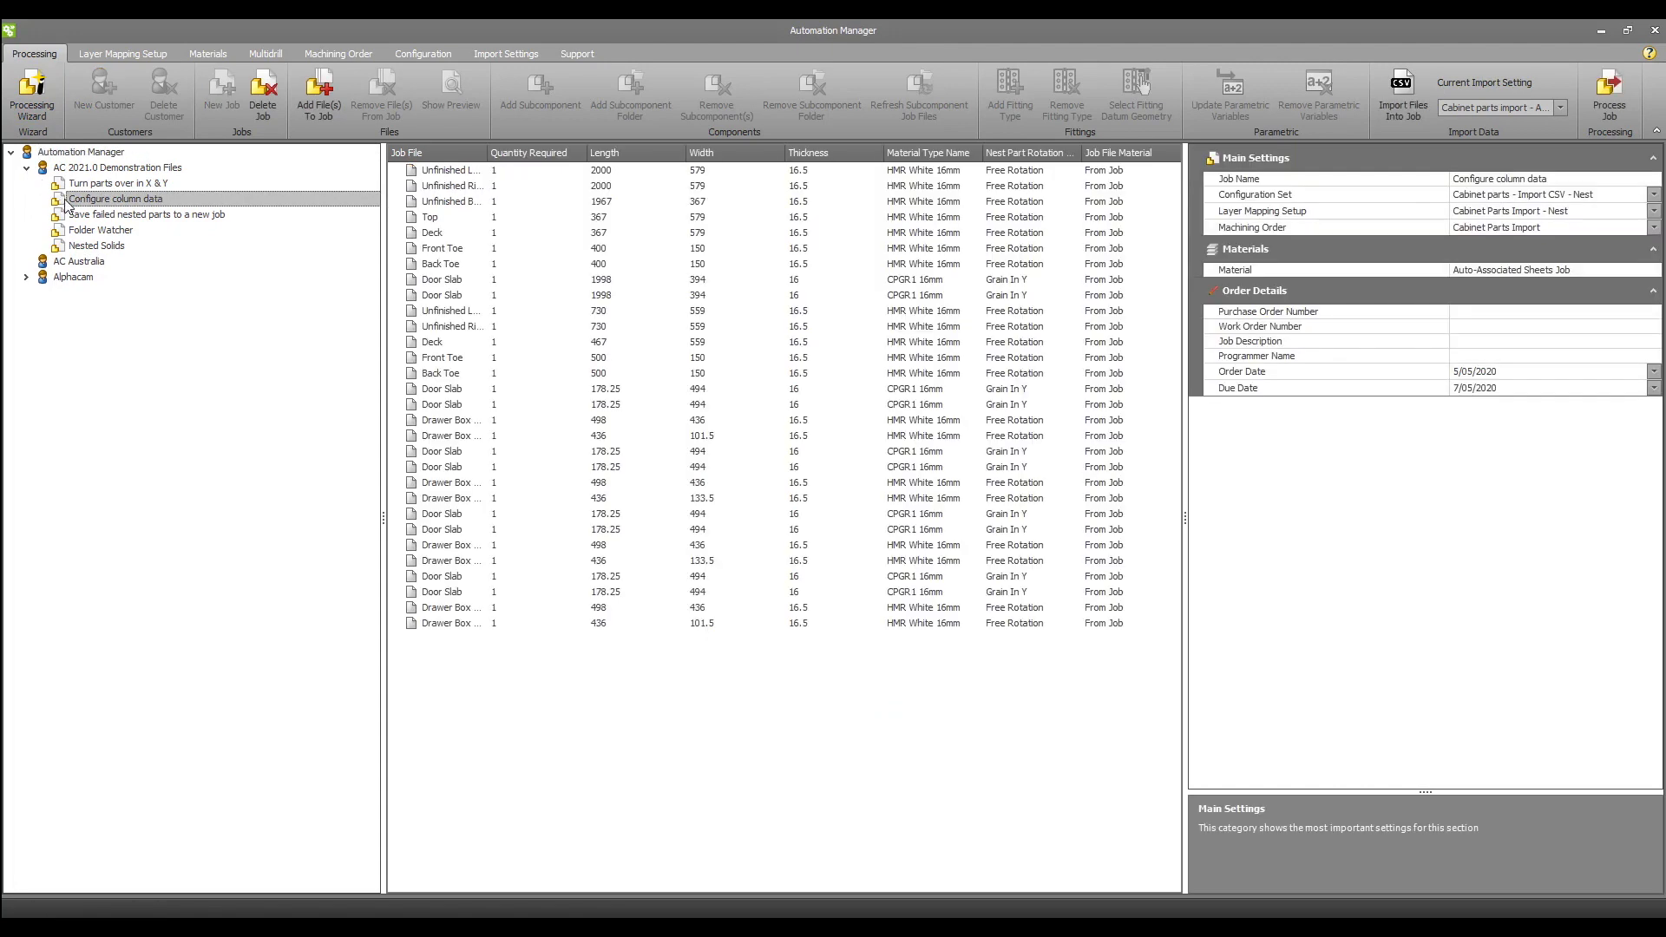
mouse_move(539, 157)
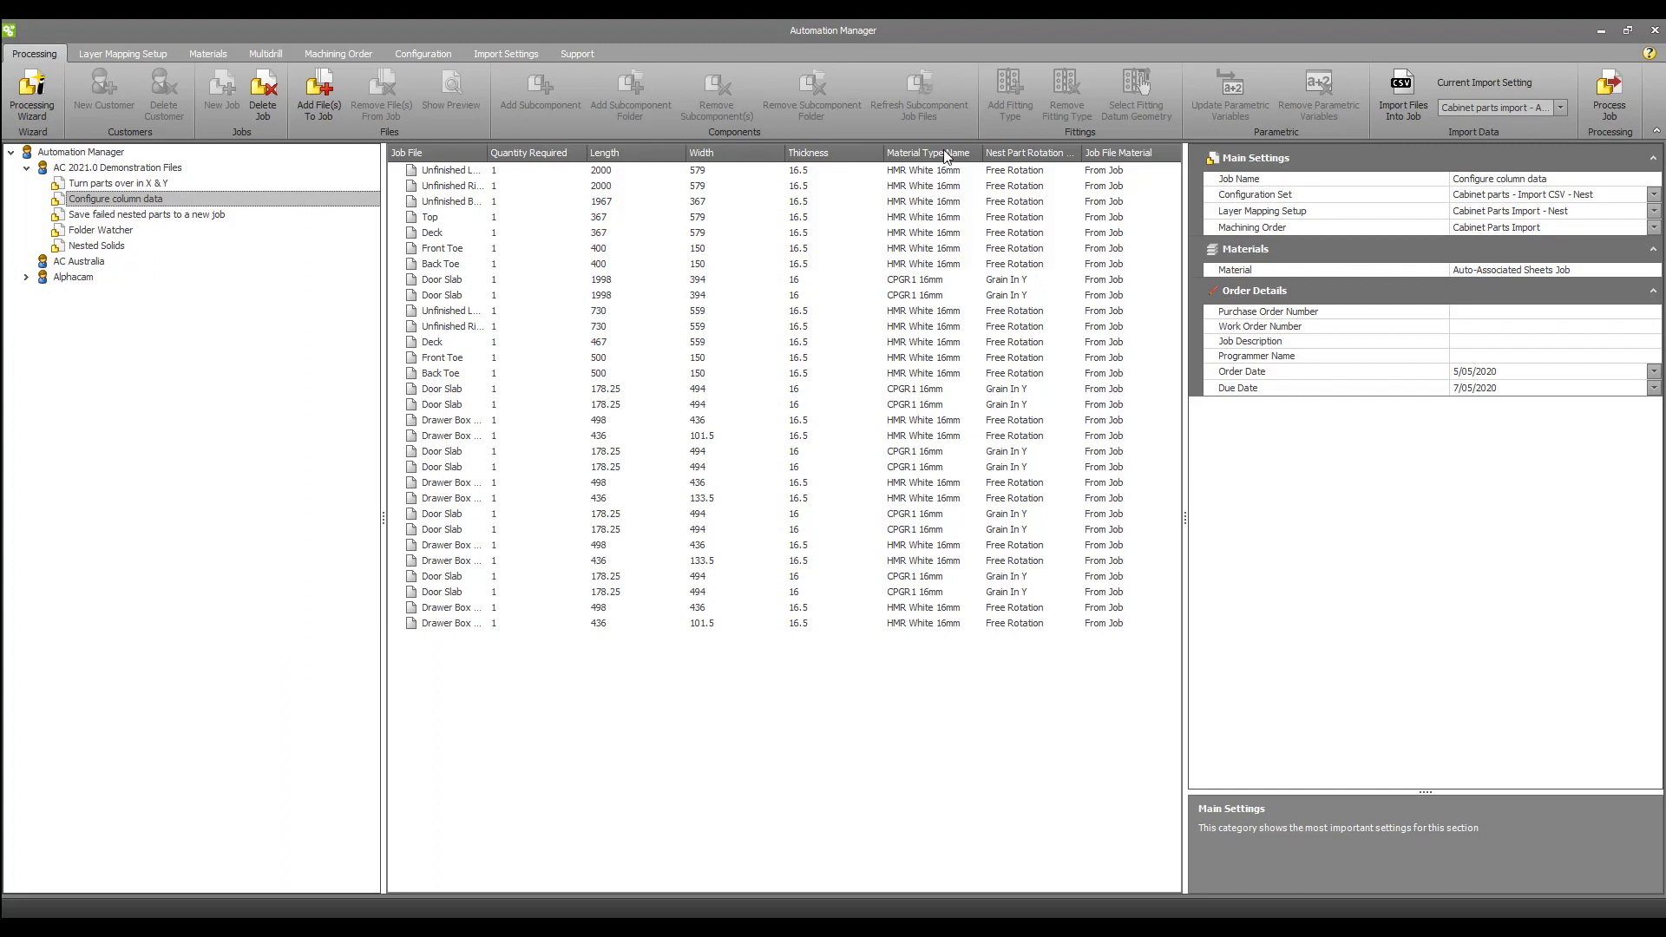
mouse_move(1066, 156)
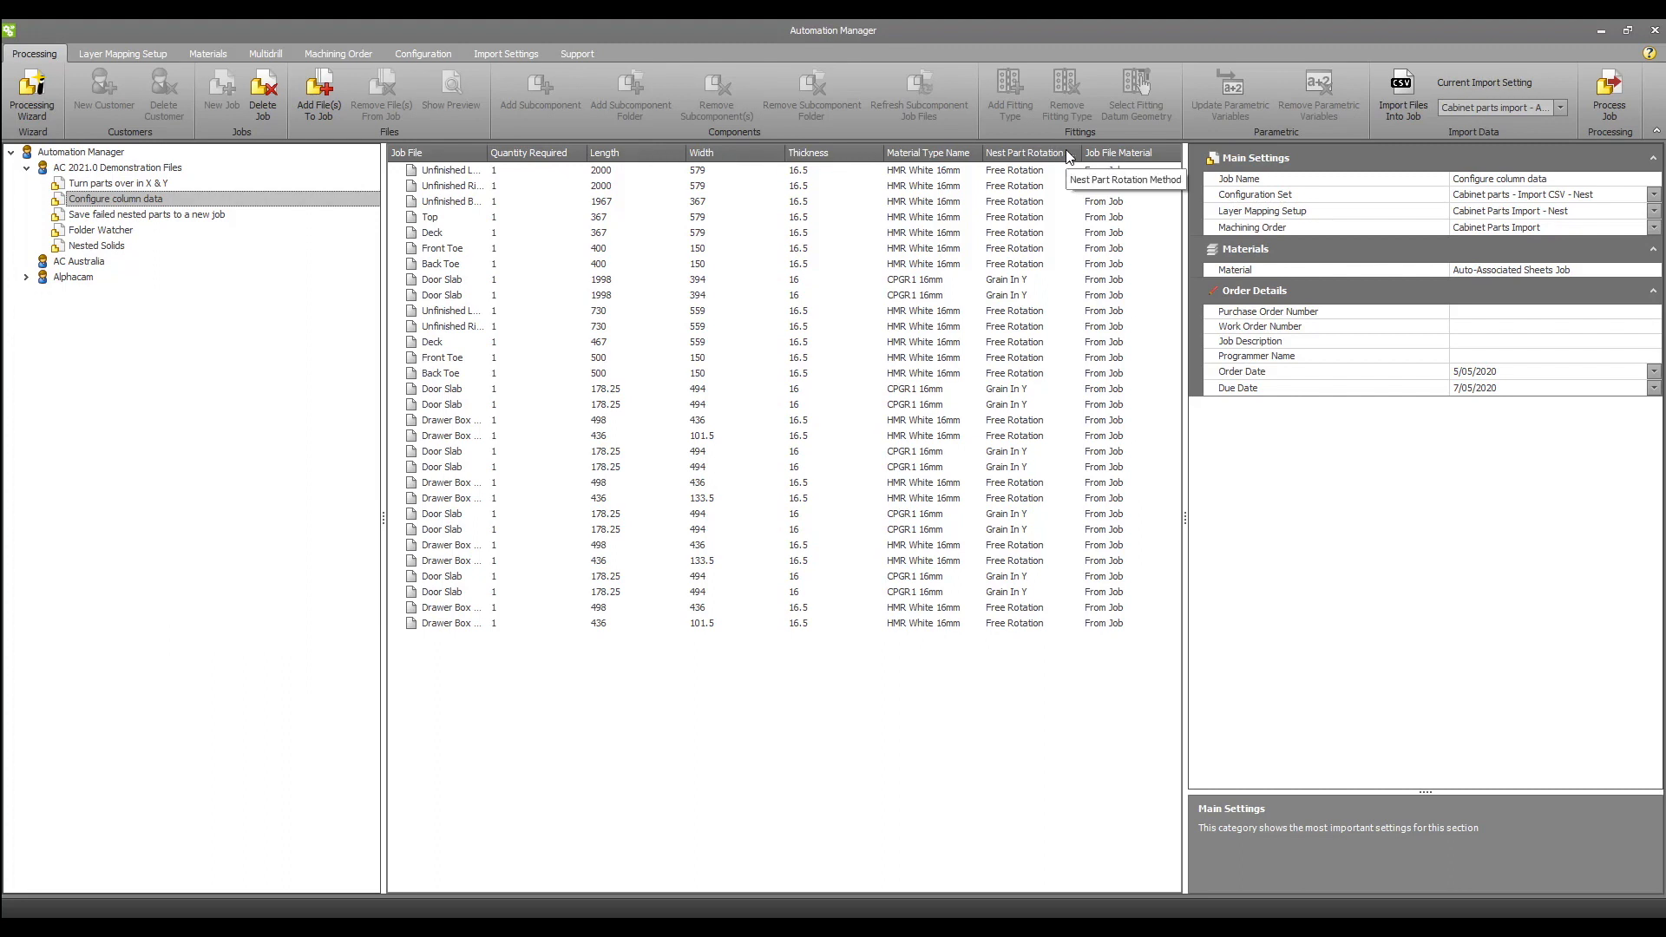
mouse_move(903, 332)
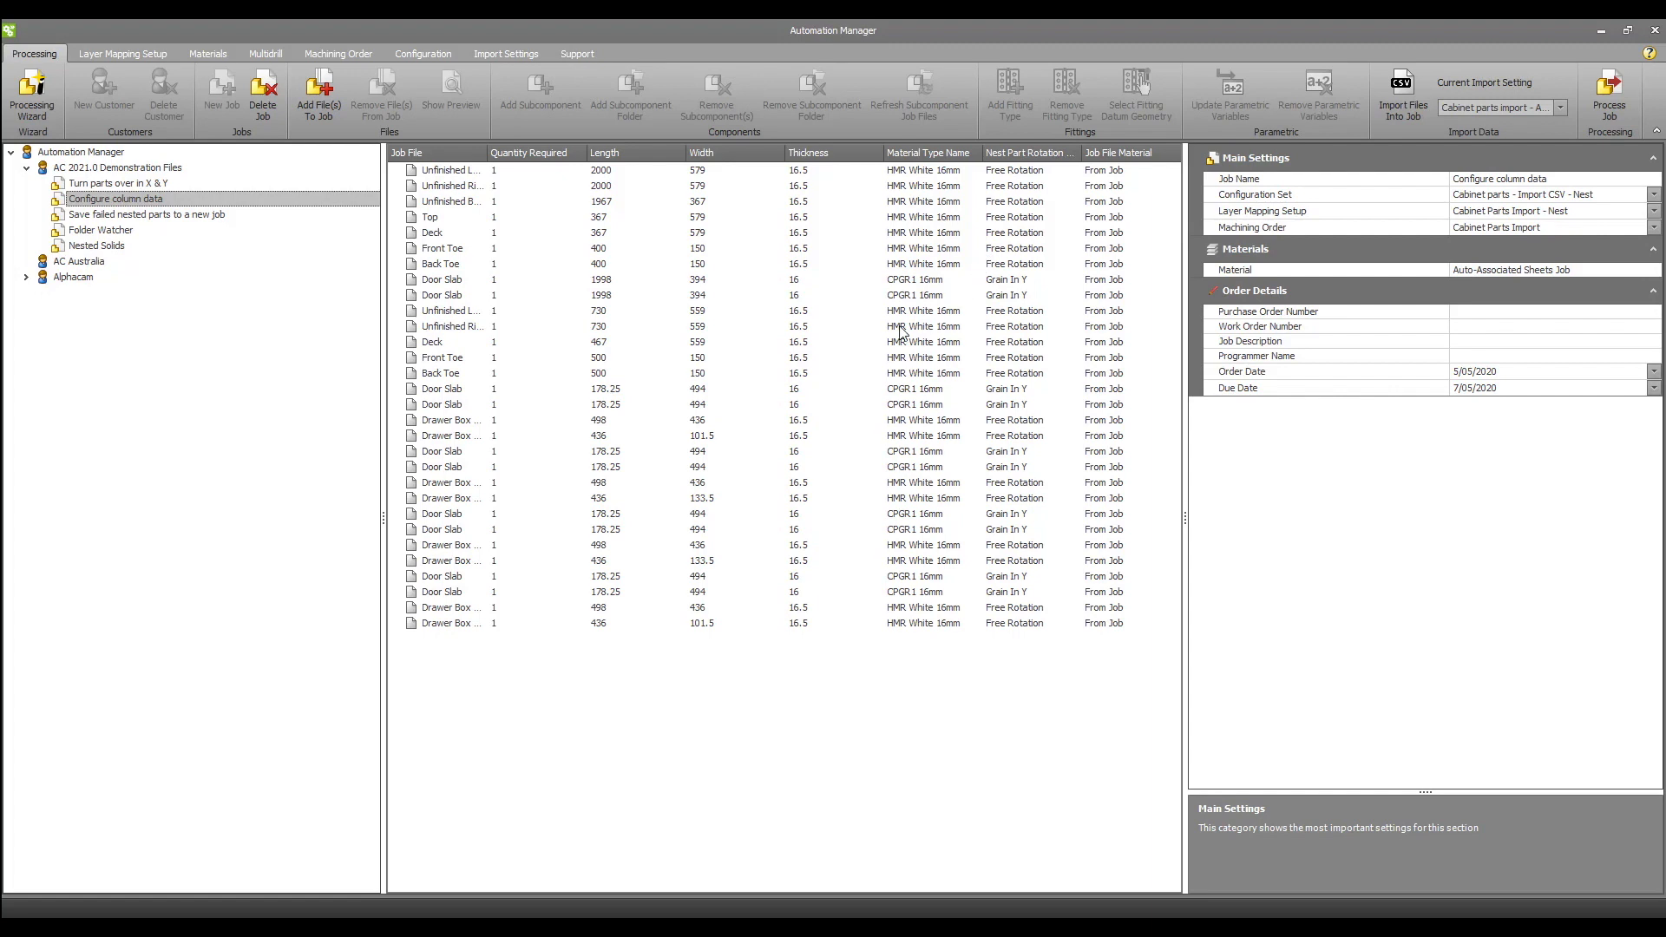
mouse_move(924, 157)
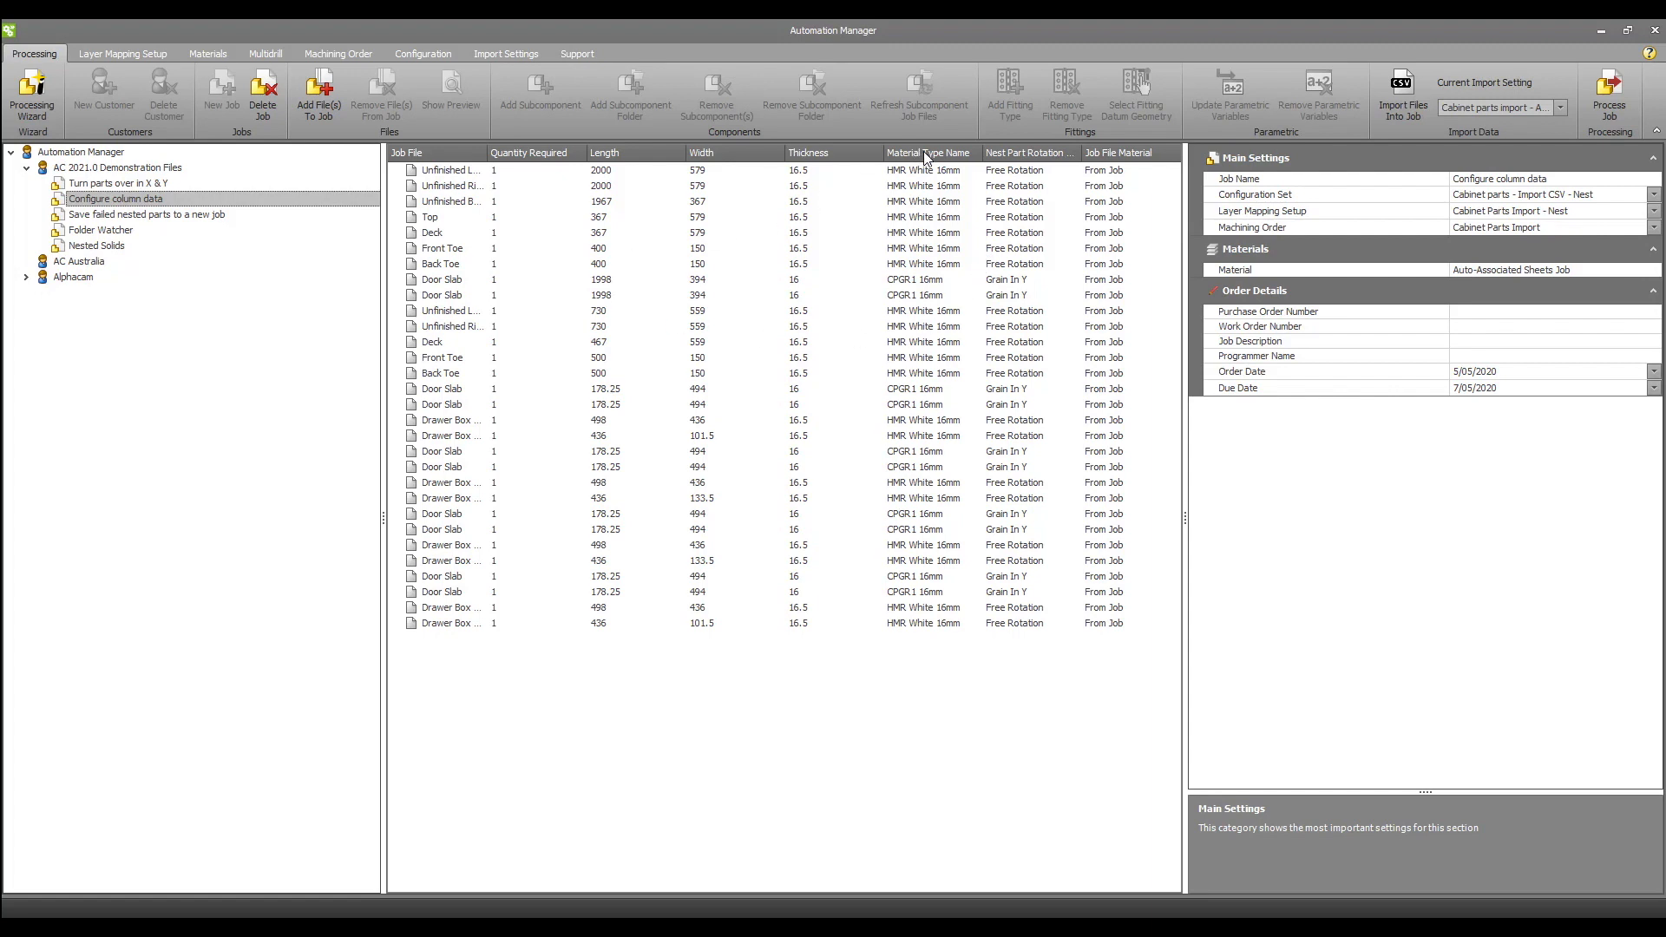
click(927, 152)
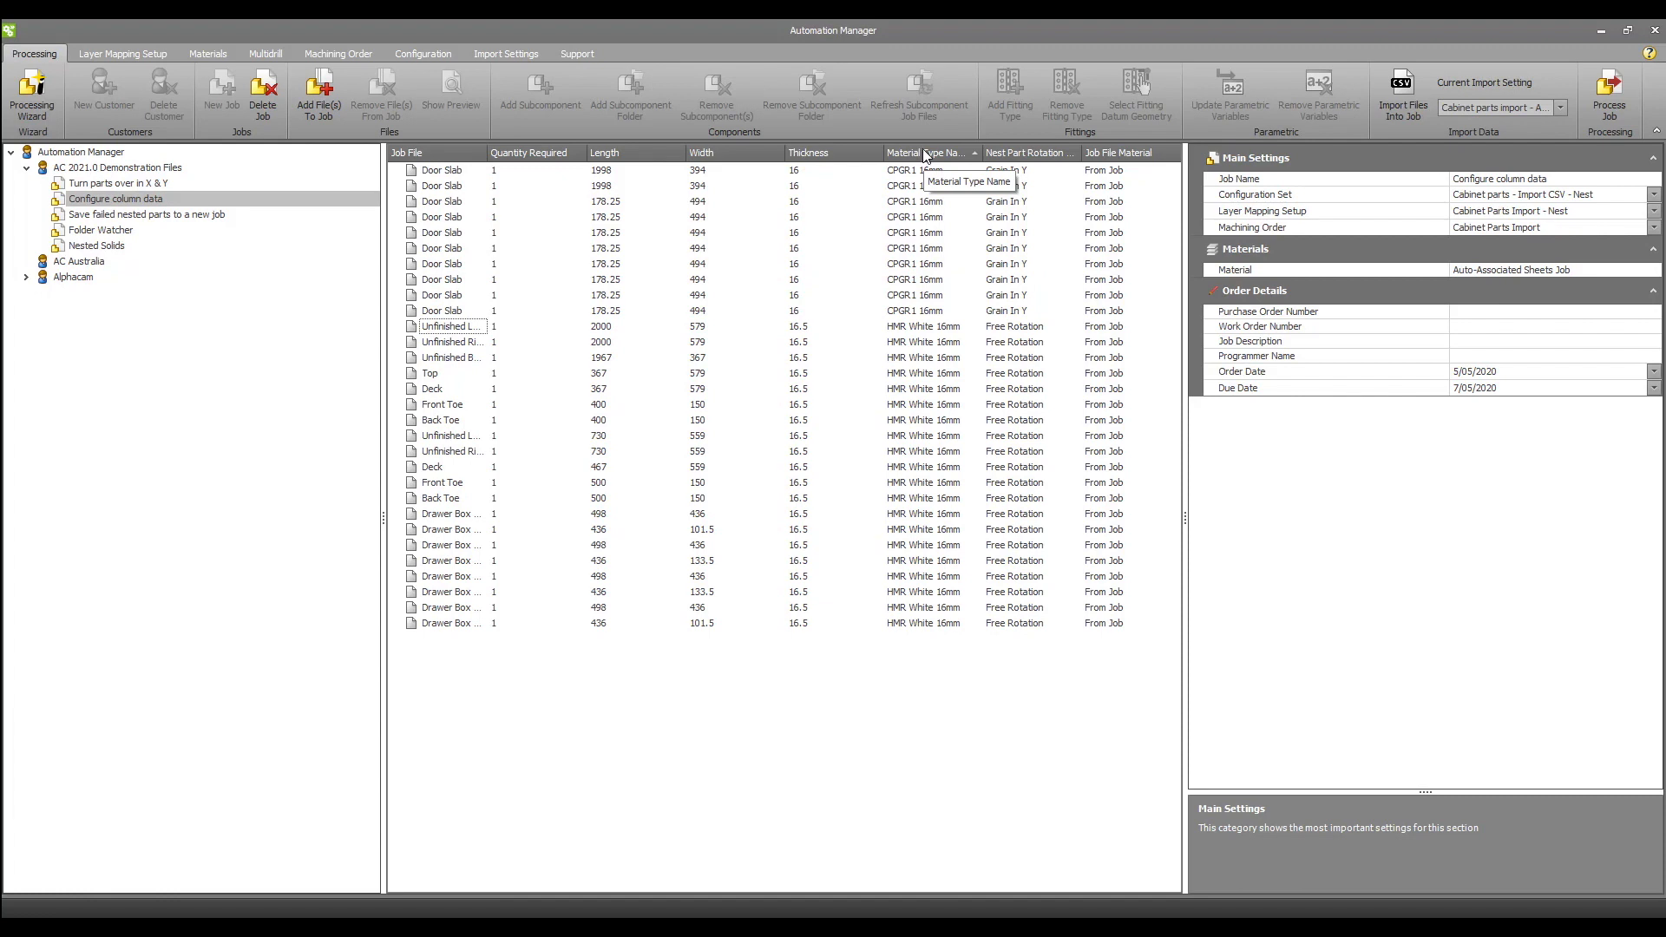
mouse_move(414, 335)
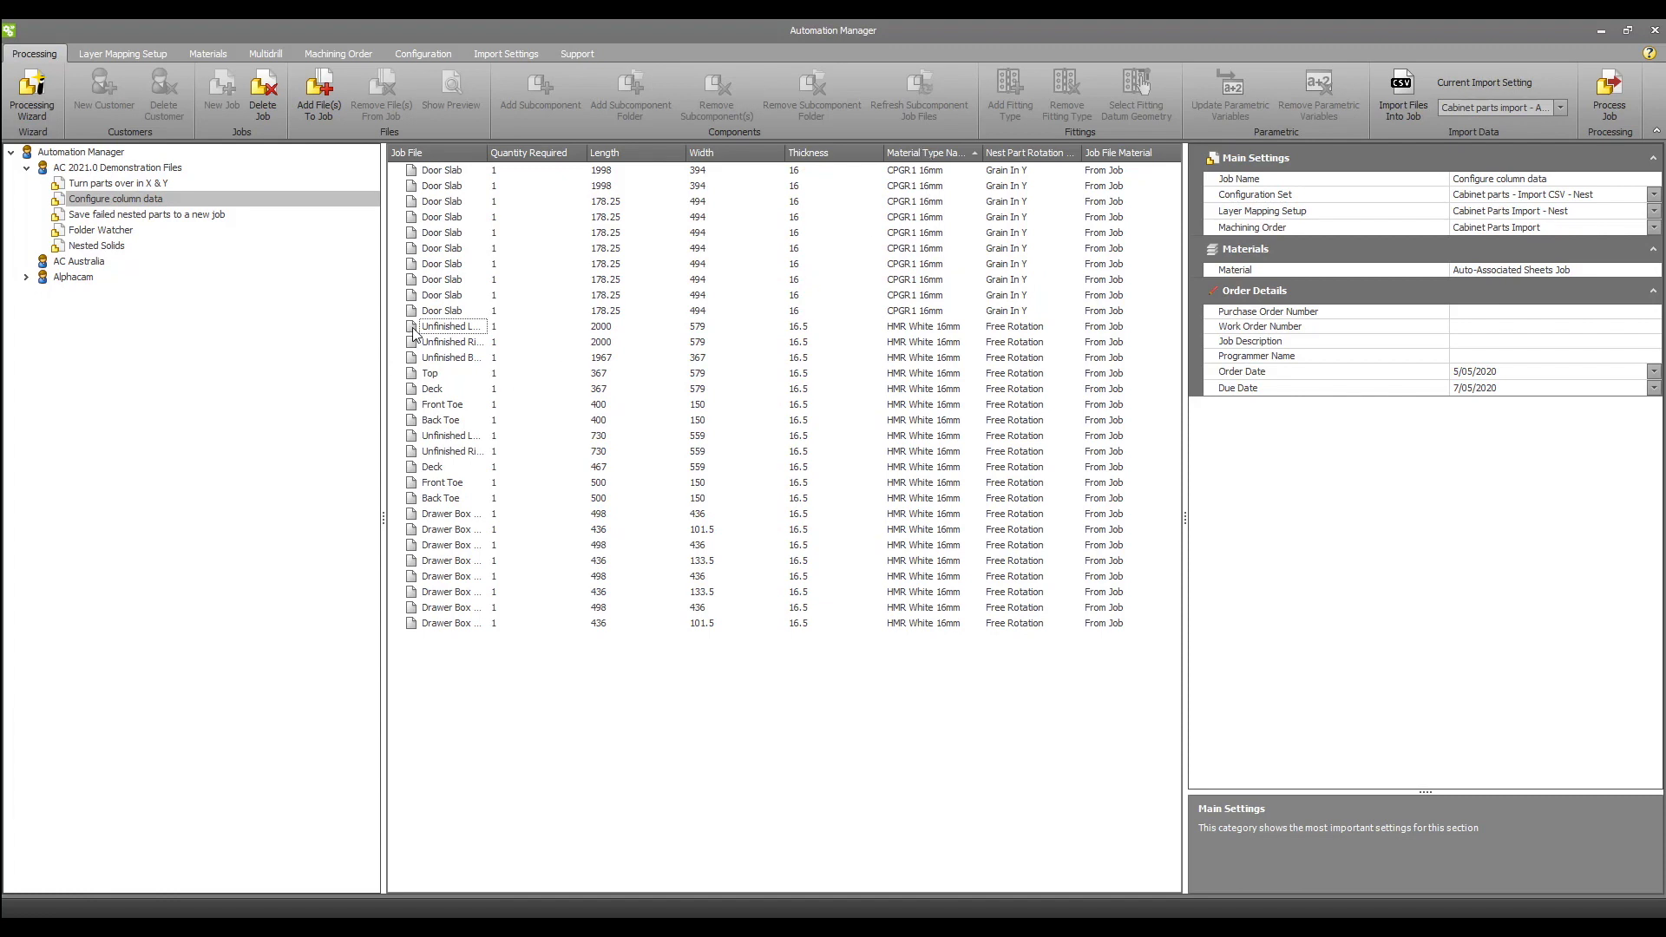
Select the 'Save failed nested parts to a new job' job to list its ten parts.
click(450, 325)
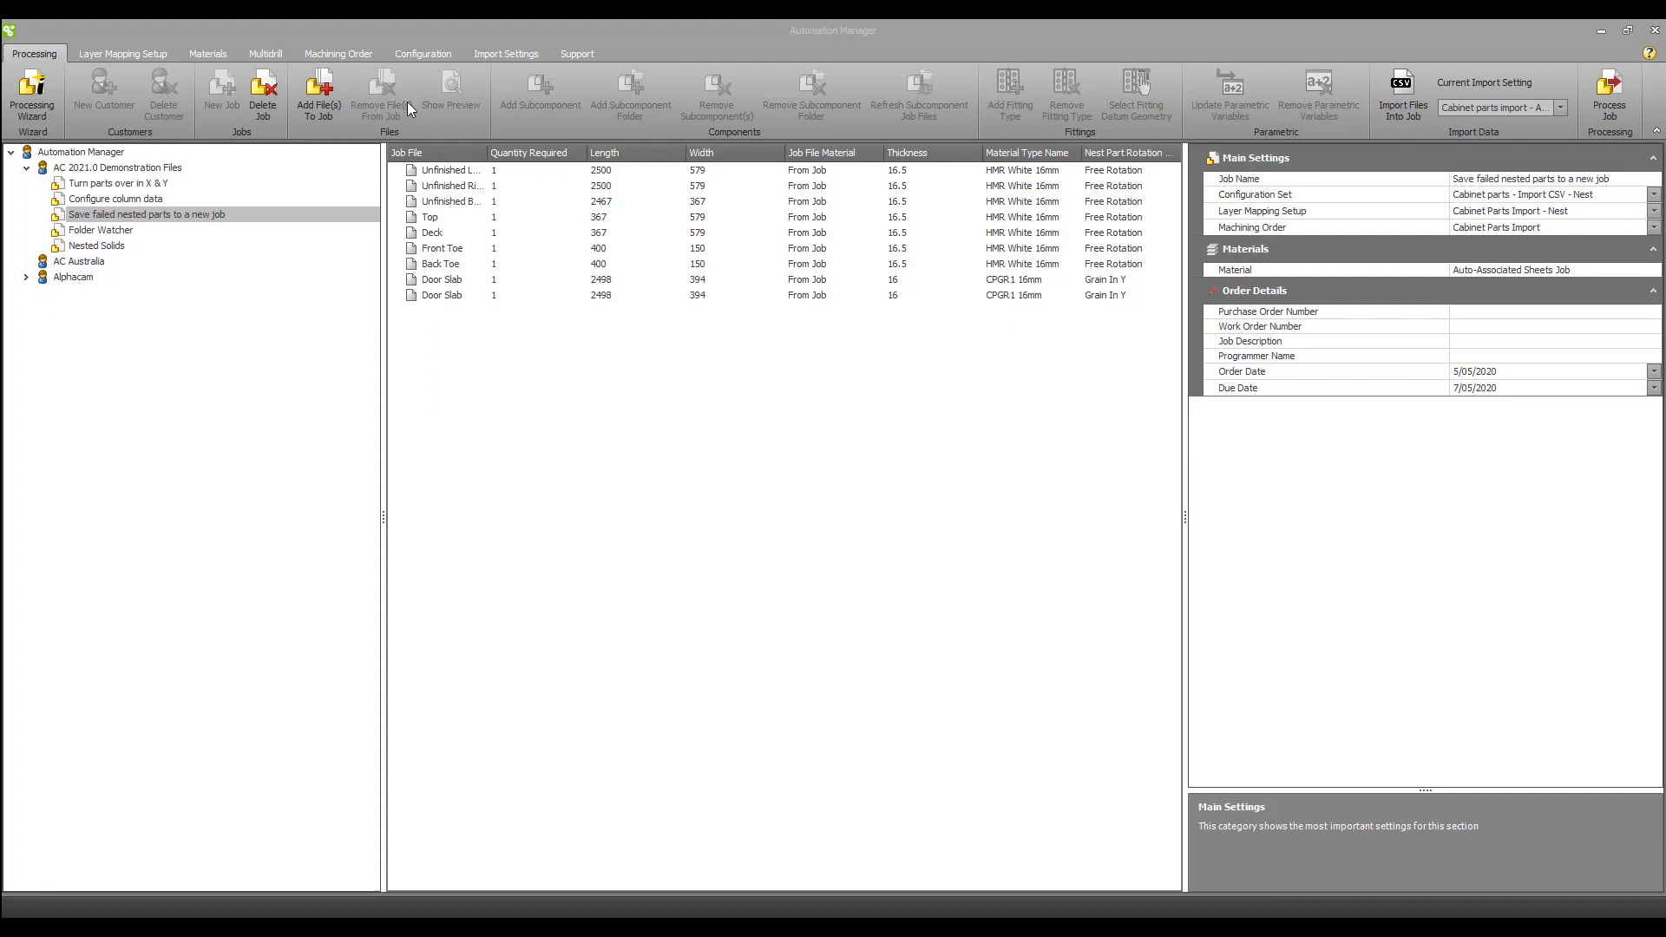
View the Cabinet parts - Import CSV - Nest configuration, then return to job processing.
click(421, 53)
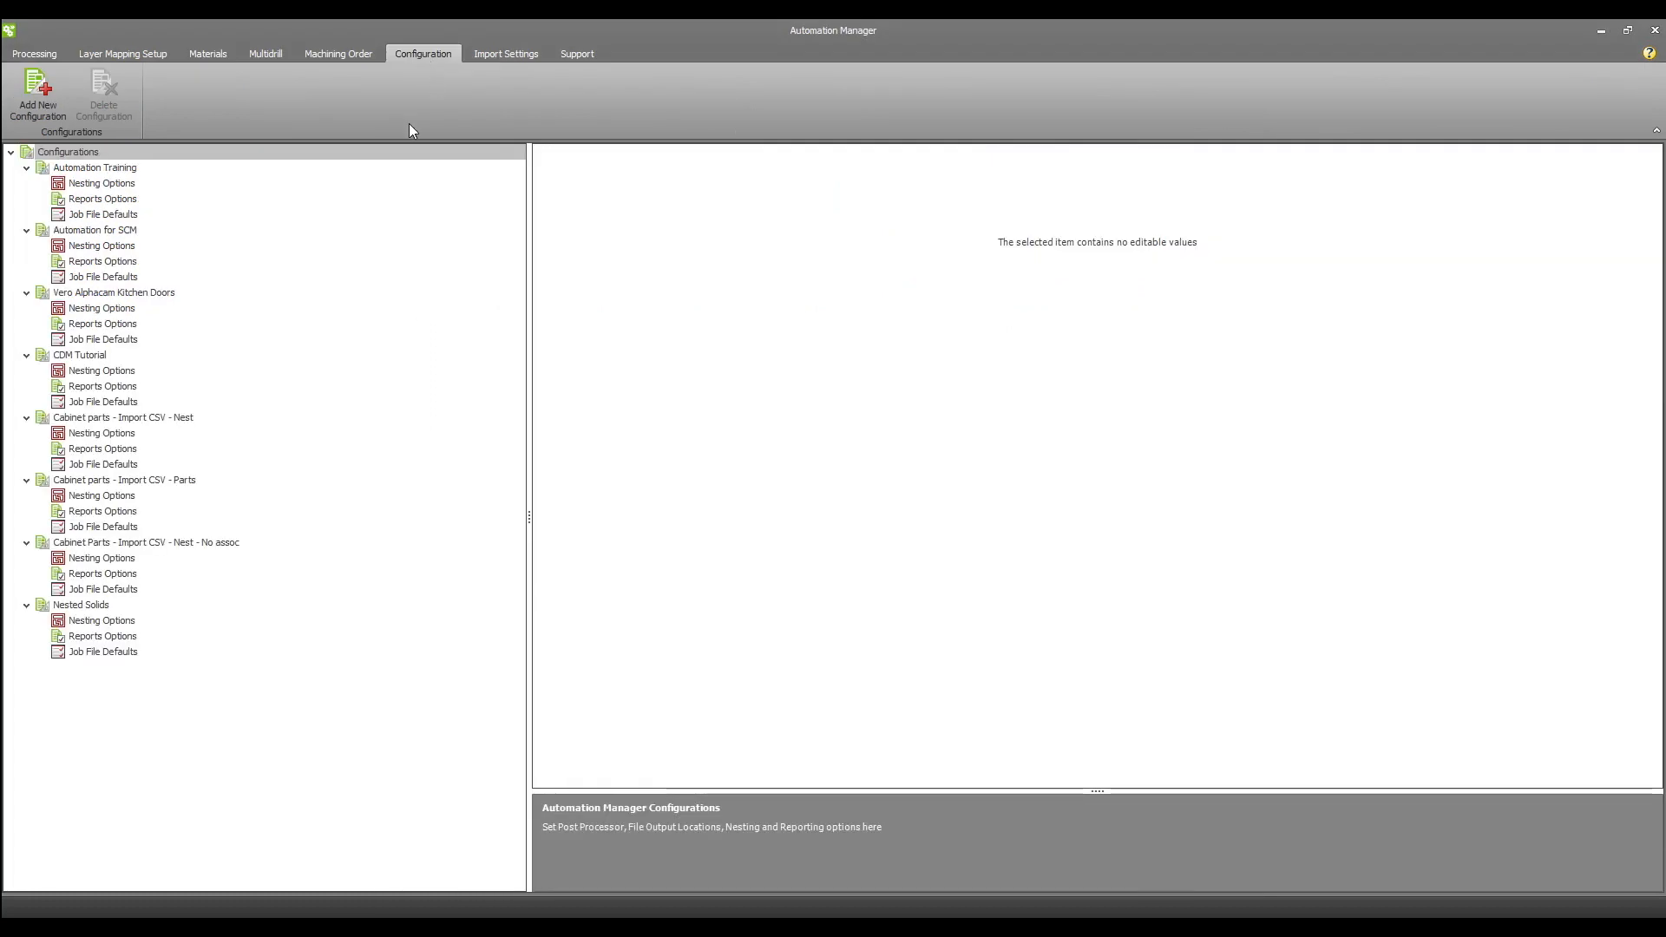
click(121, 416)
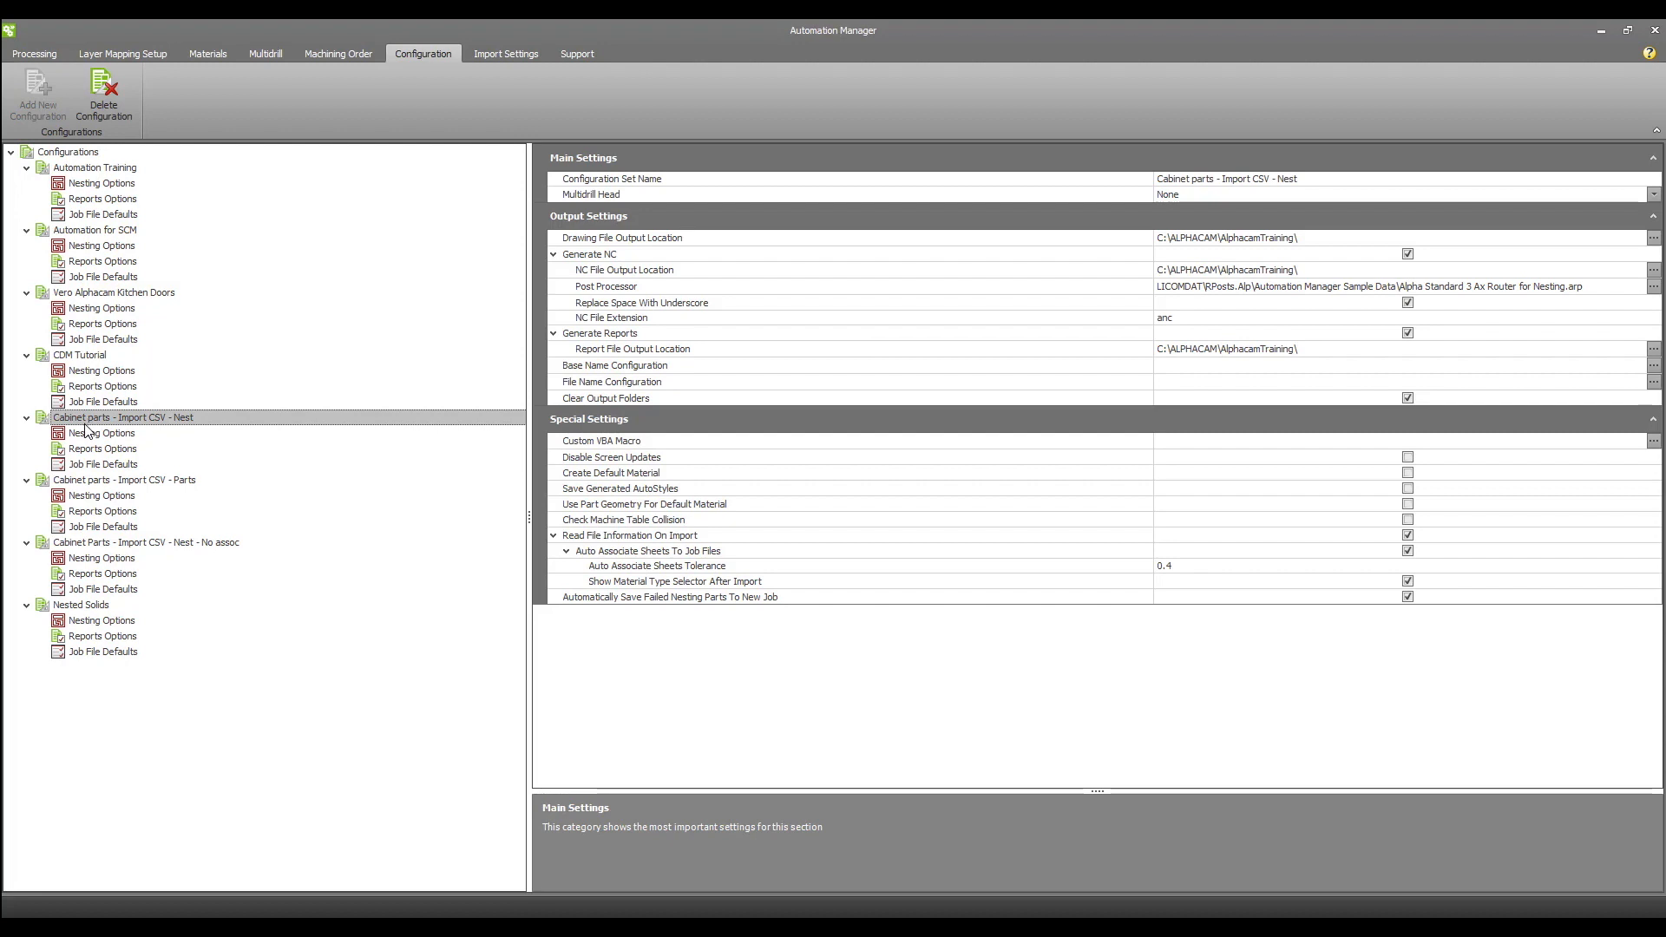
mouse_move(620, 615)
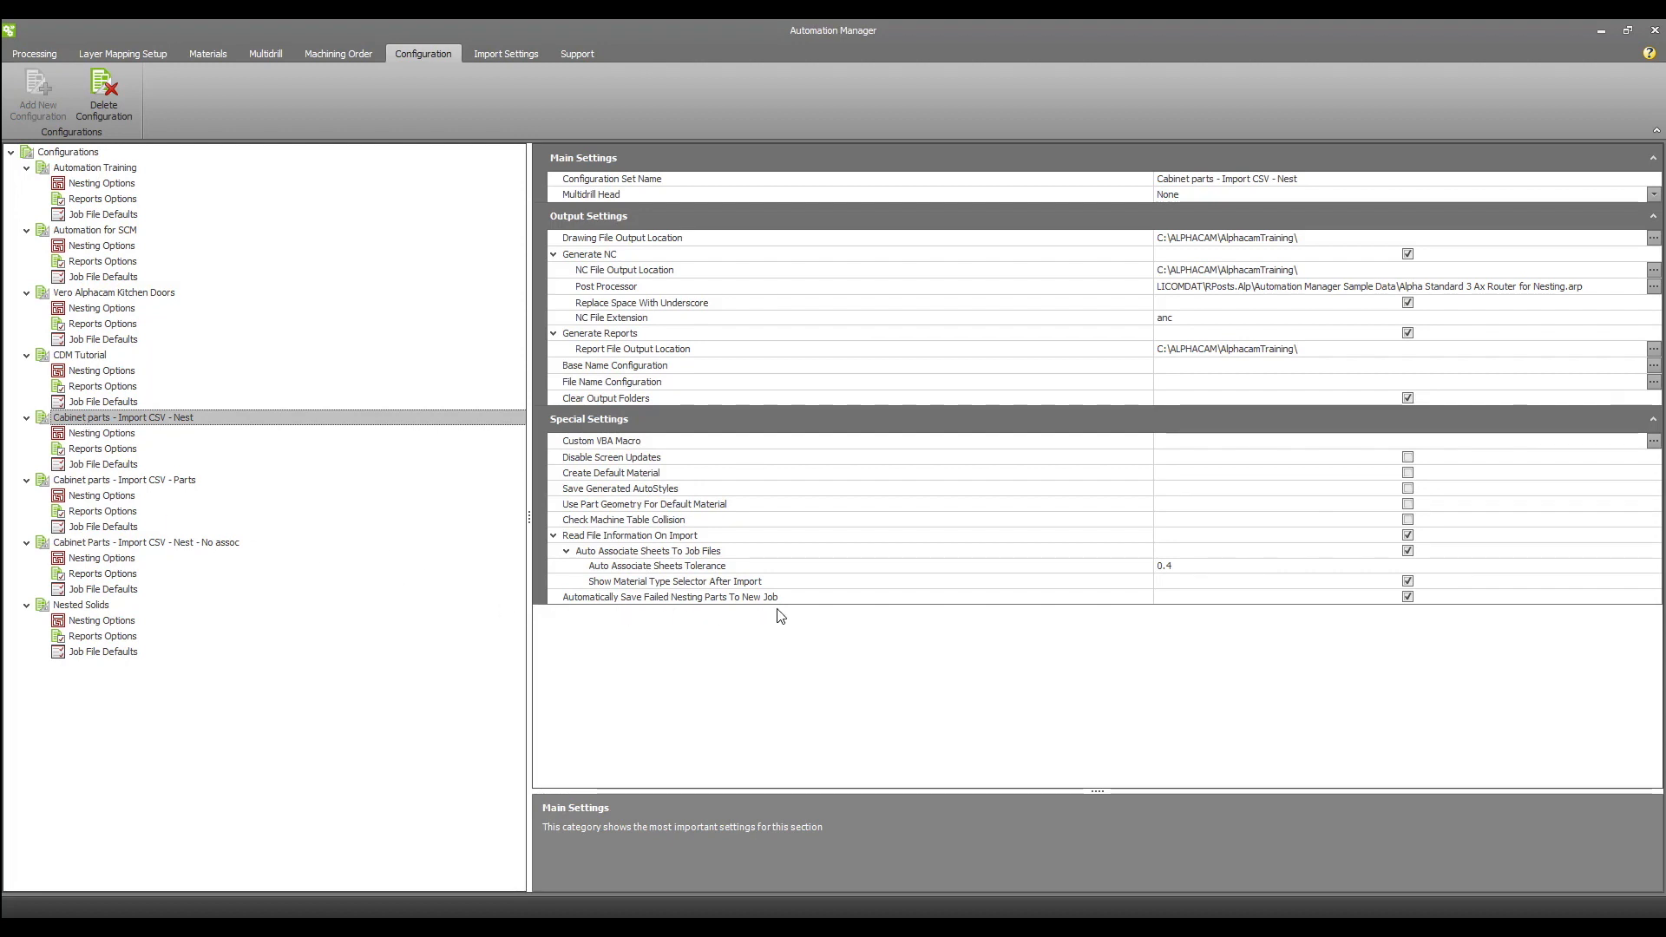
mouse_move(1293, 632)
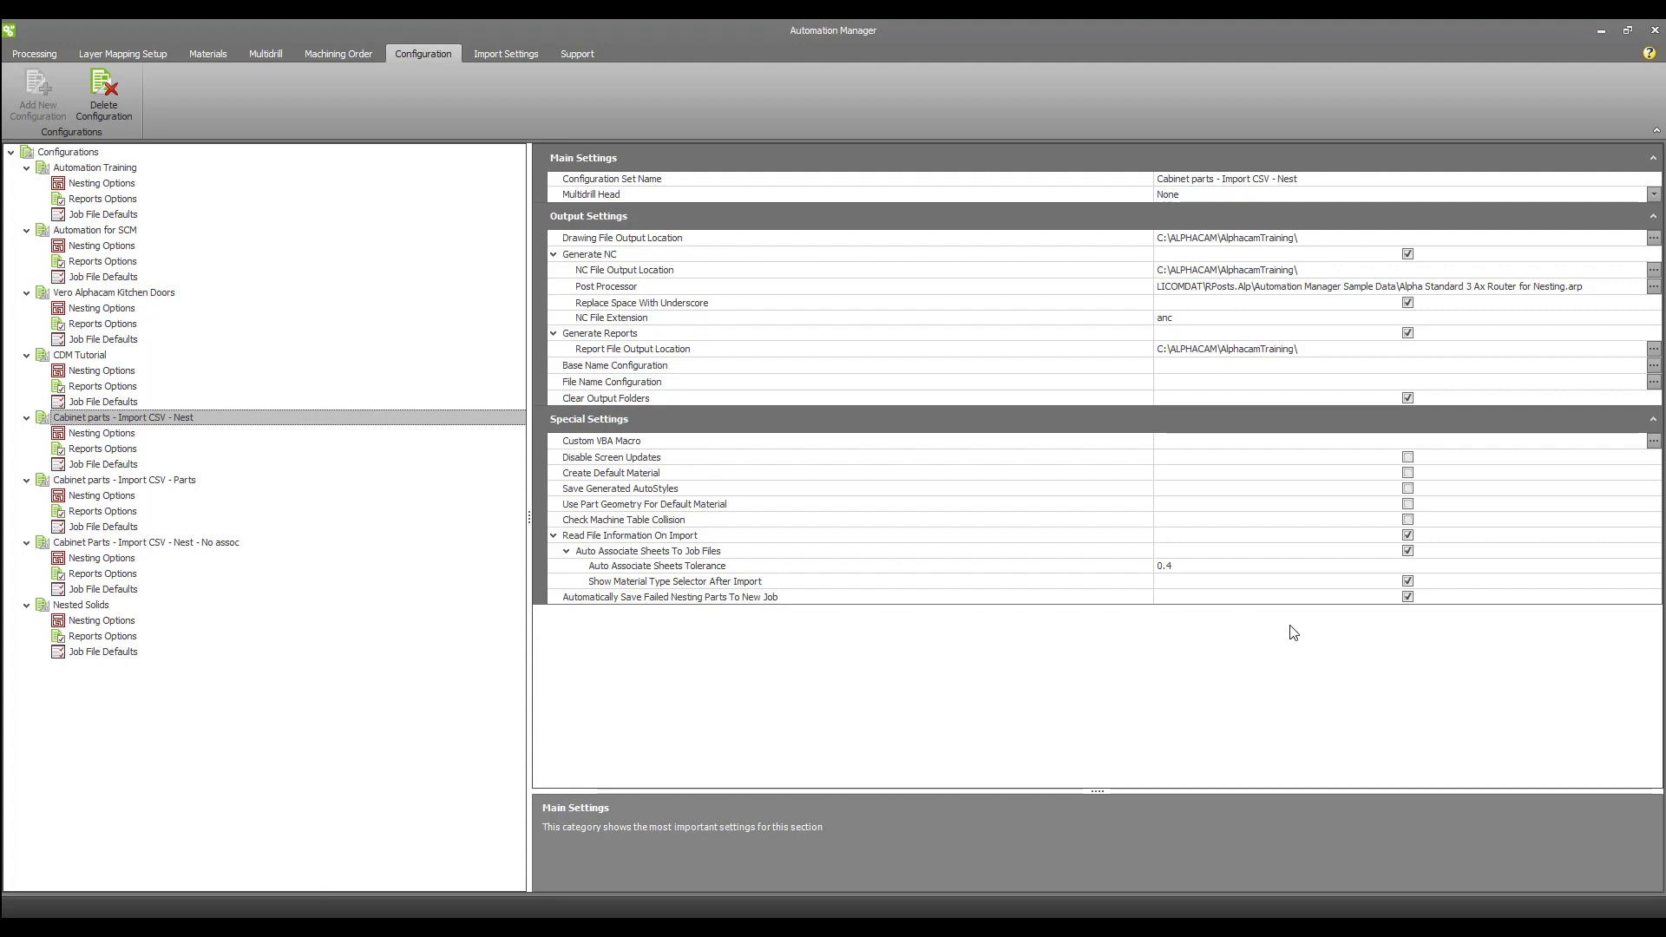
mouse_move(1417, 624)
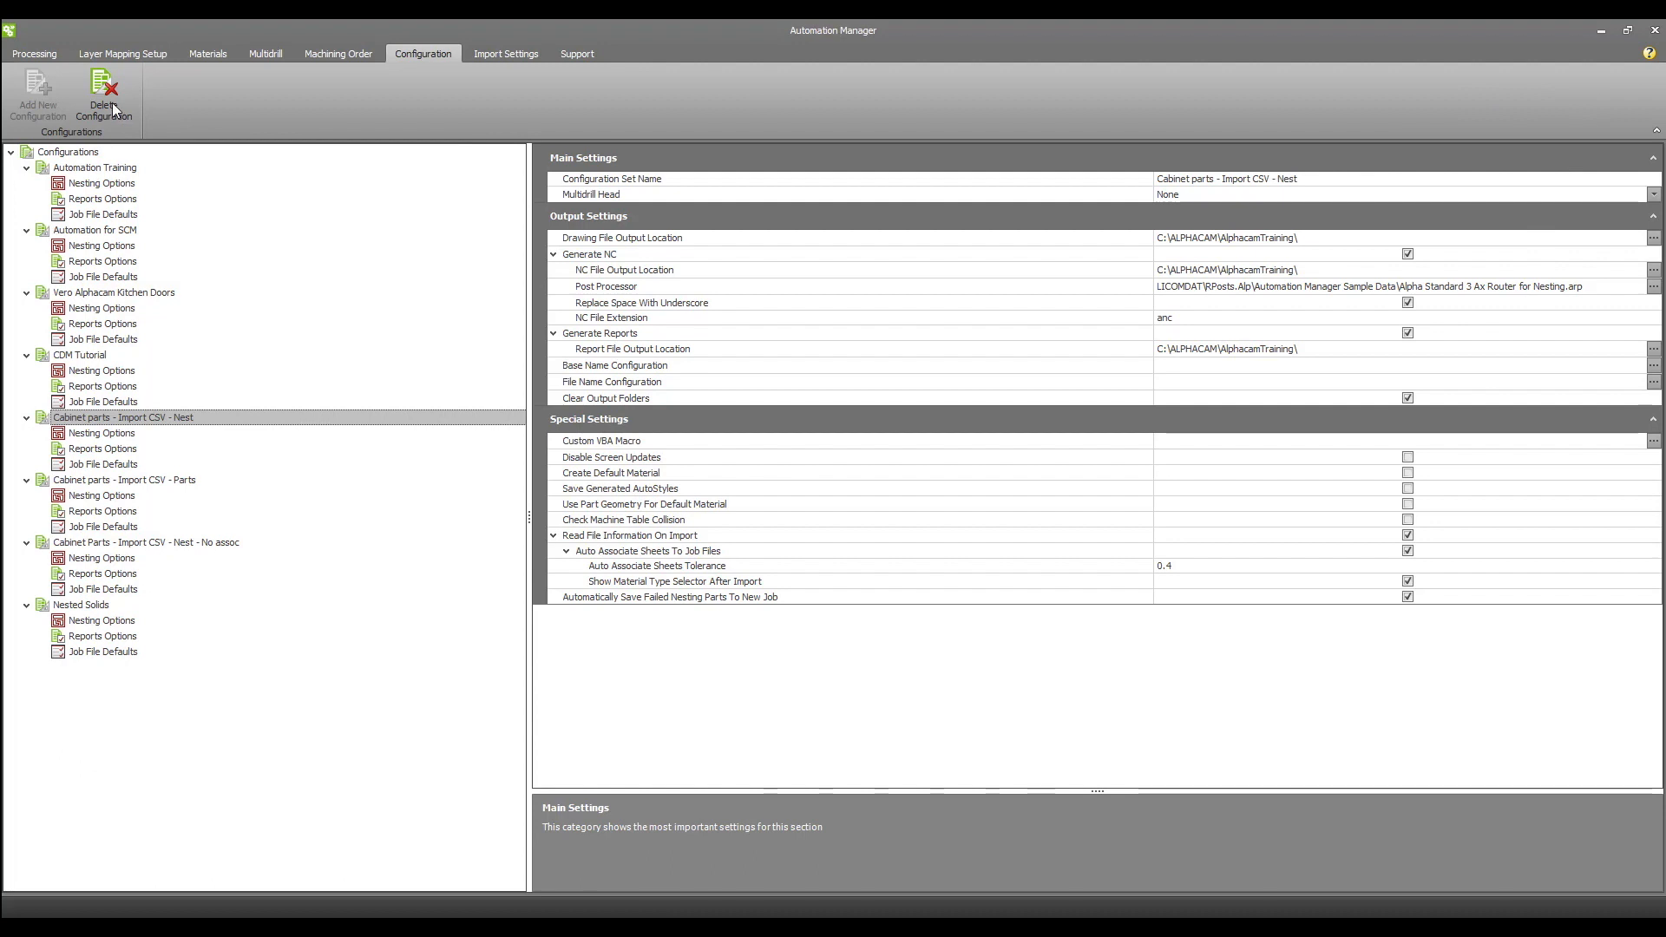
click(33, 53)
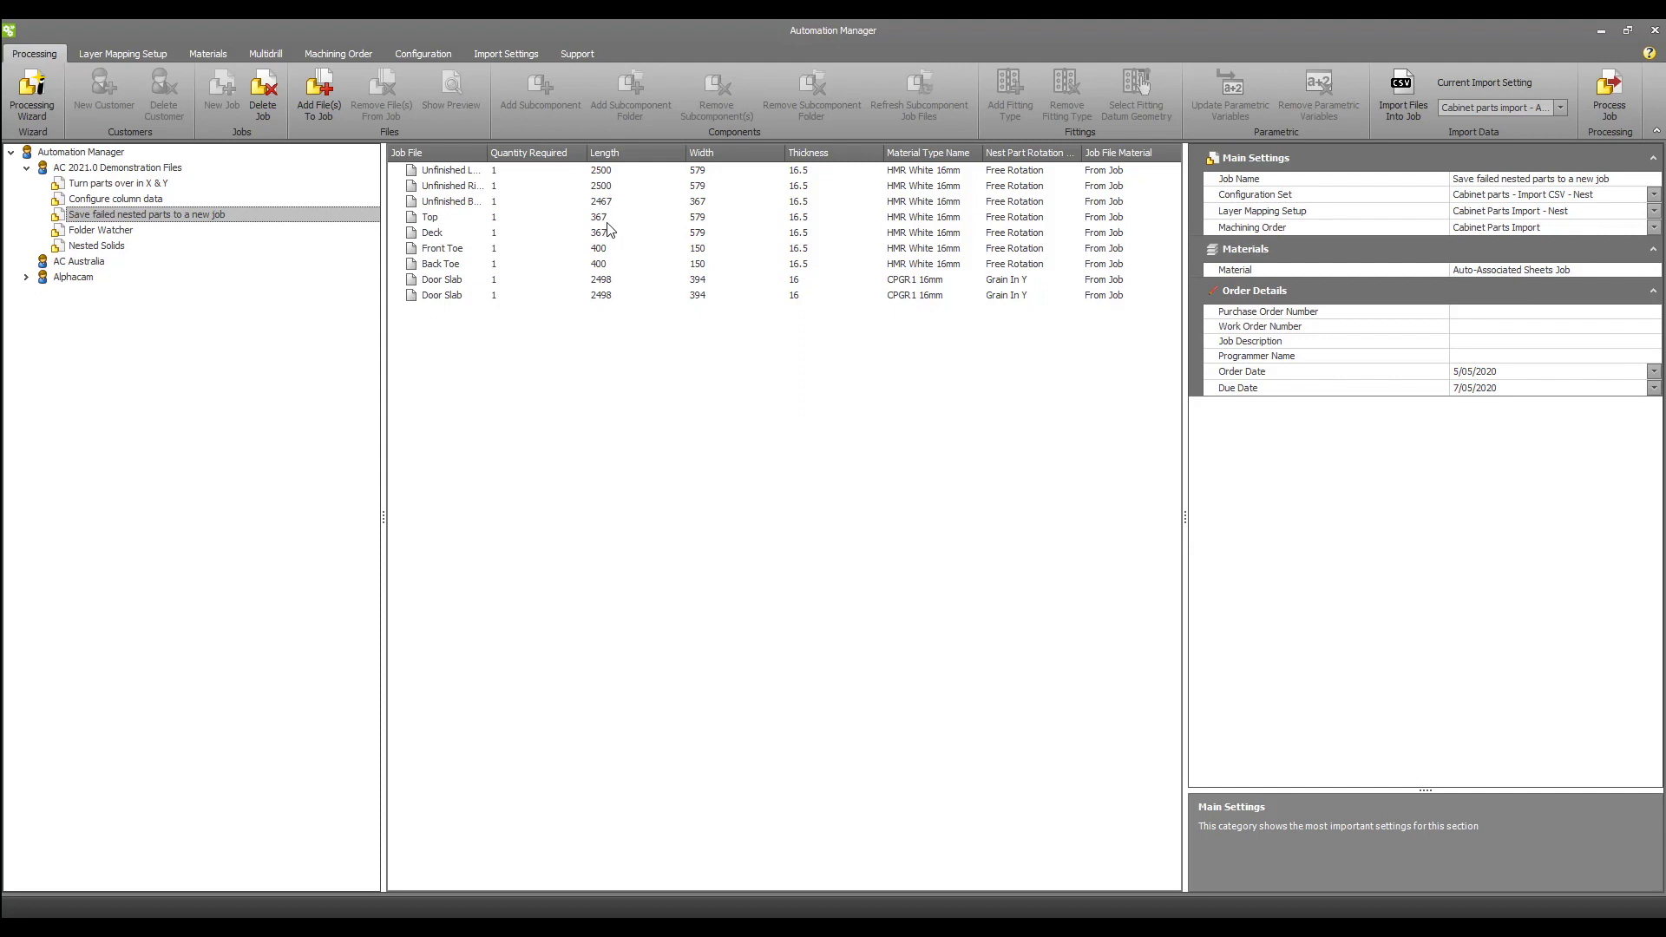
mouse_move(607, 309)
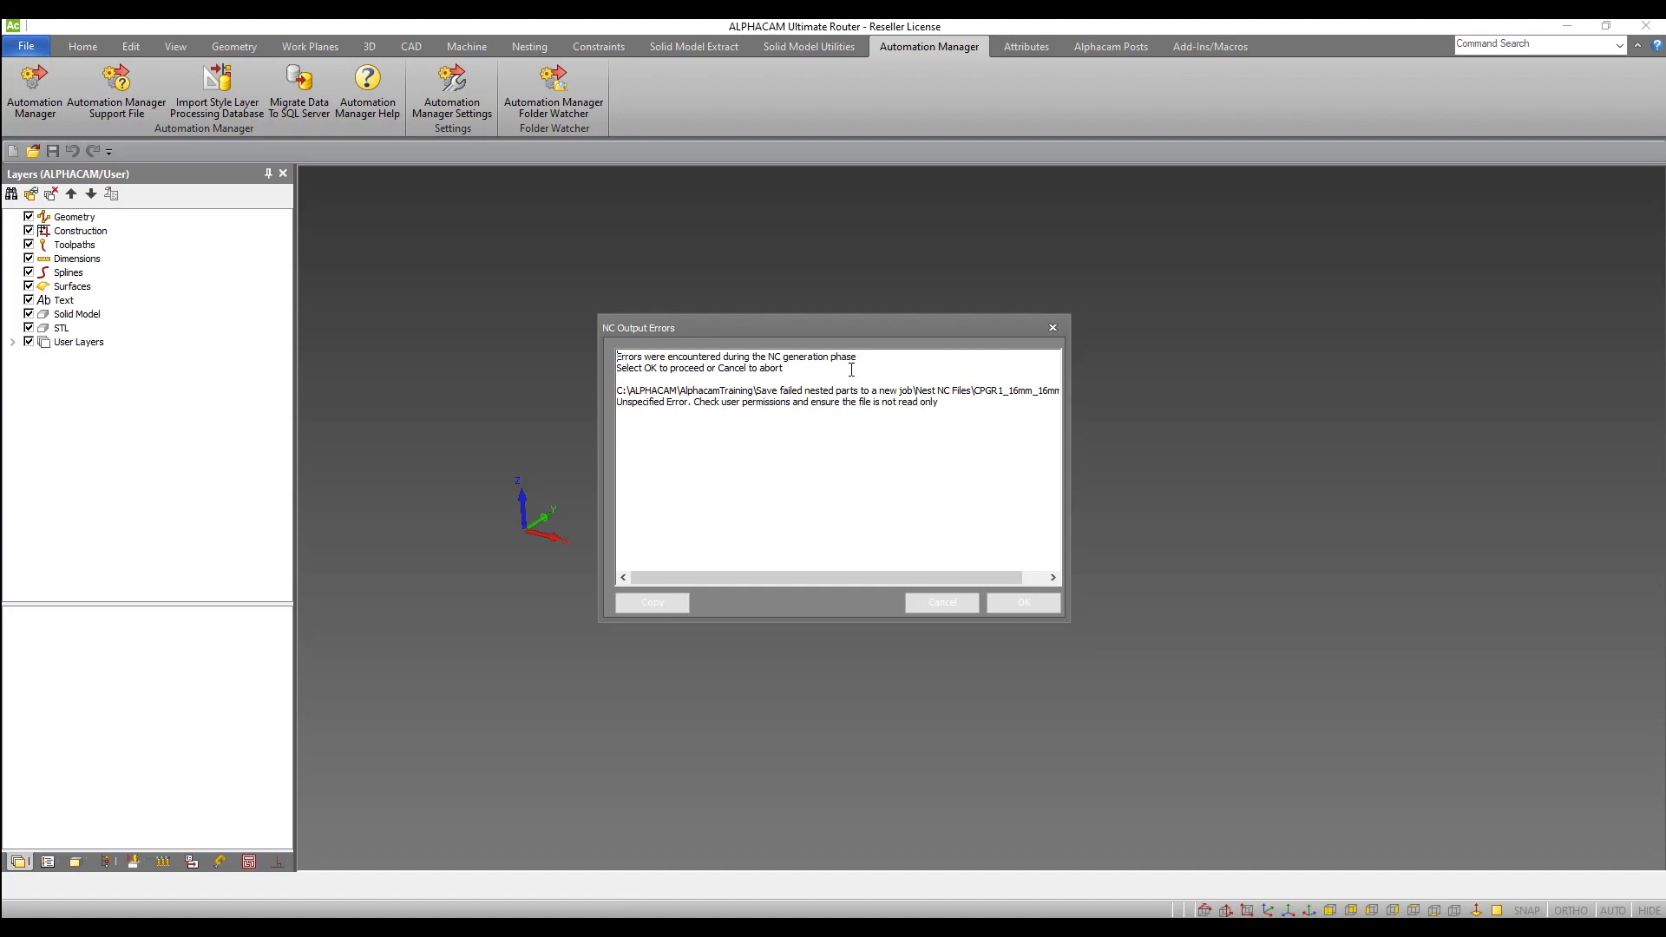
mouse_move(740, 407)
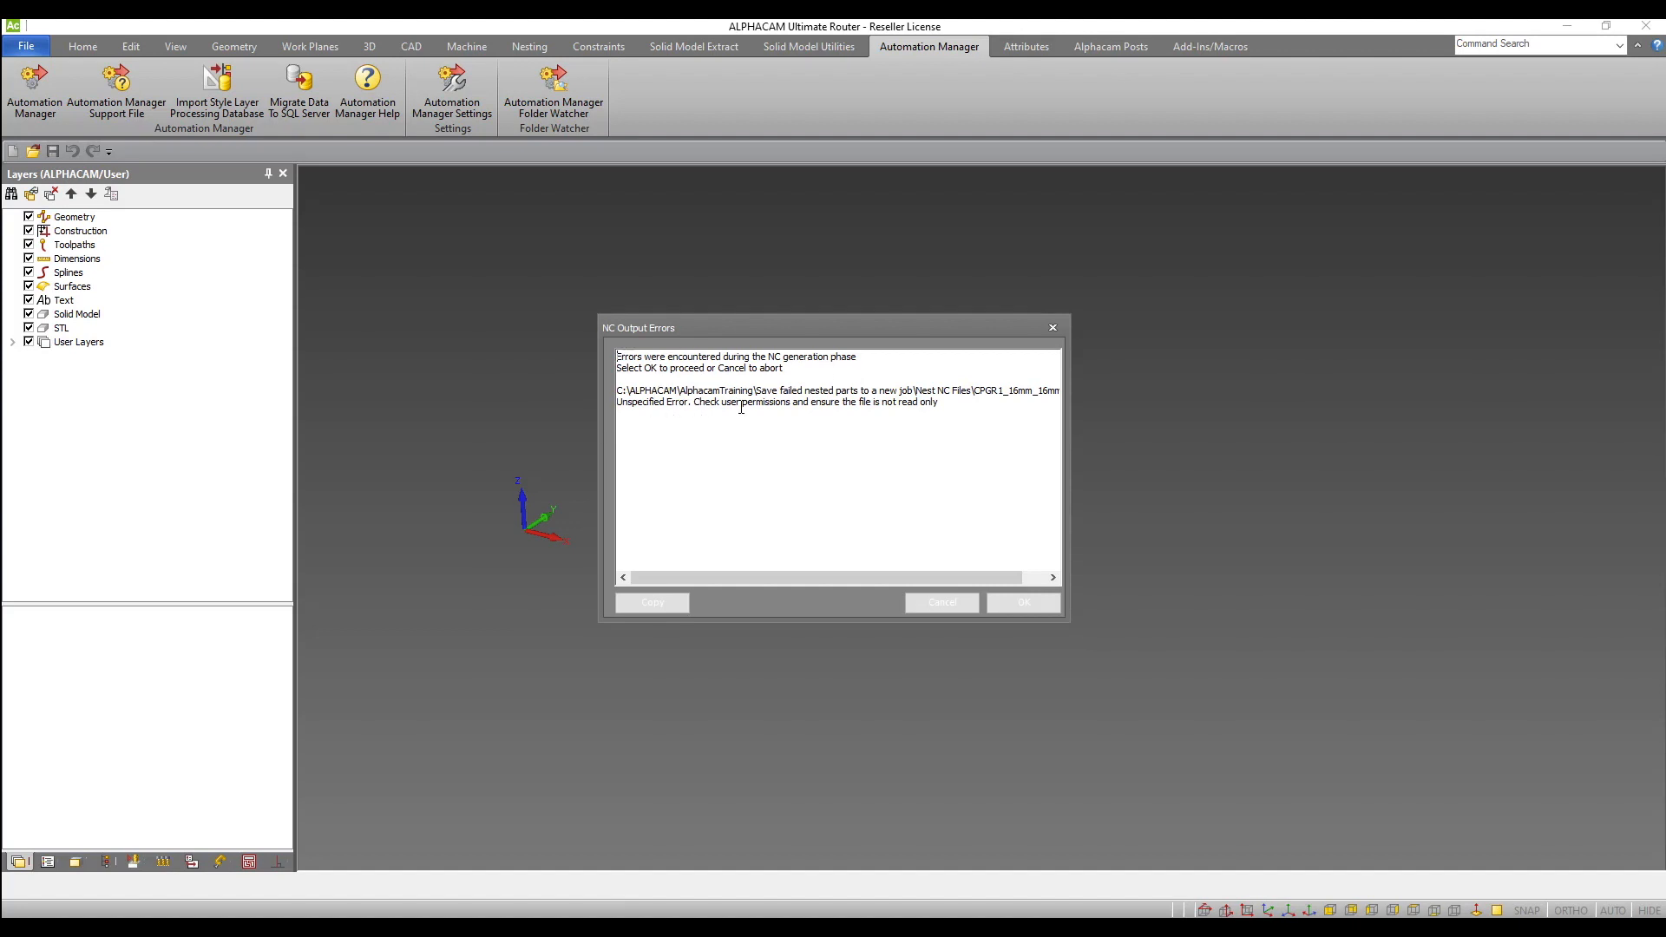
Proceed past the NC output errors and dismiss the Processing Complete summary.
drag(638, 577, 871, 577)
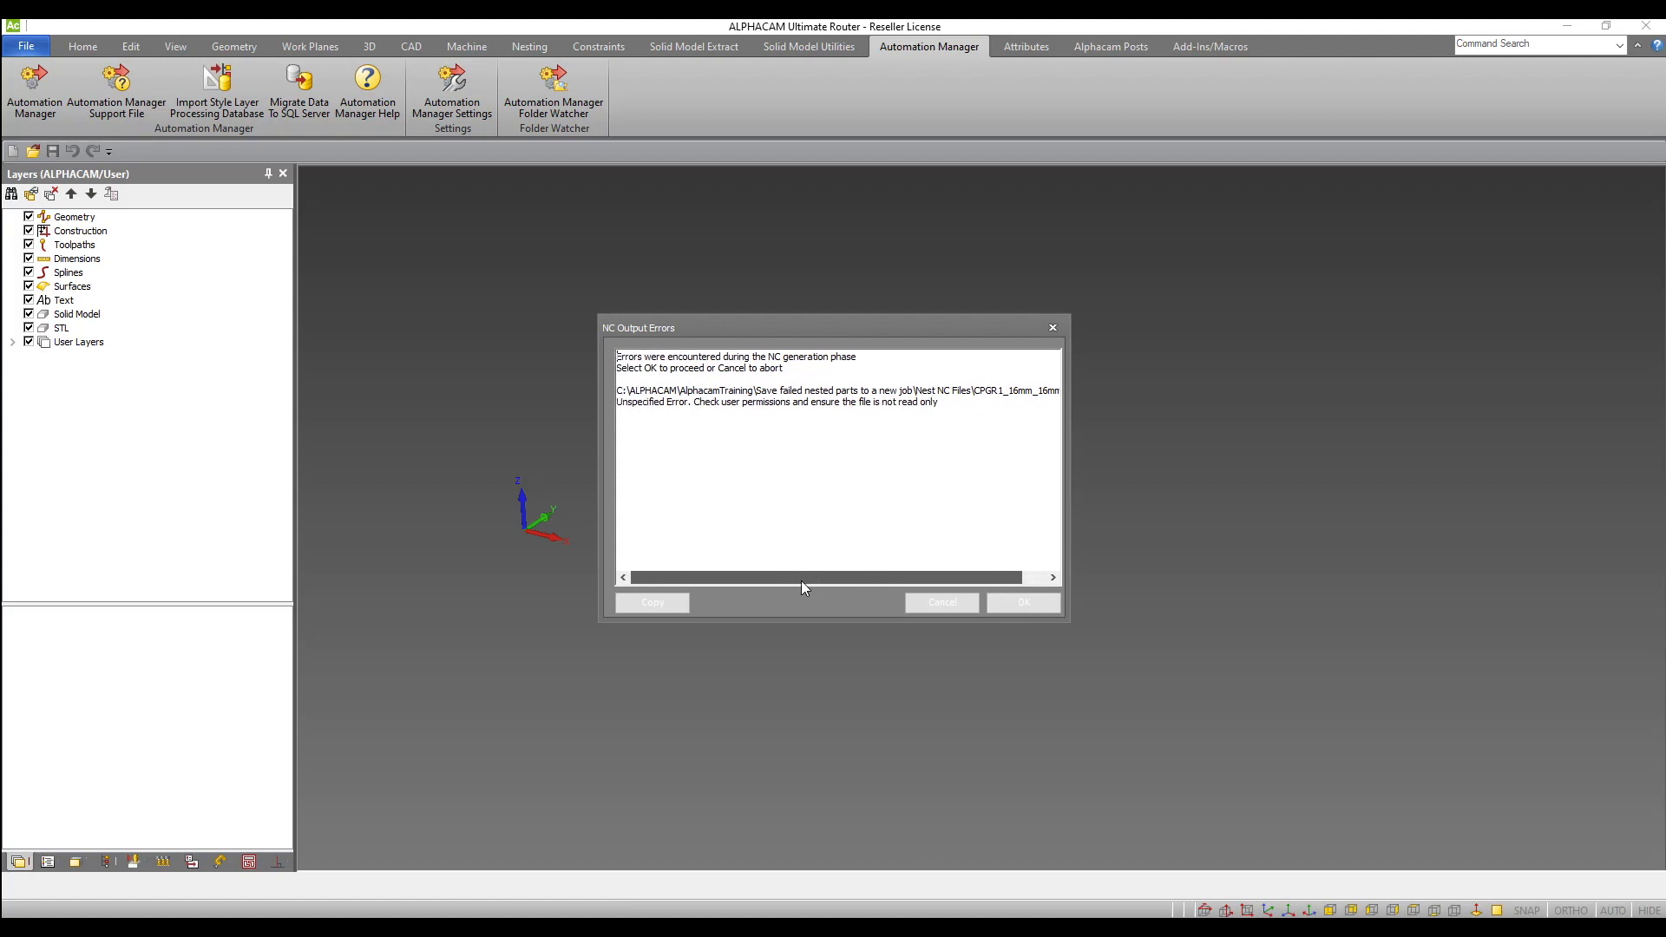
click(1021, 602)
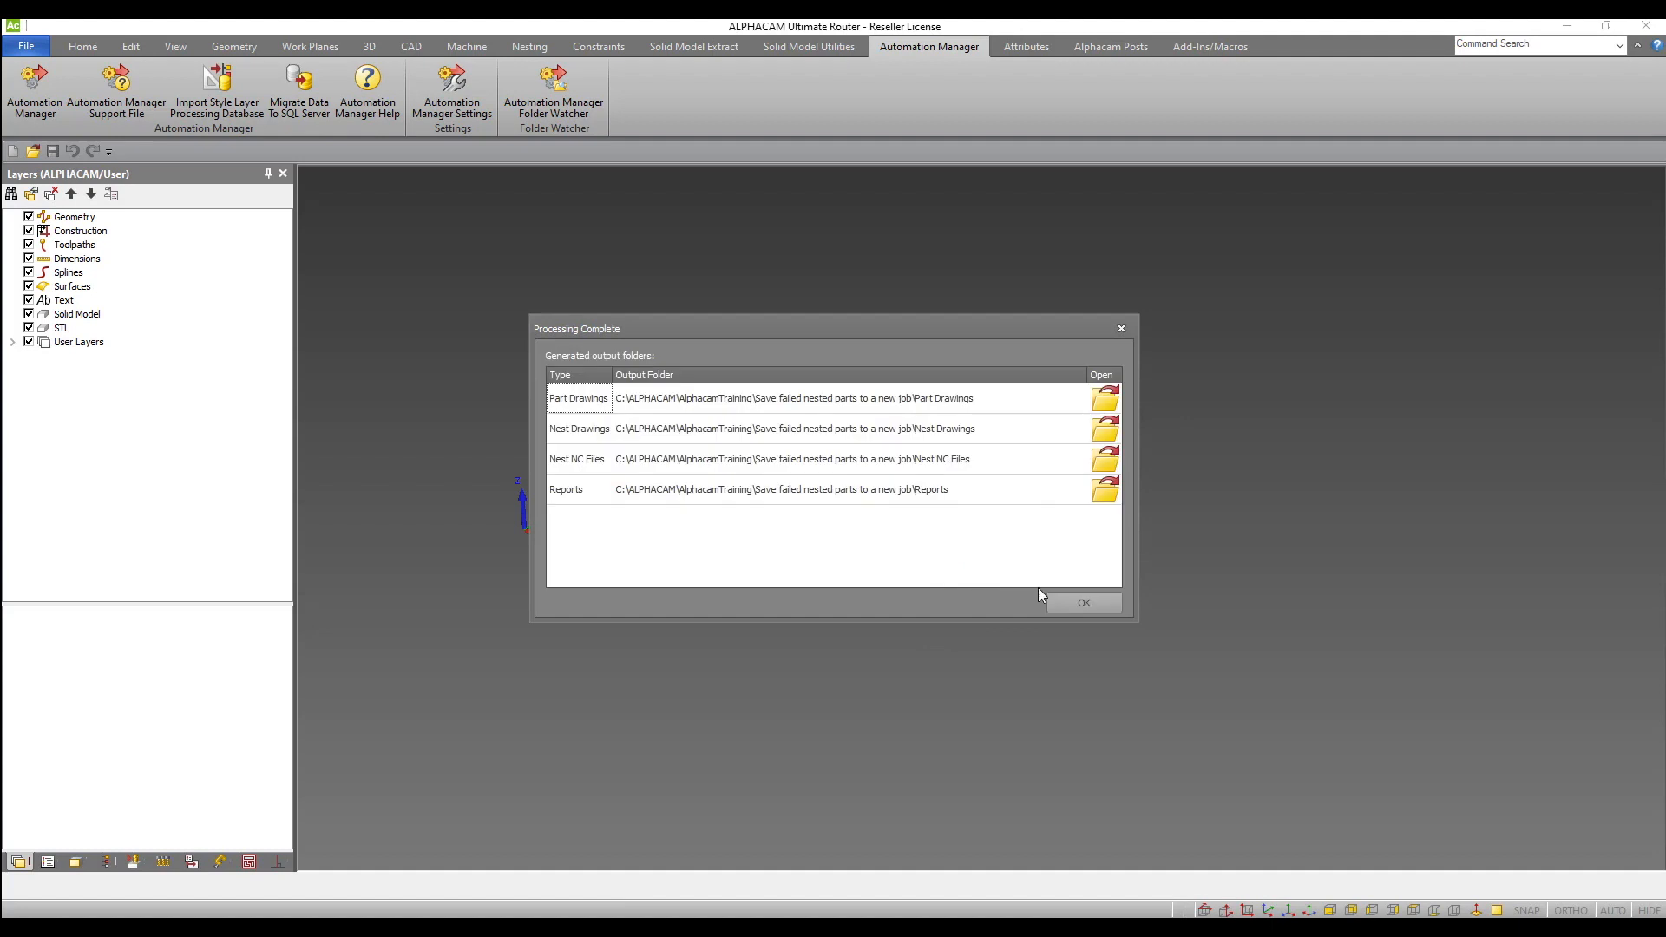
click(1083, 602)
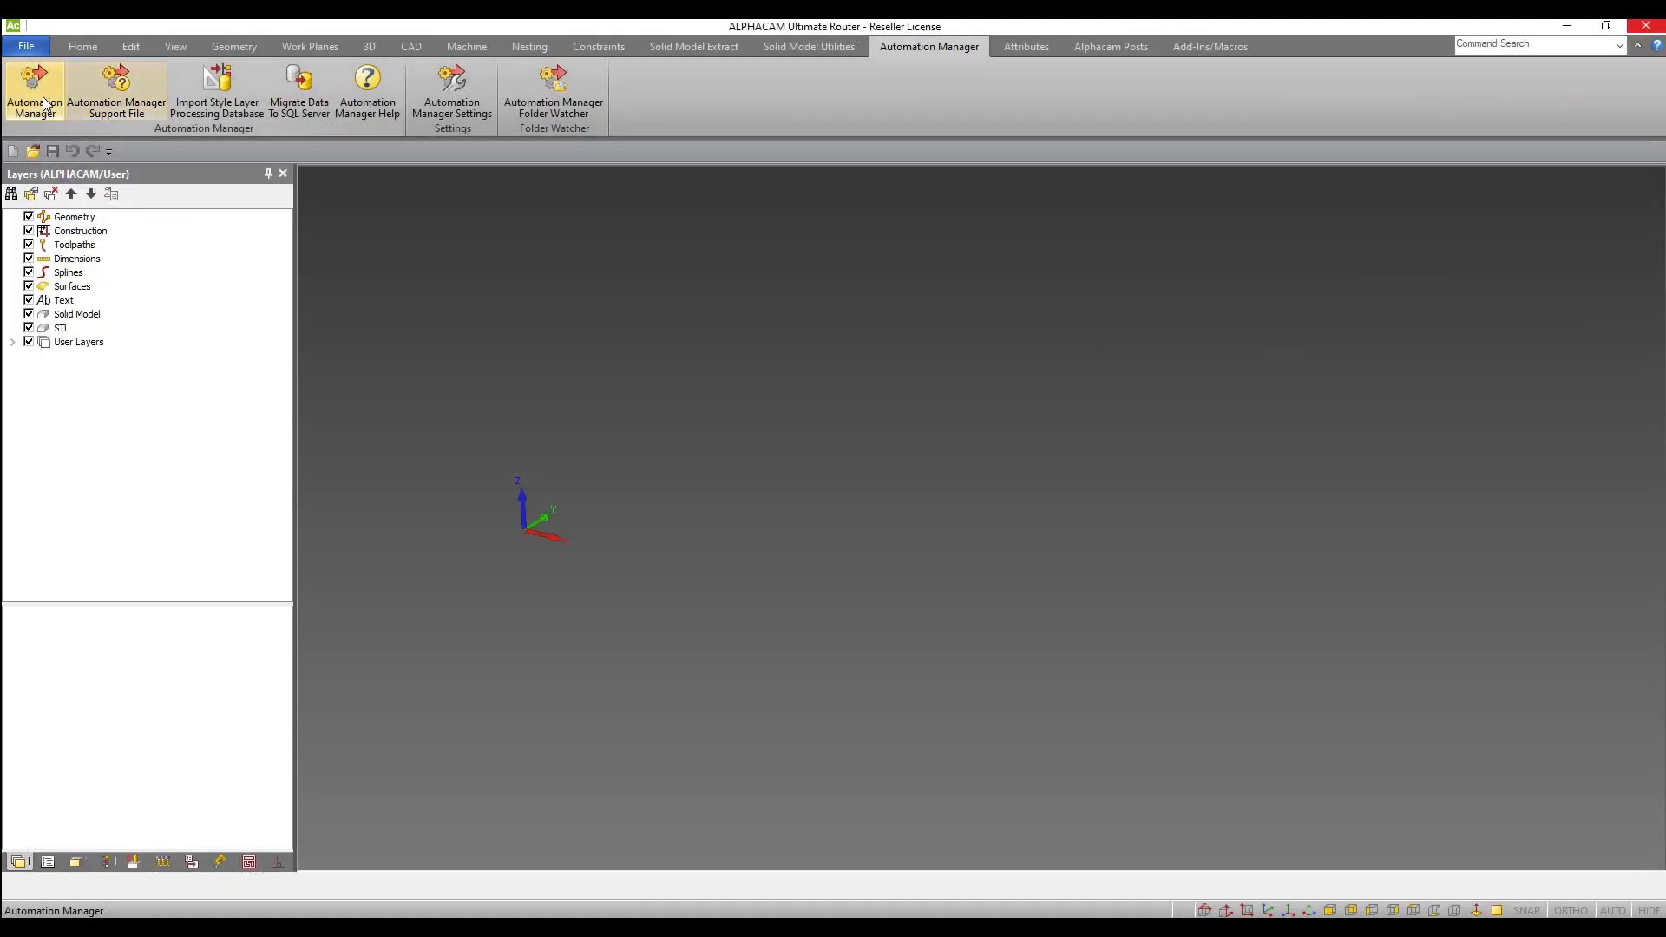
click(34, 91)
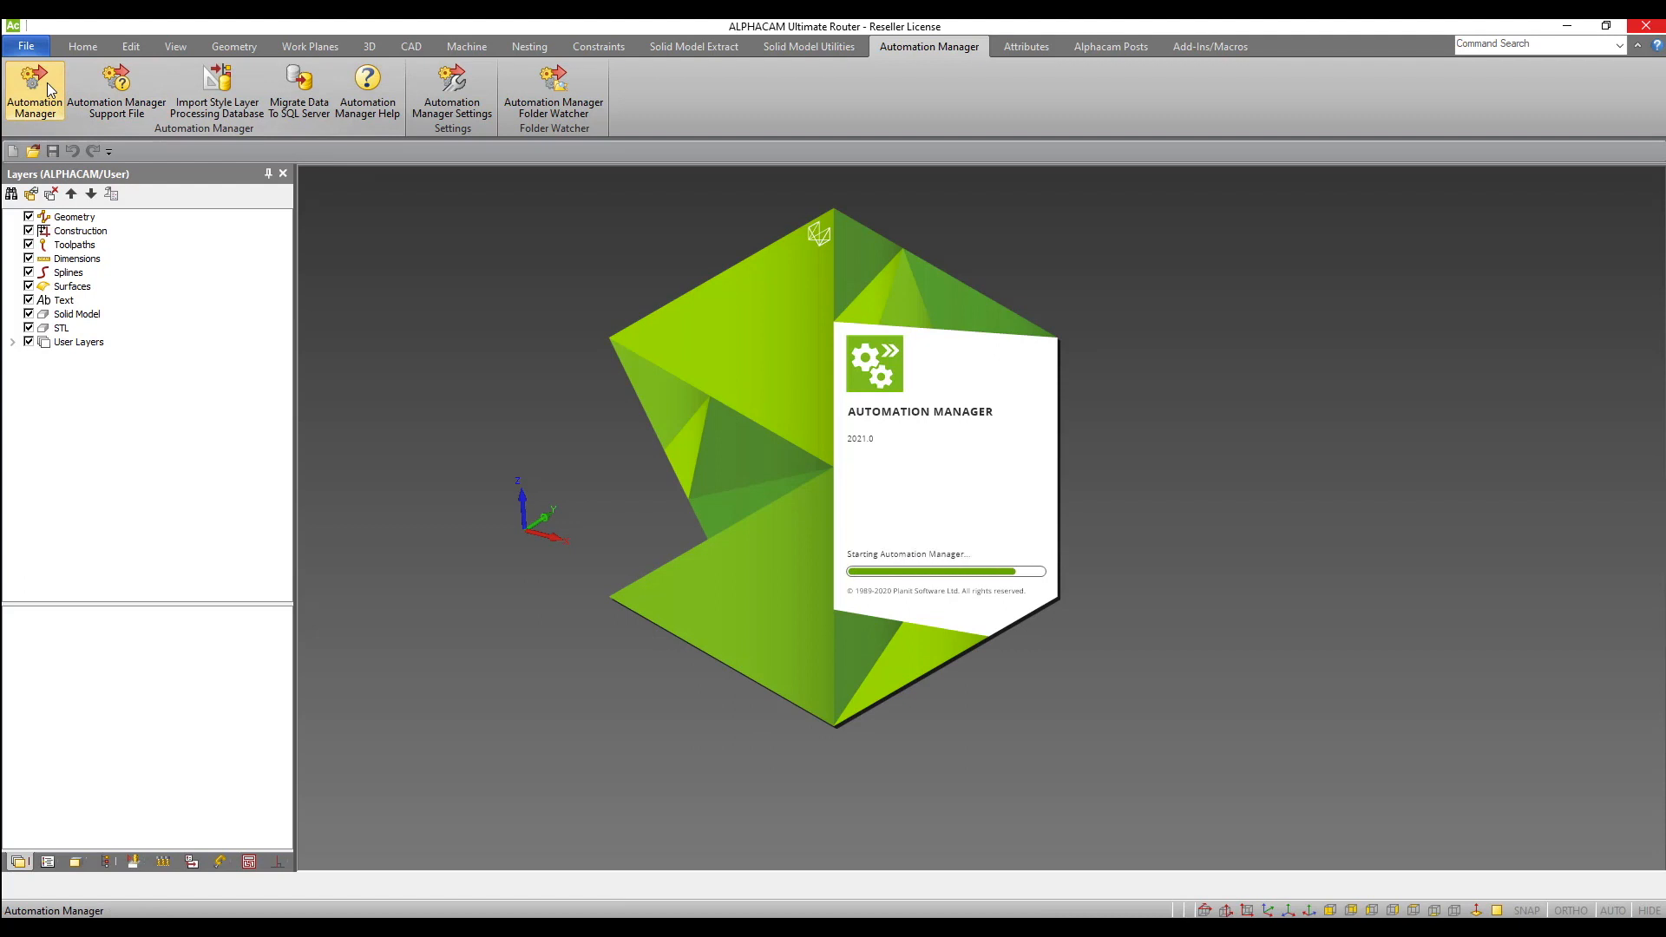
click(34, 94)
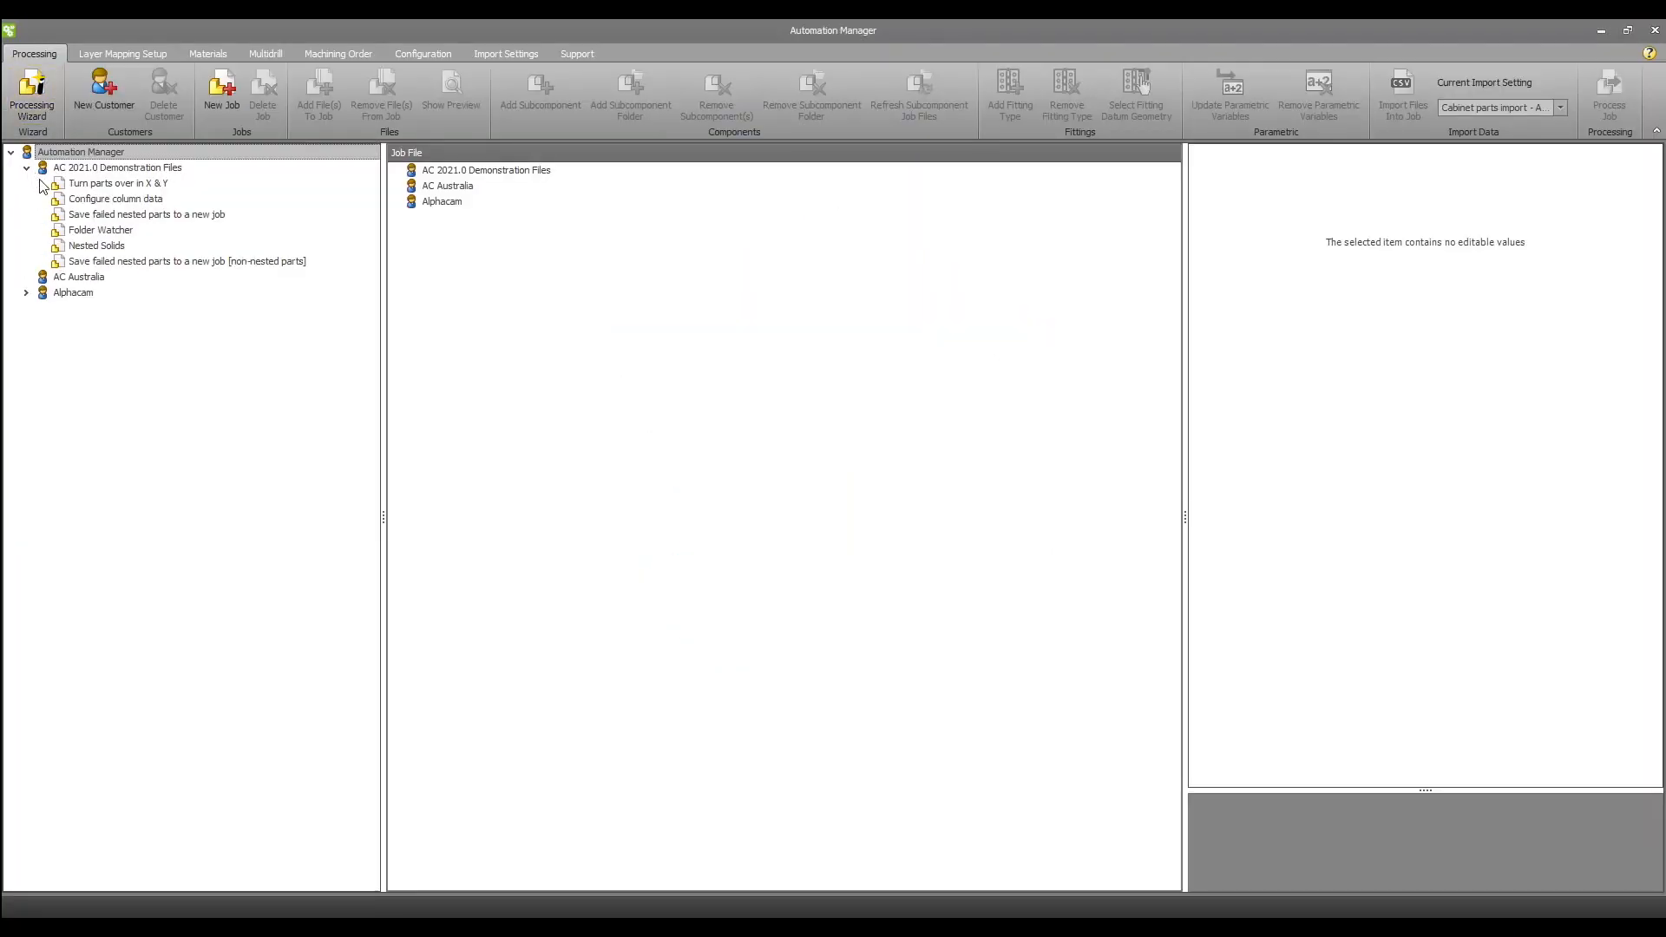
click(185, 261)
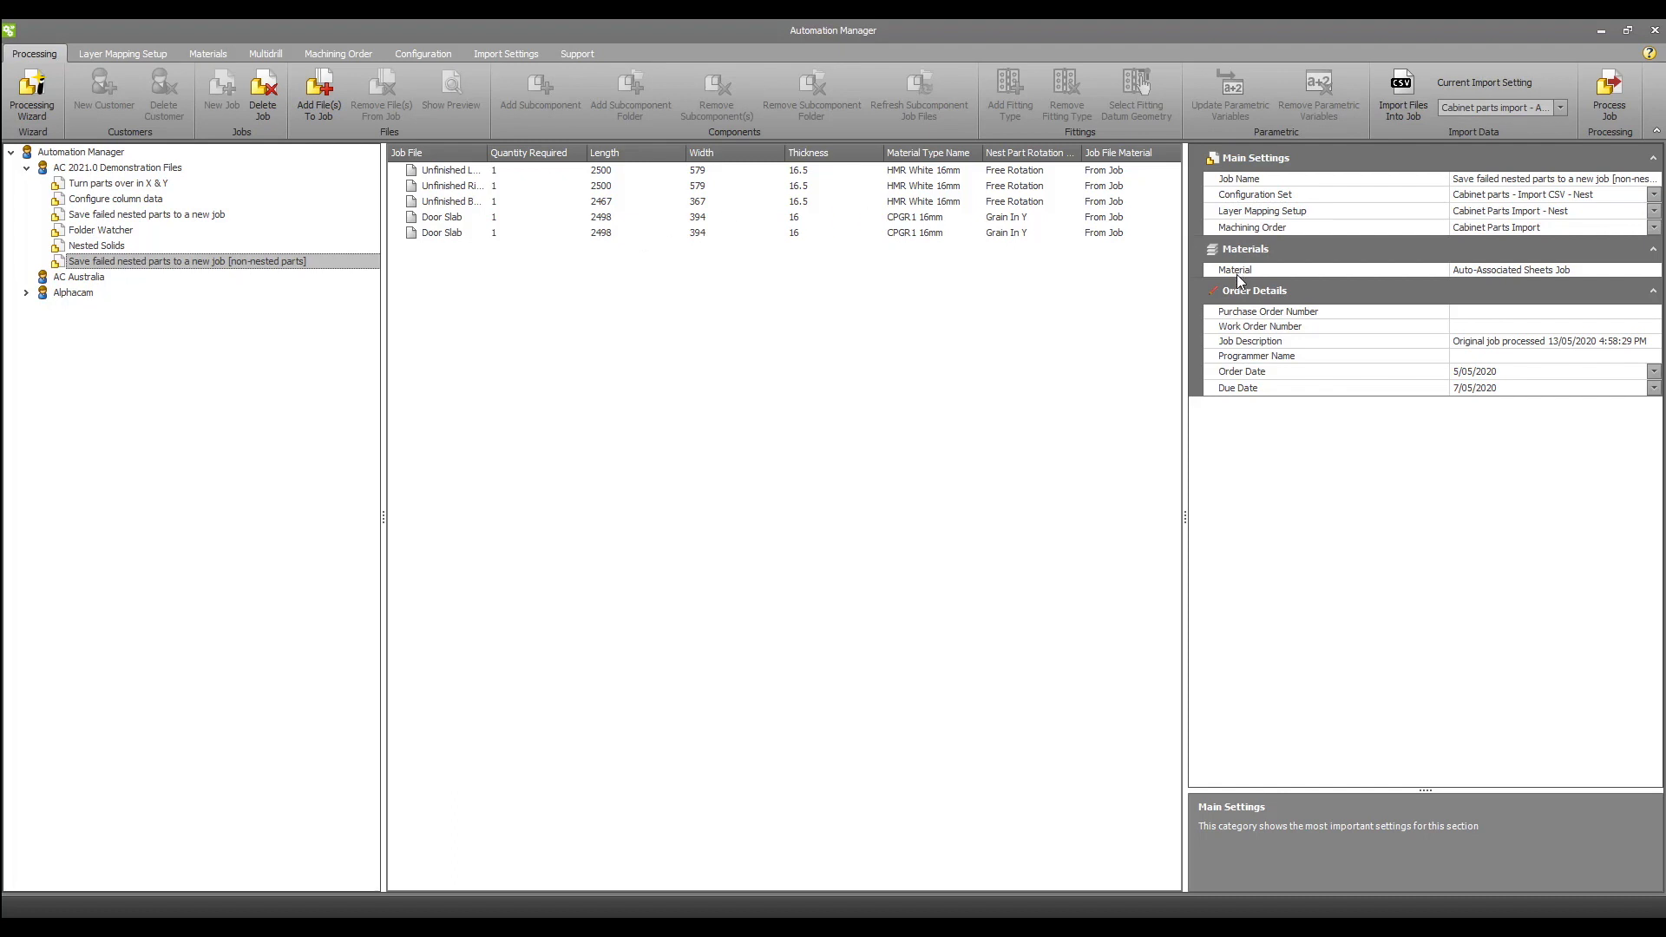
mouse_move(1553, 279)
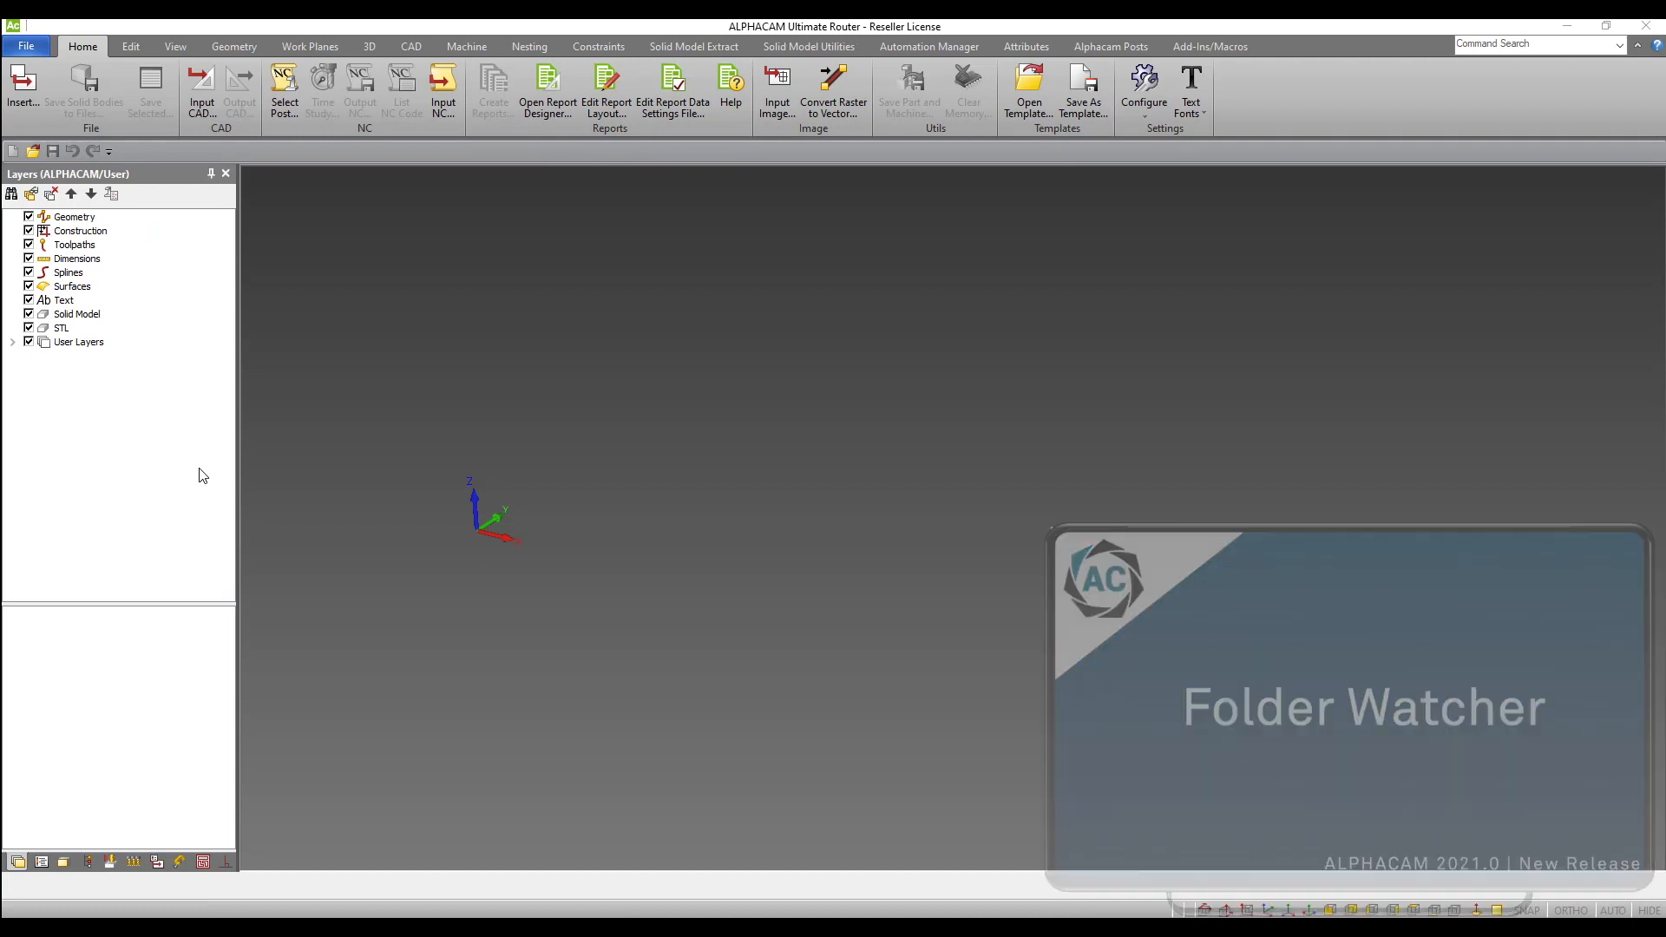
Open the Folder Watcher and start watching Jobs to be Processed for CSV files.
click(927, 46)
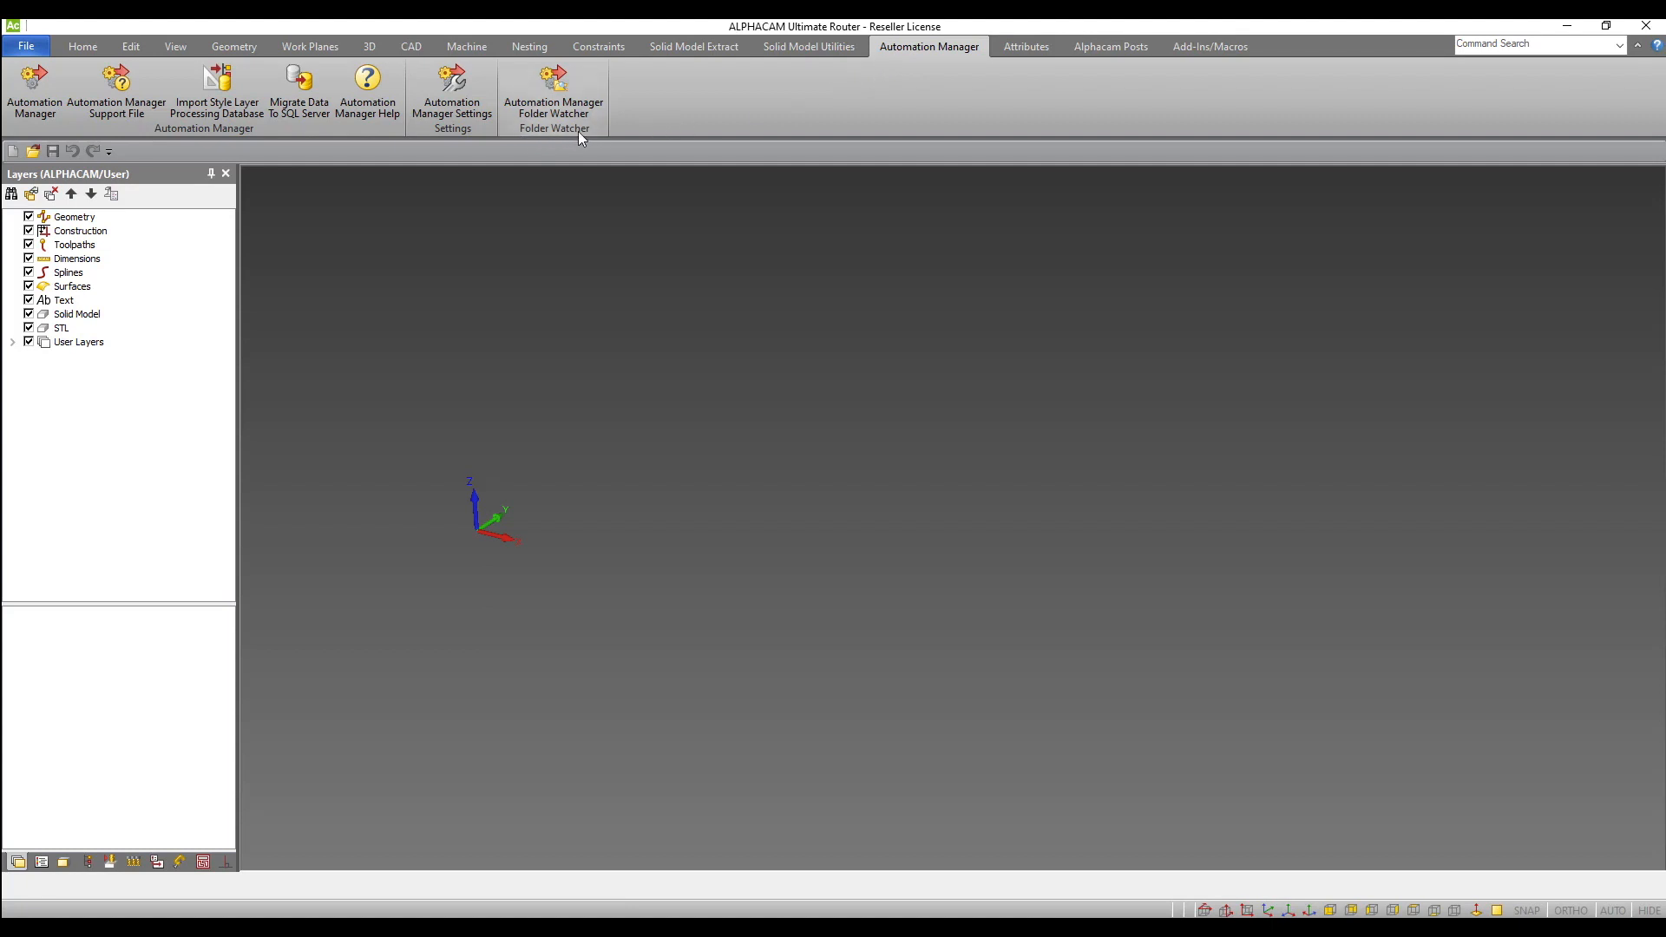
mouse_move(553, 90)
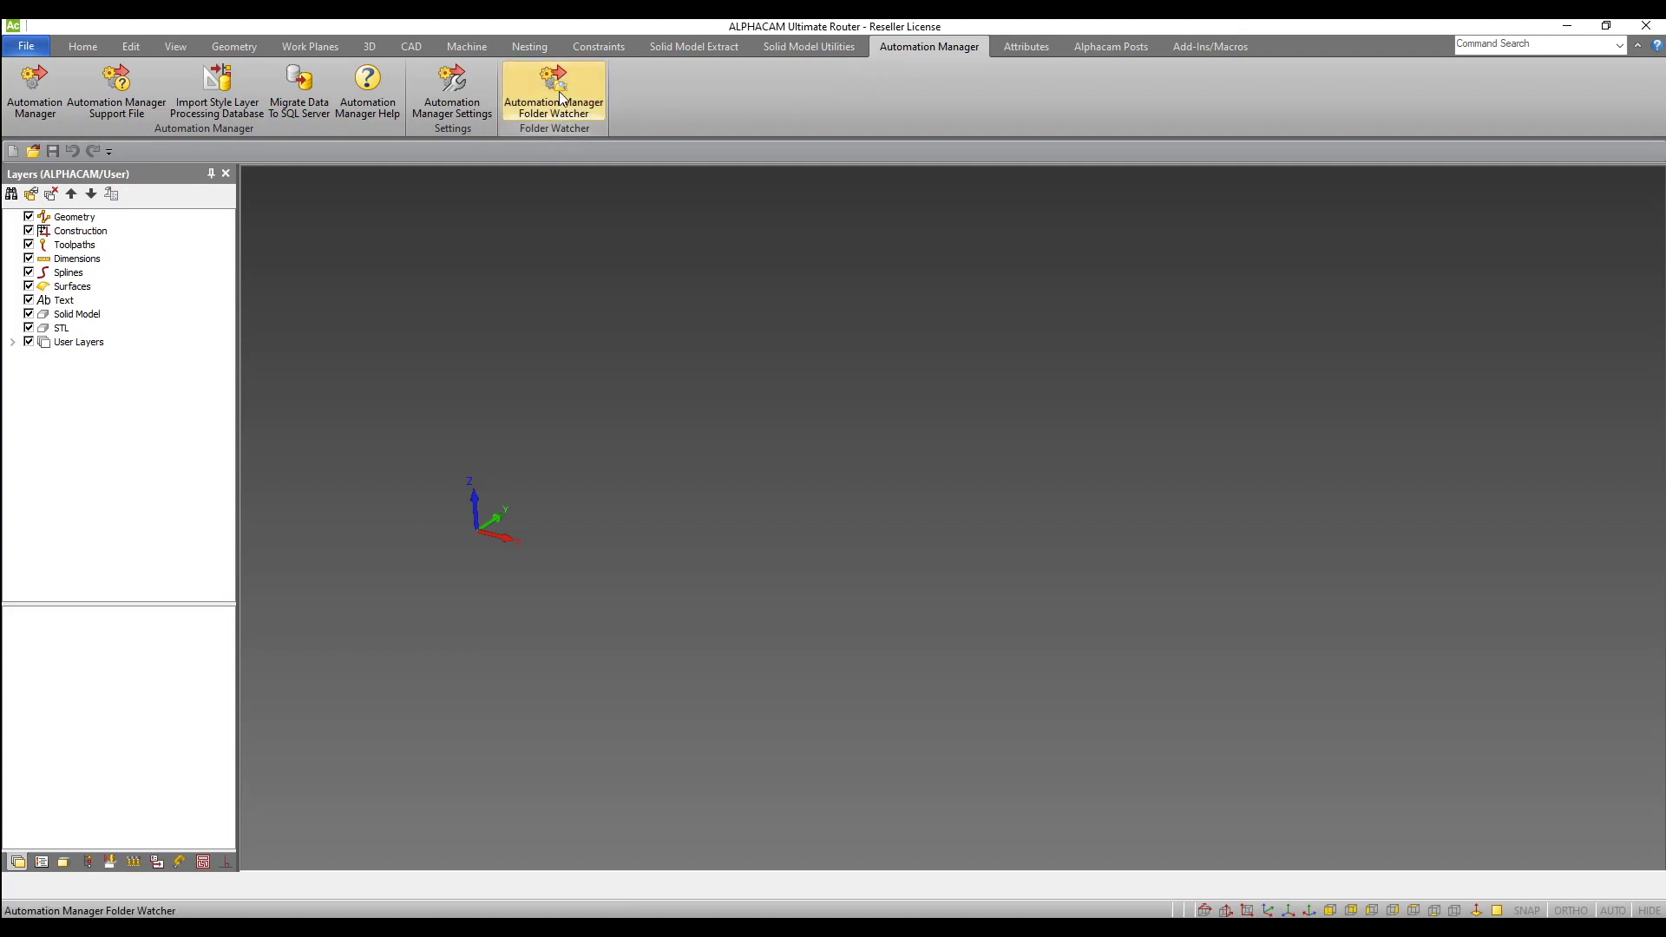
click(552, 90)
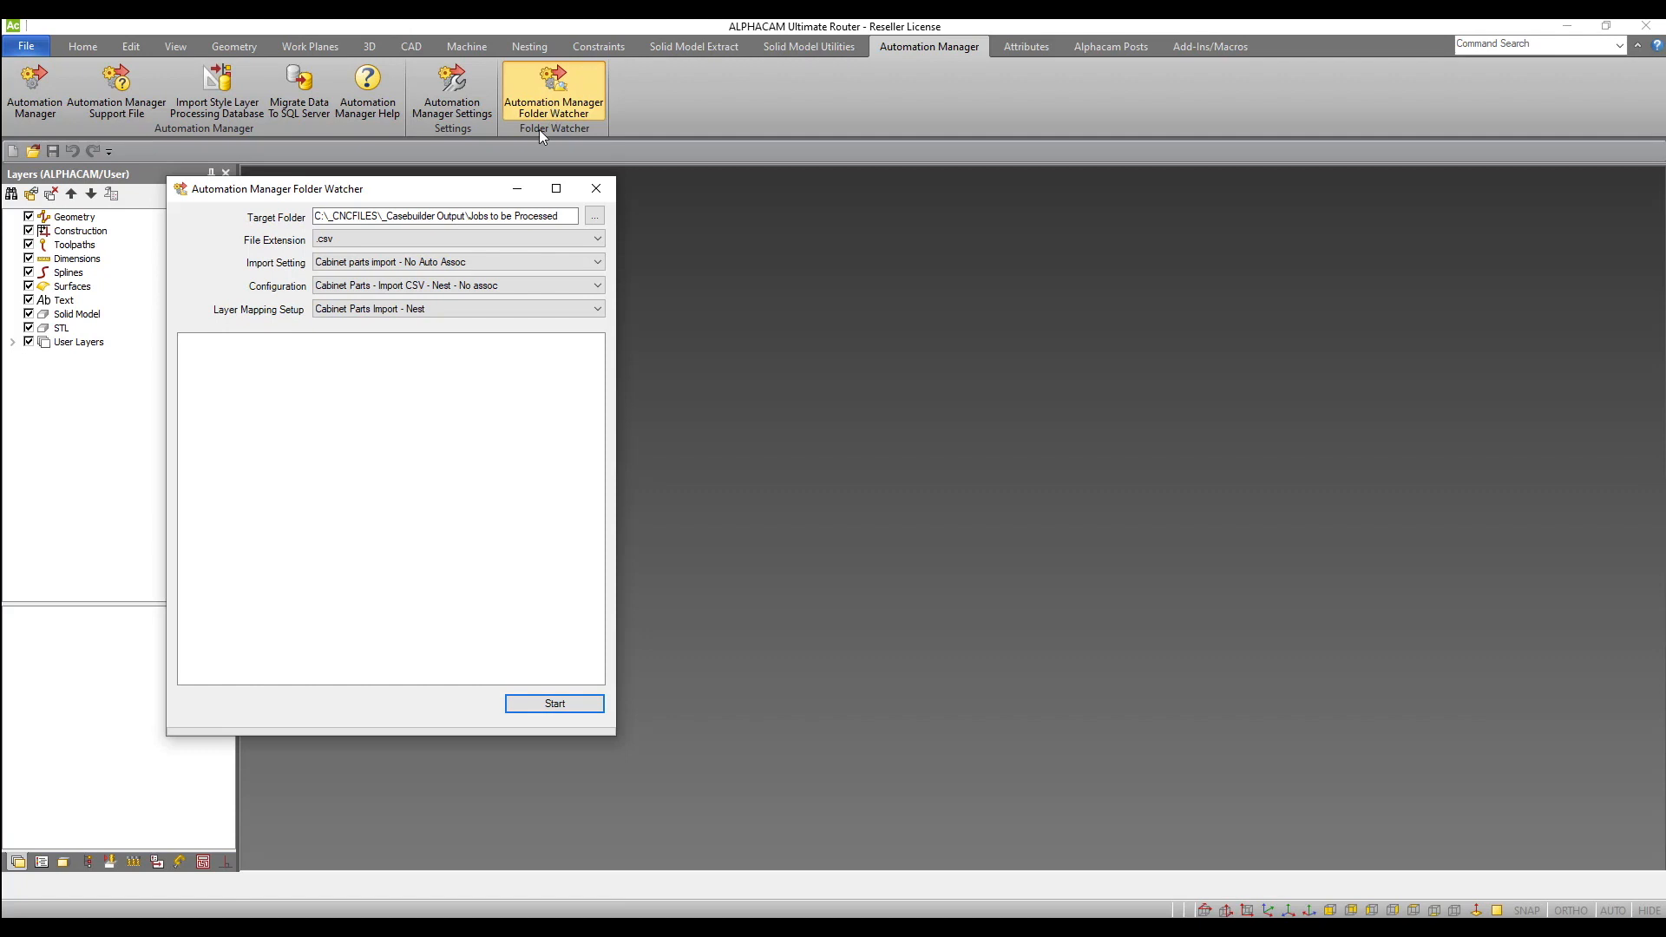
click(446, 217)
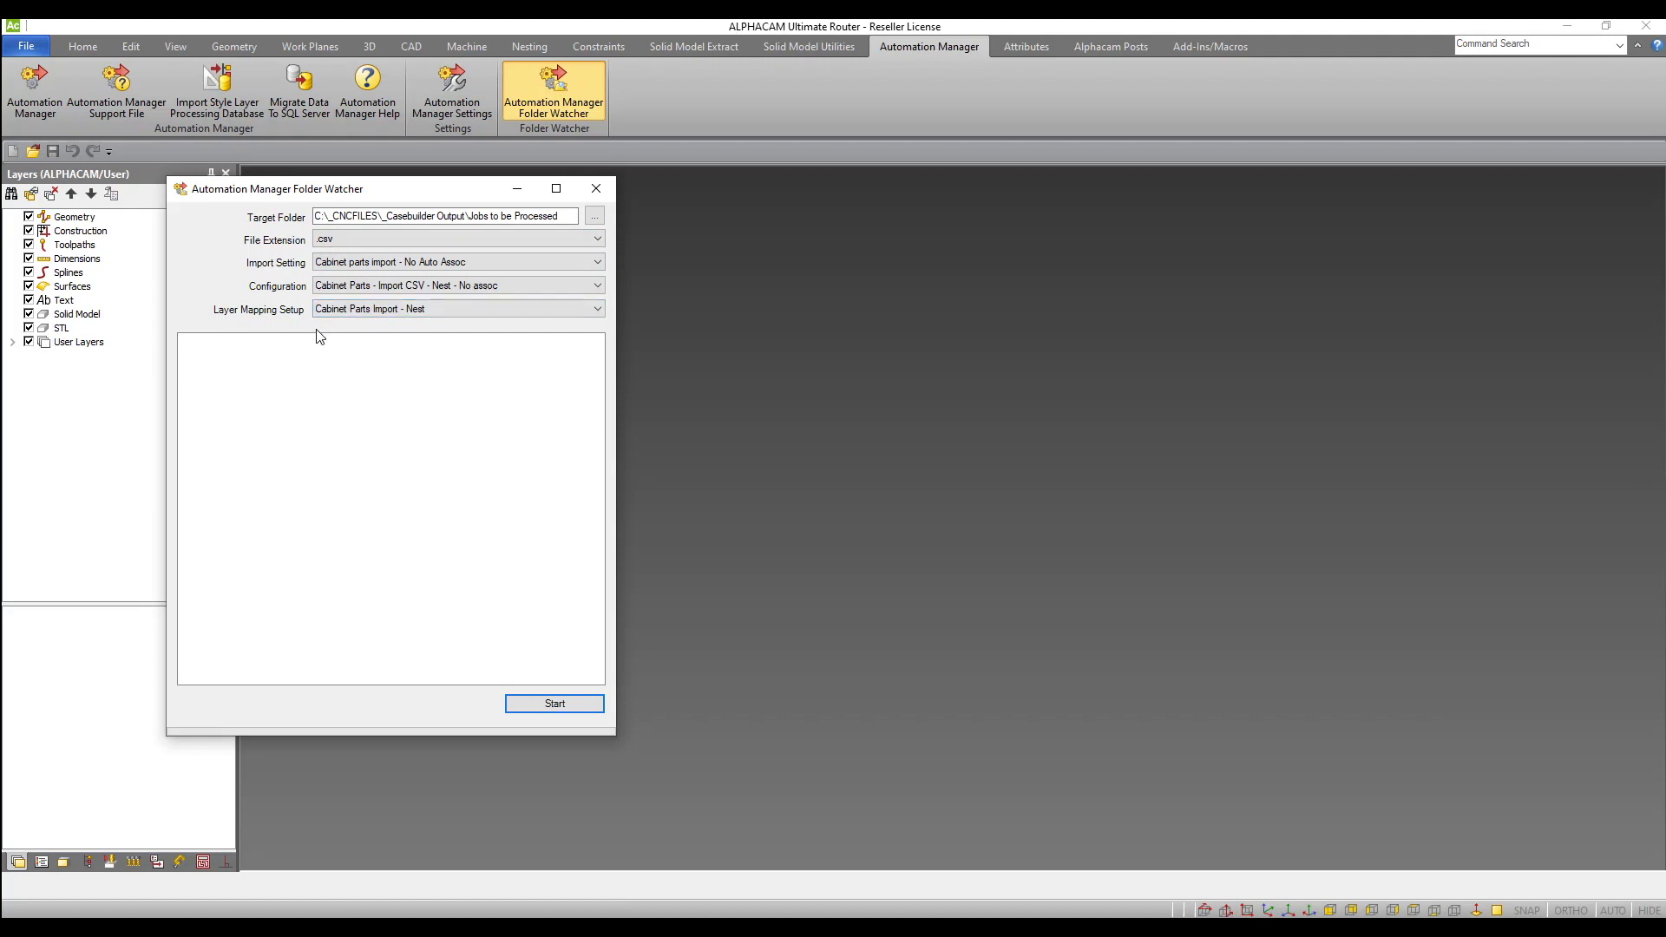
mouse_move(536, 673)
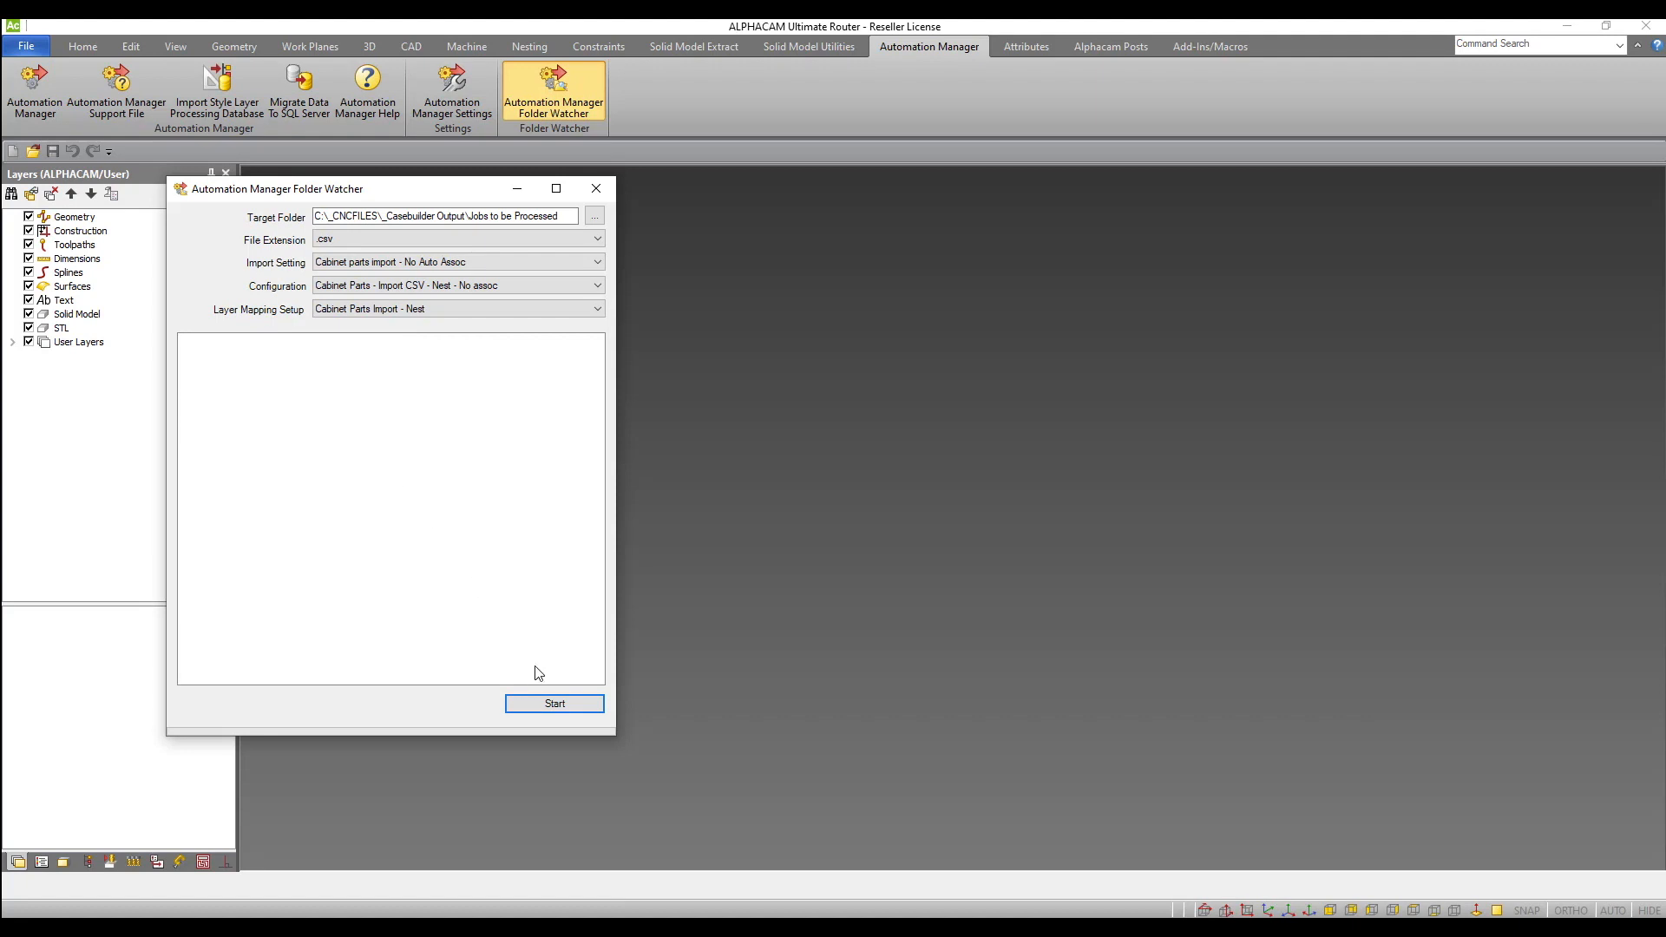
click(553, 704)
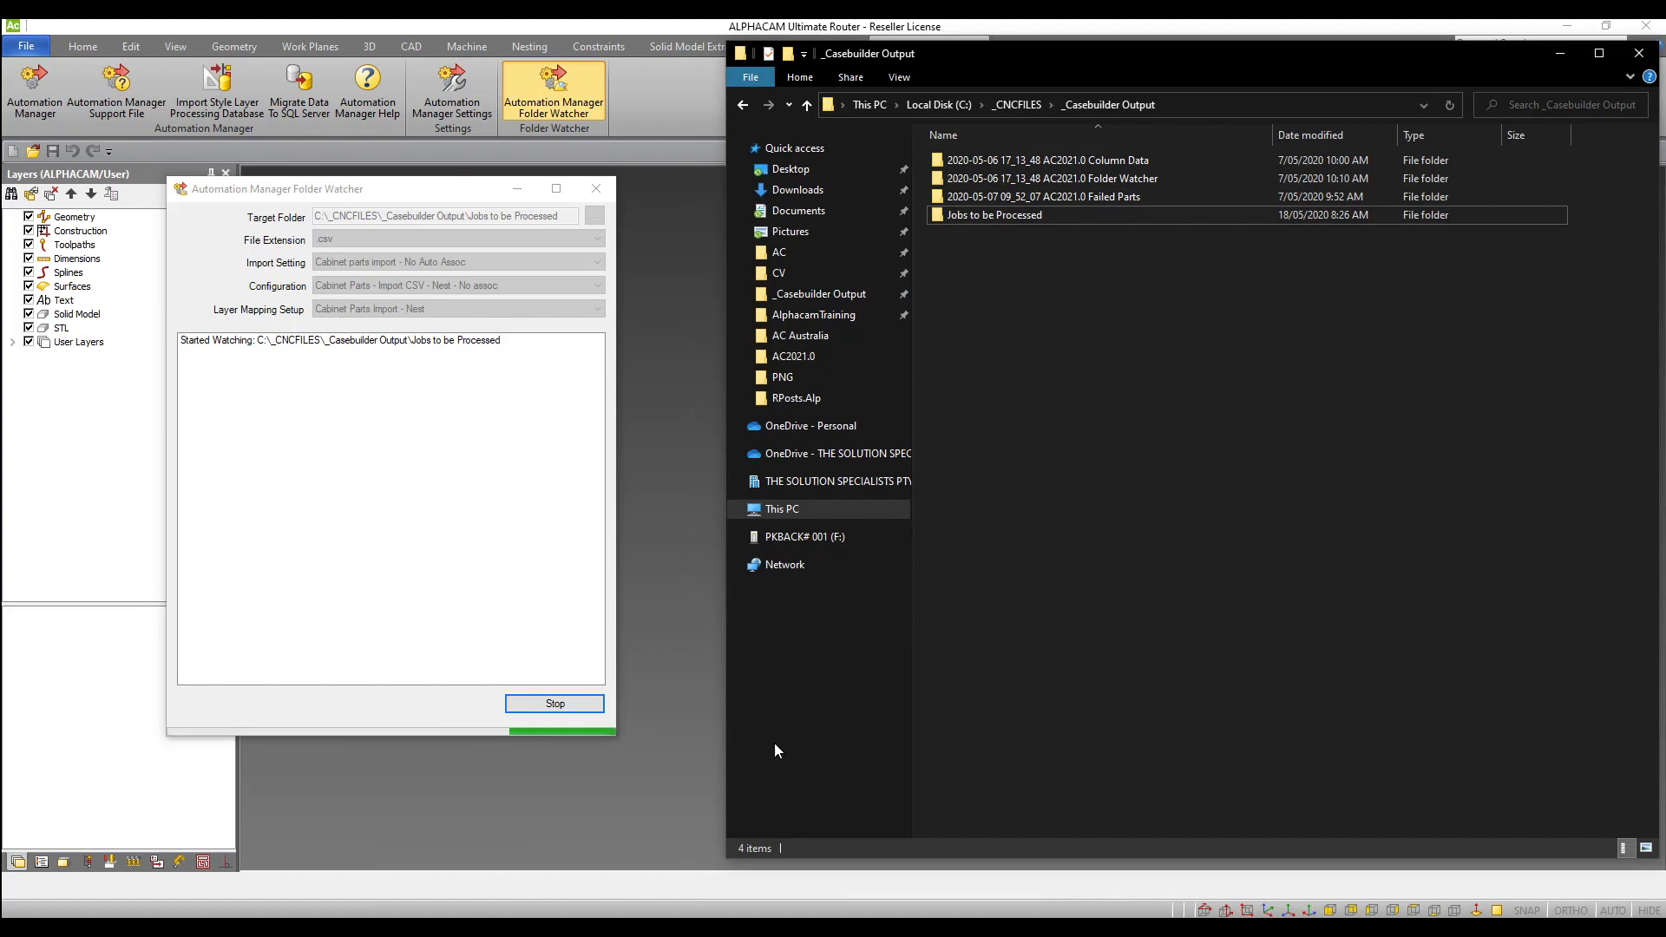
Open the Folder Watcher folder and bring up its options to copy the CSV.
double_click(1050, 177)
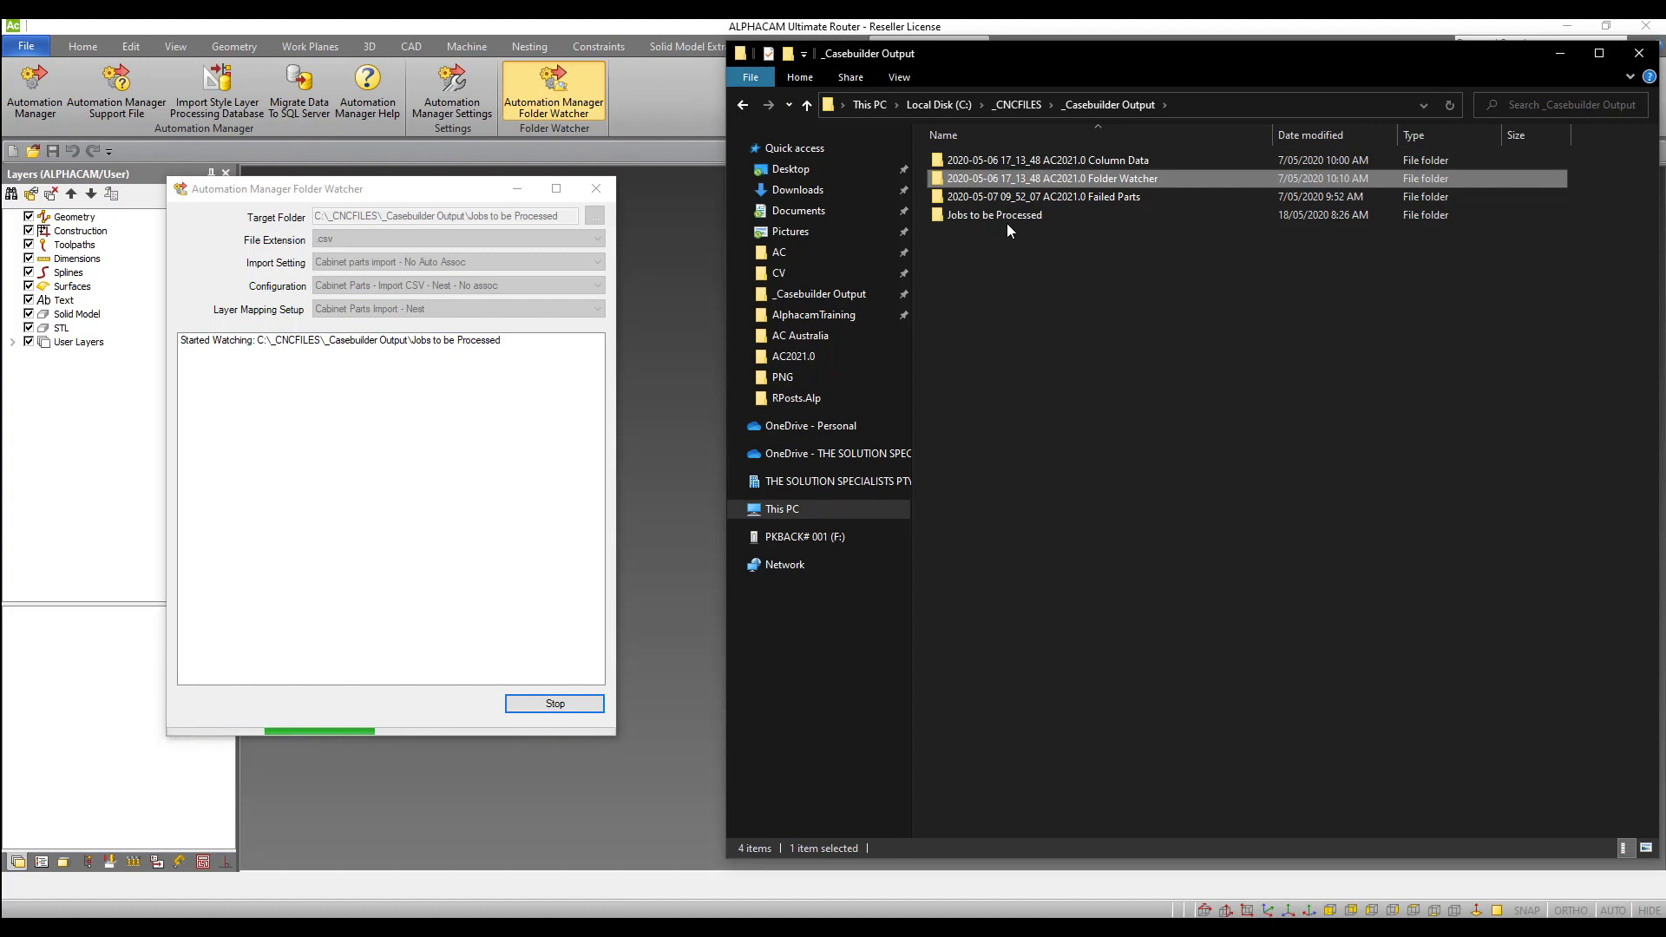
right_click(994, 214)
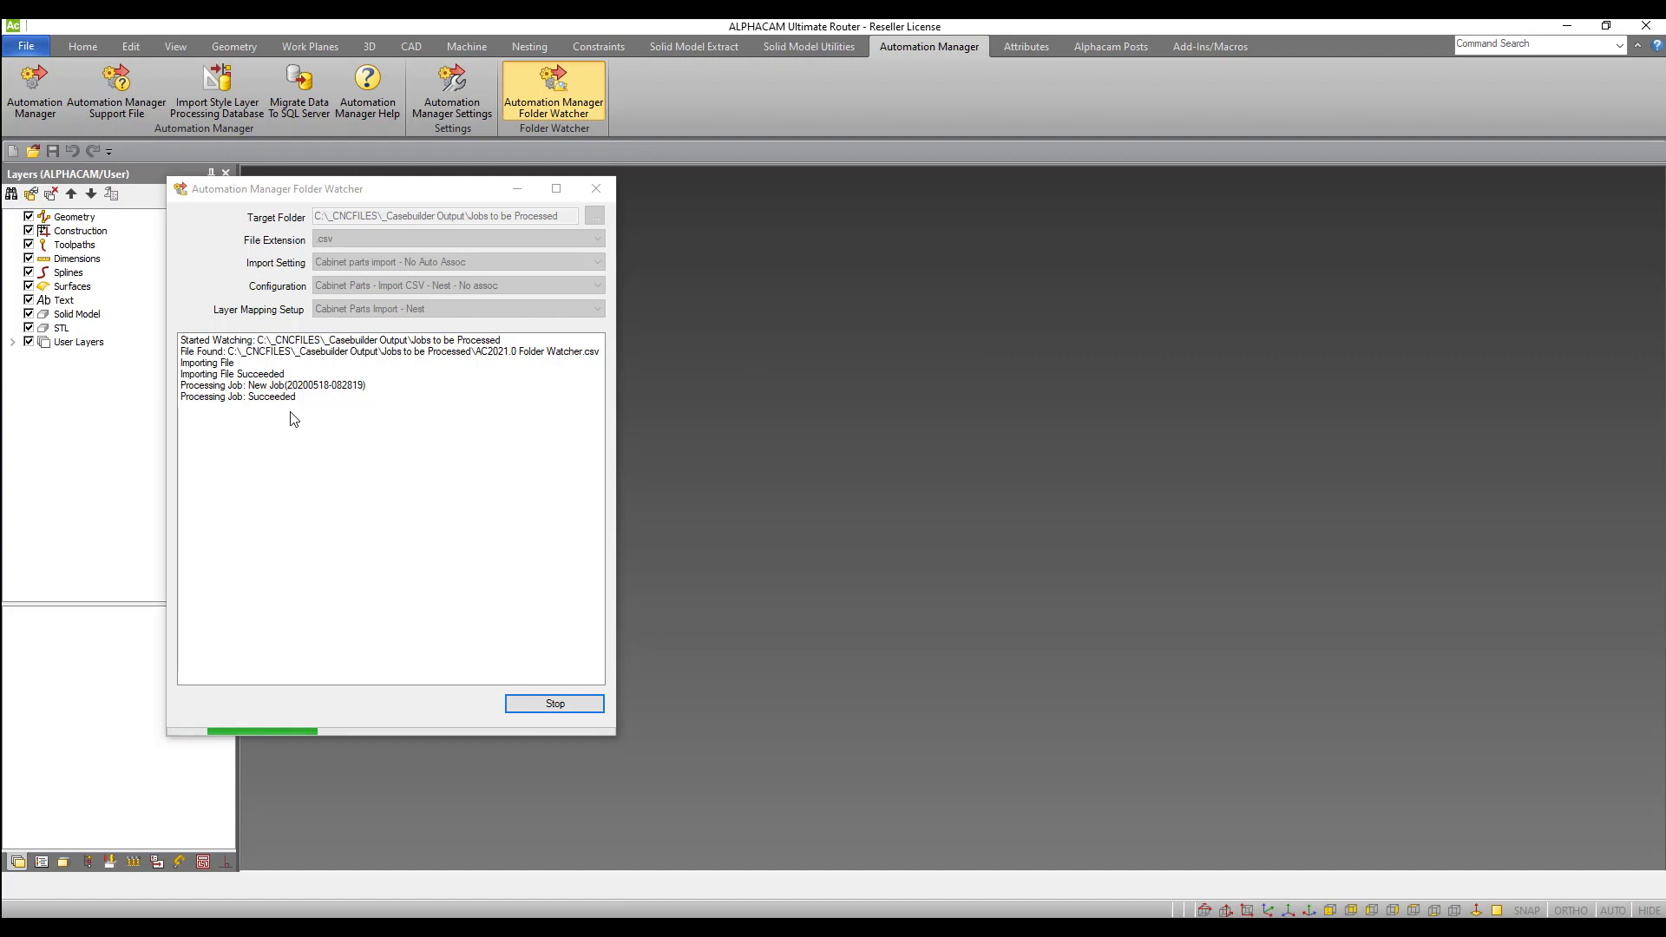
mouse_move(373, 495)
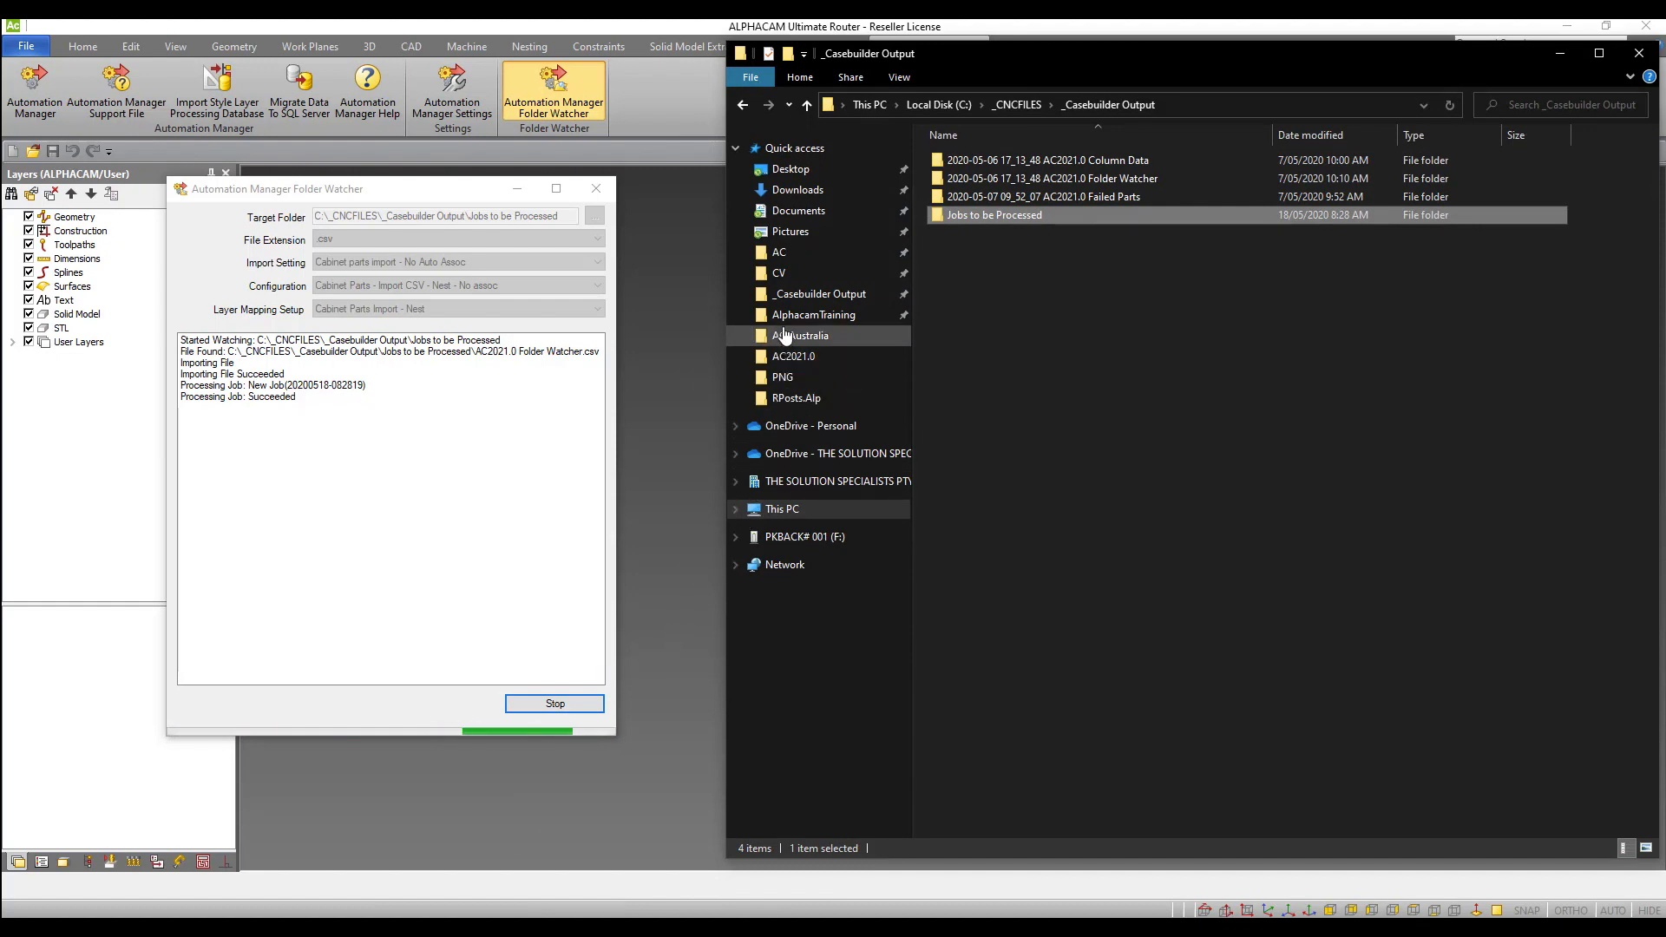
click(813, 314)
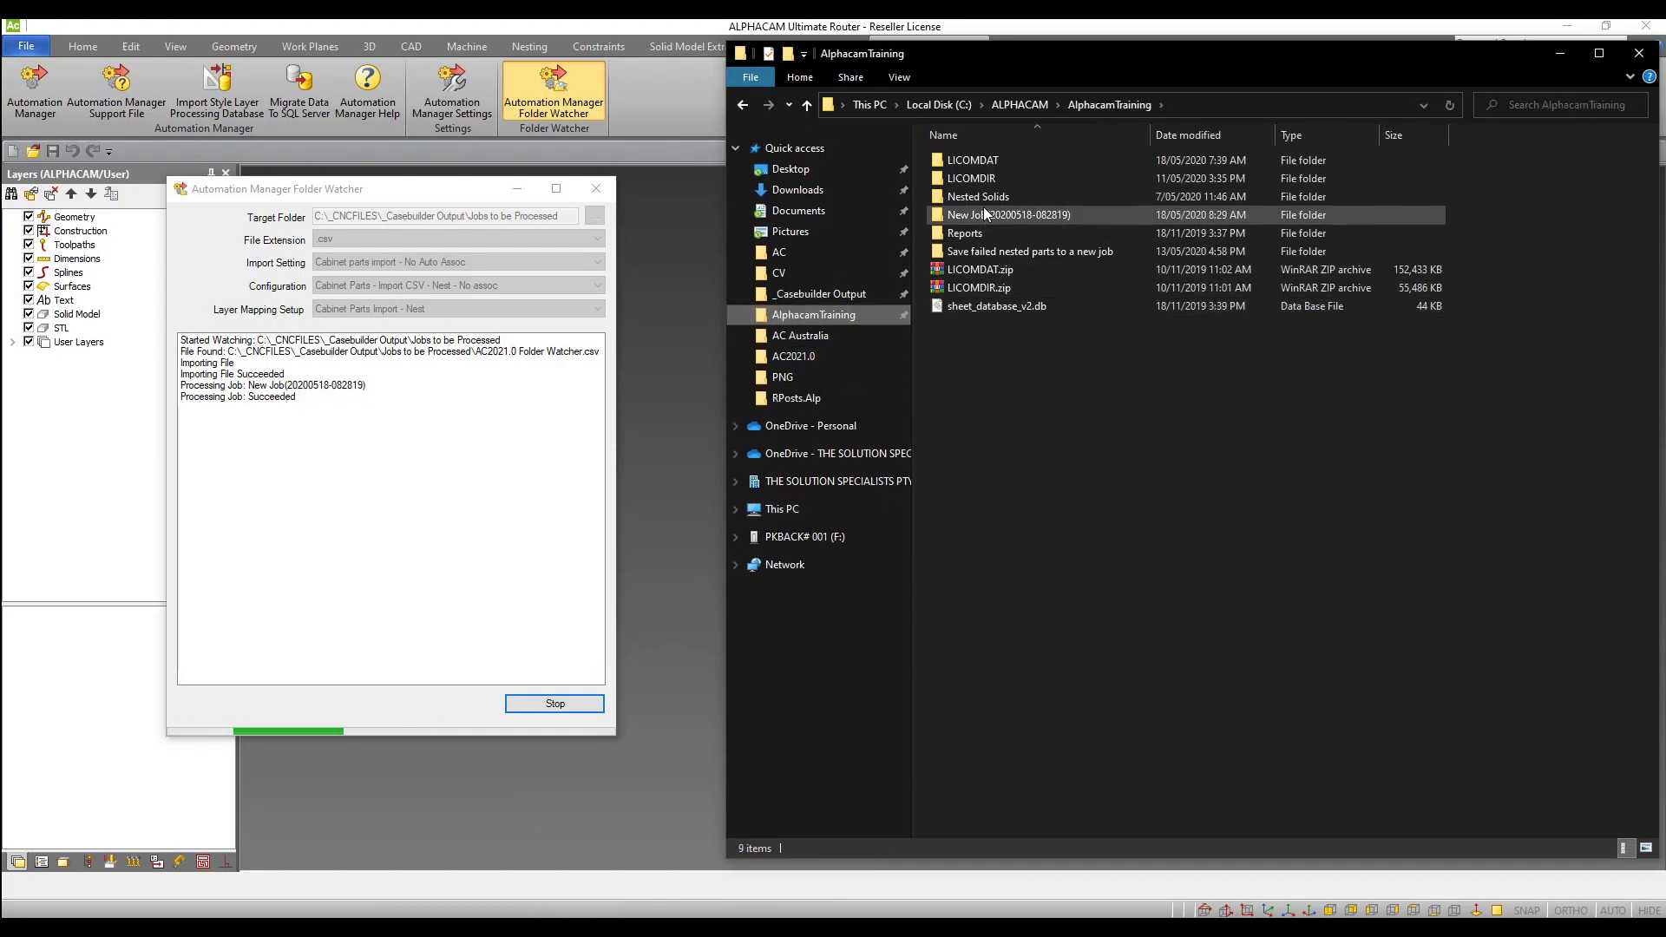
double_click(1007, 214)
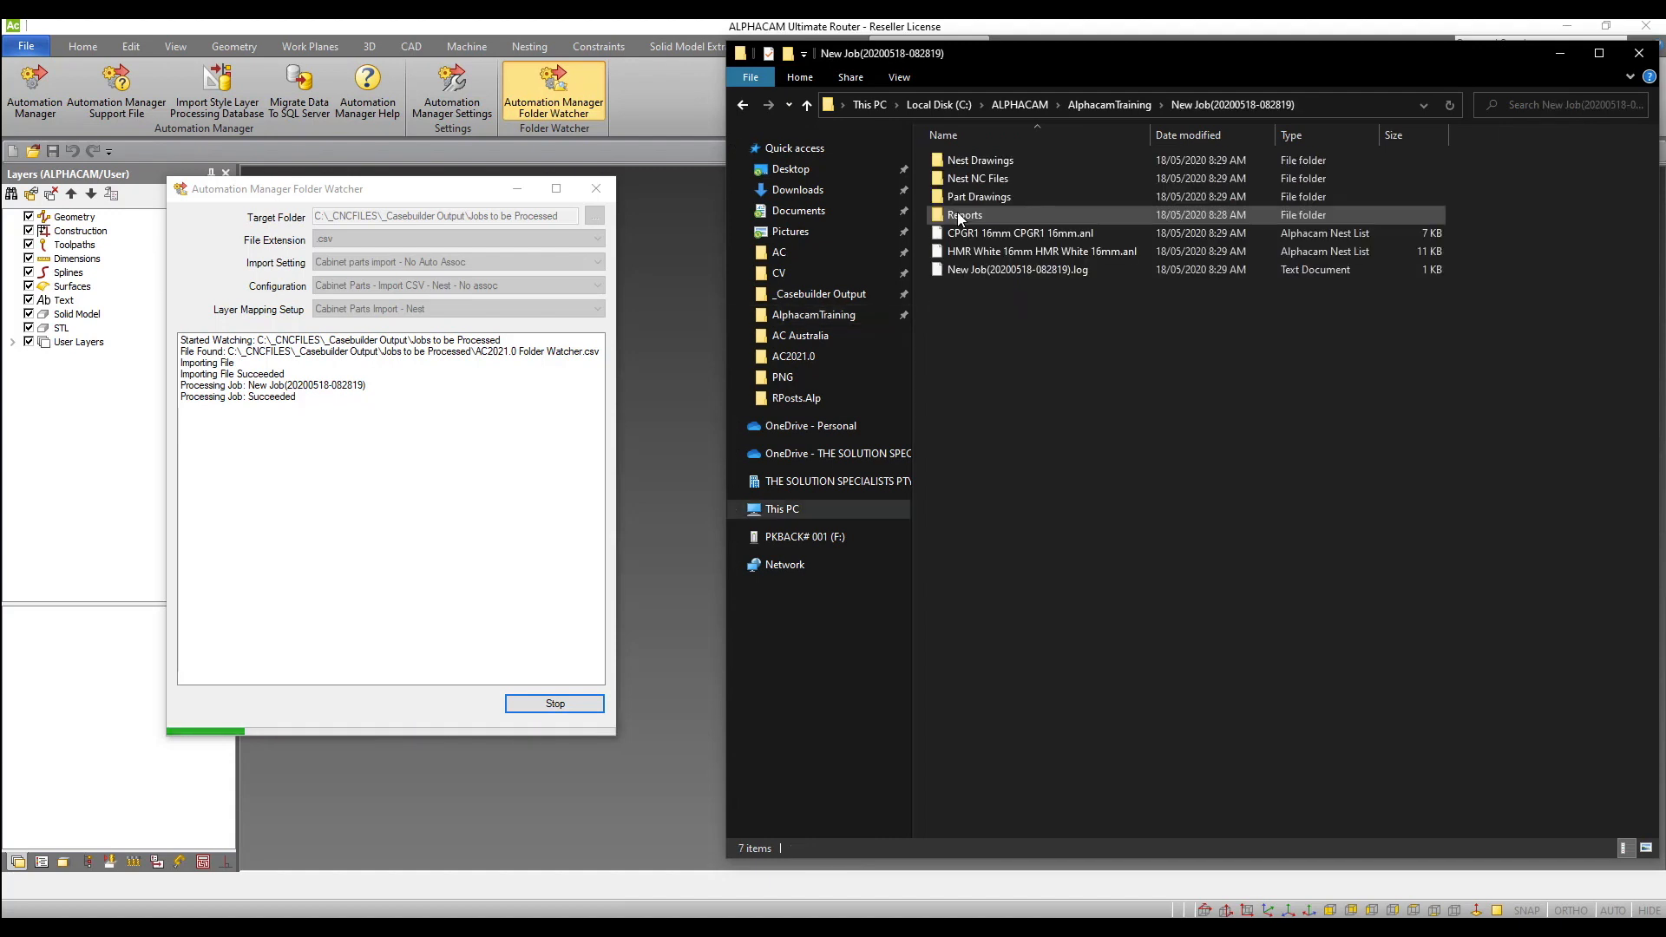
click(978, 177)
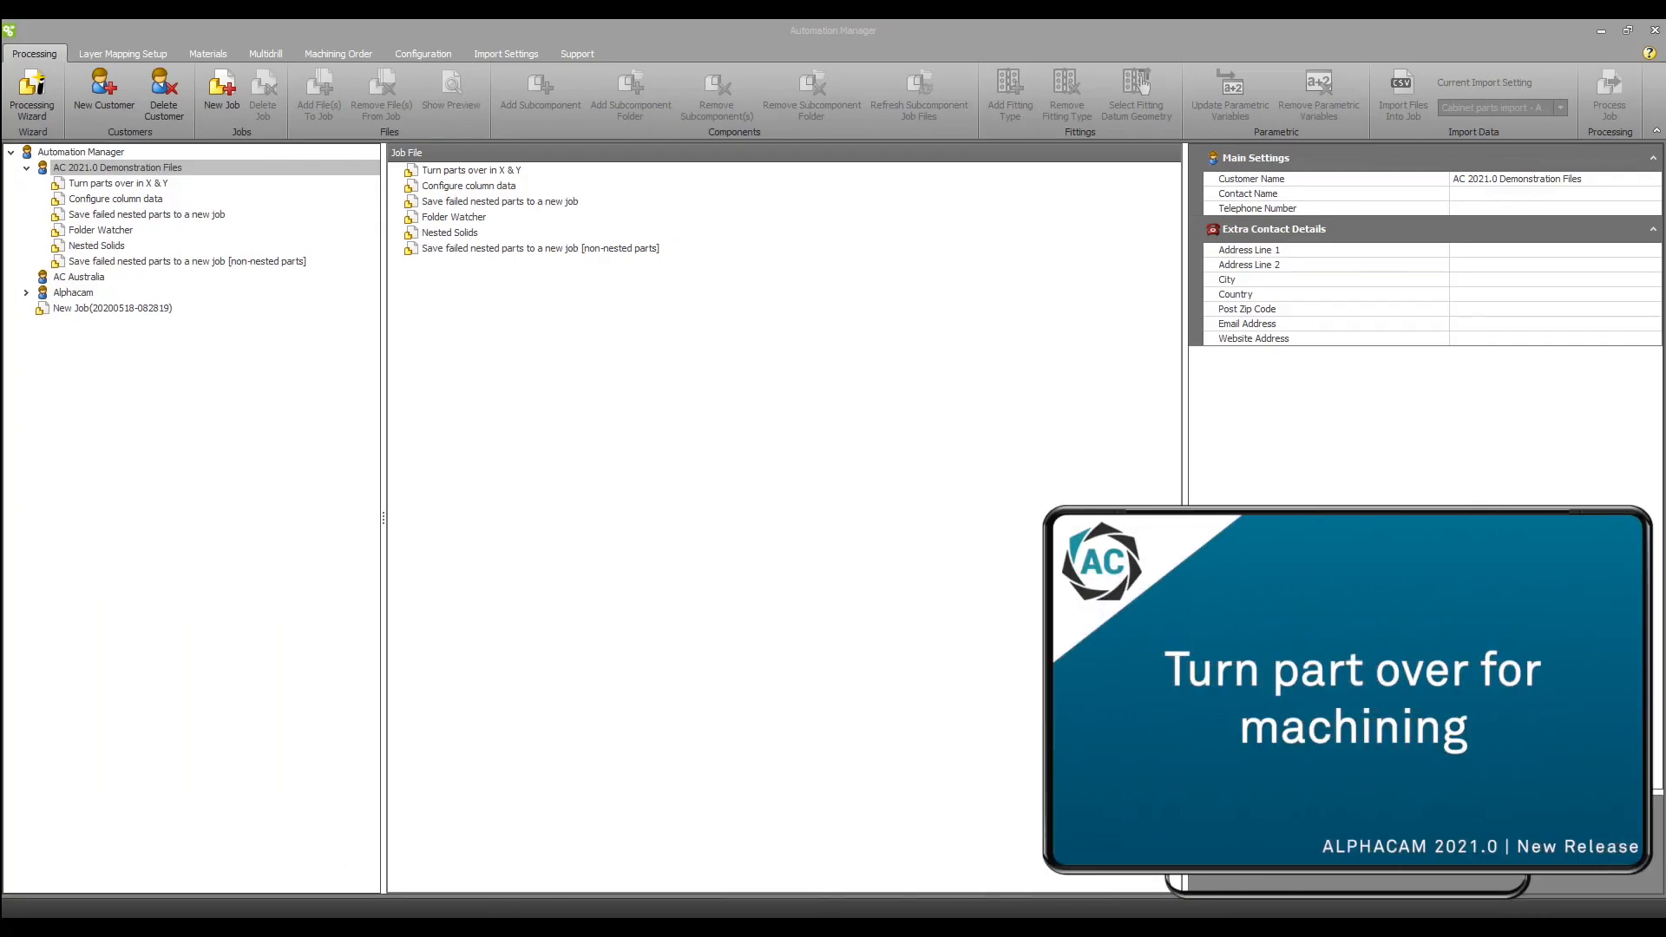
mouse_move(152, 497)
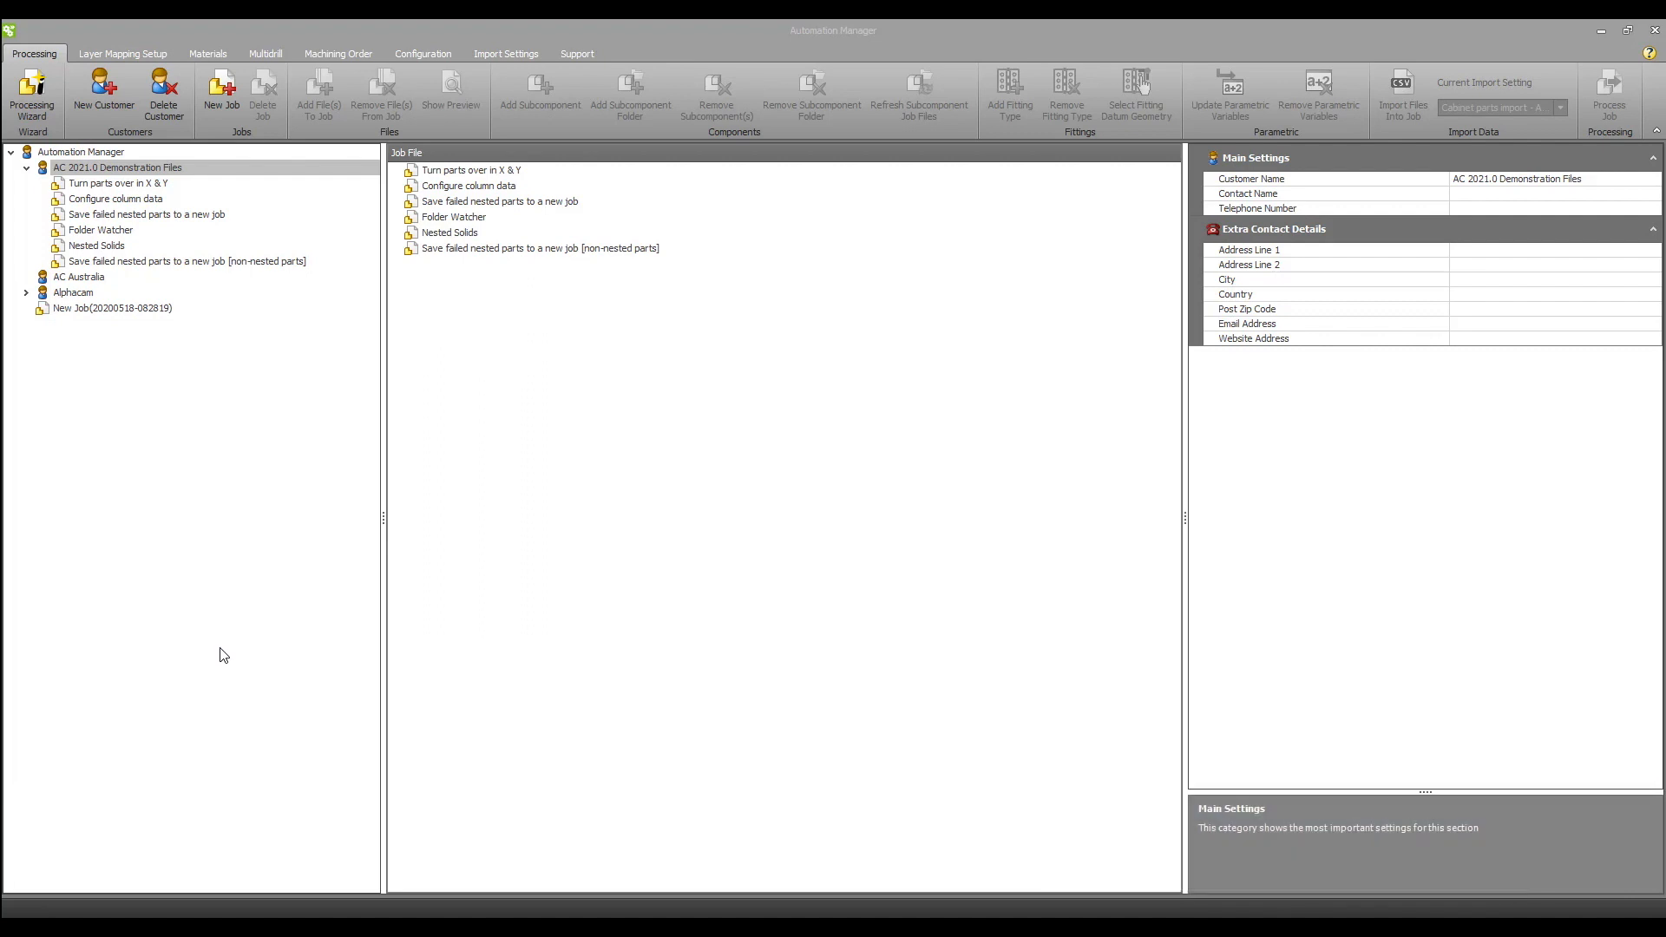
mouse_move(234, 665)
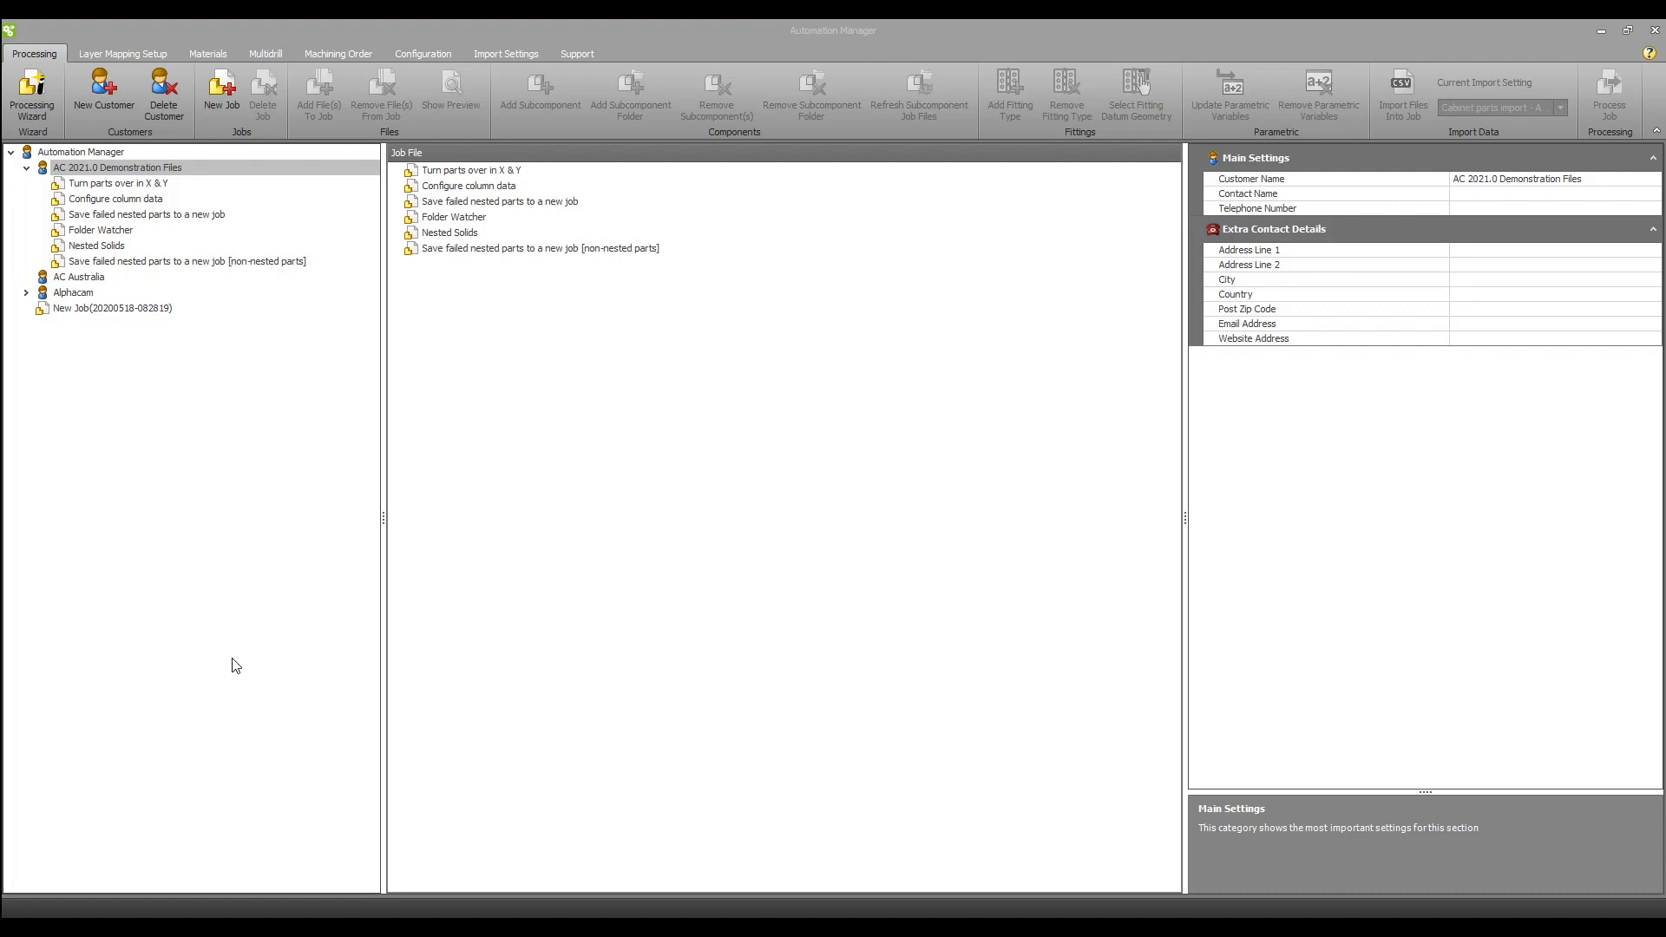
Select the Turn parts over in X & Y job and its End LH_293_1 part for preview.
click(119, 183)
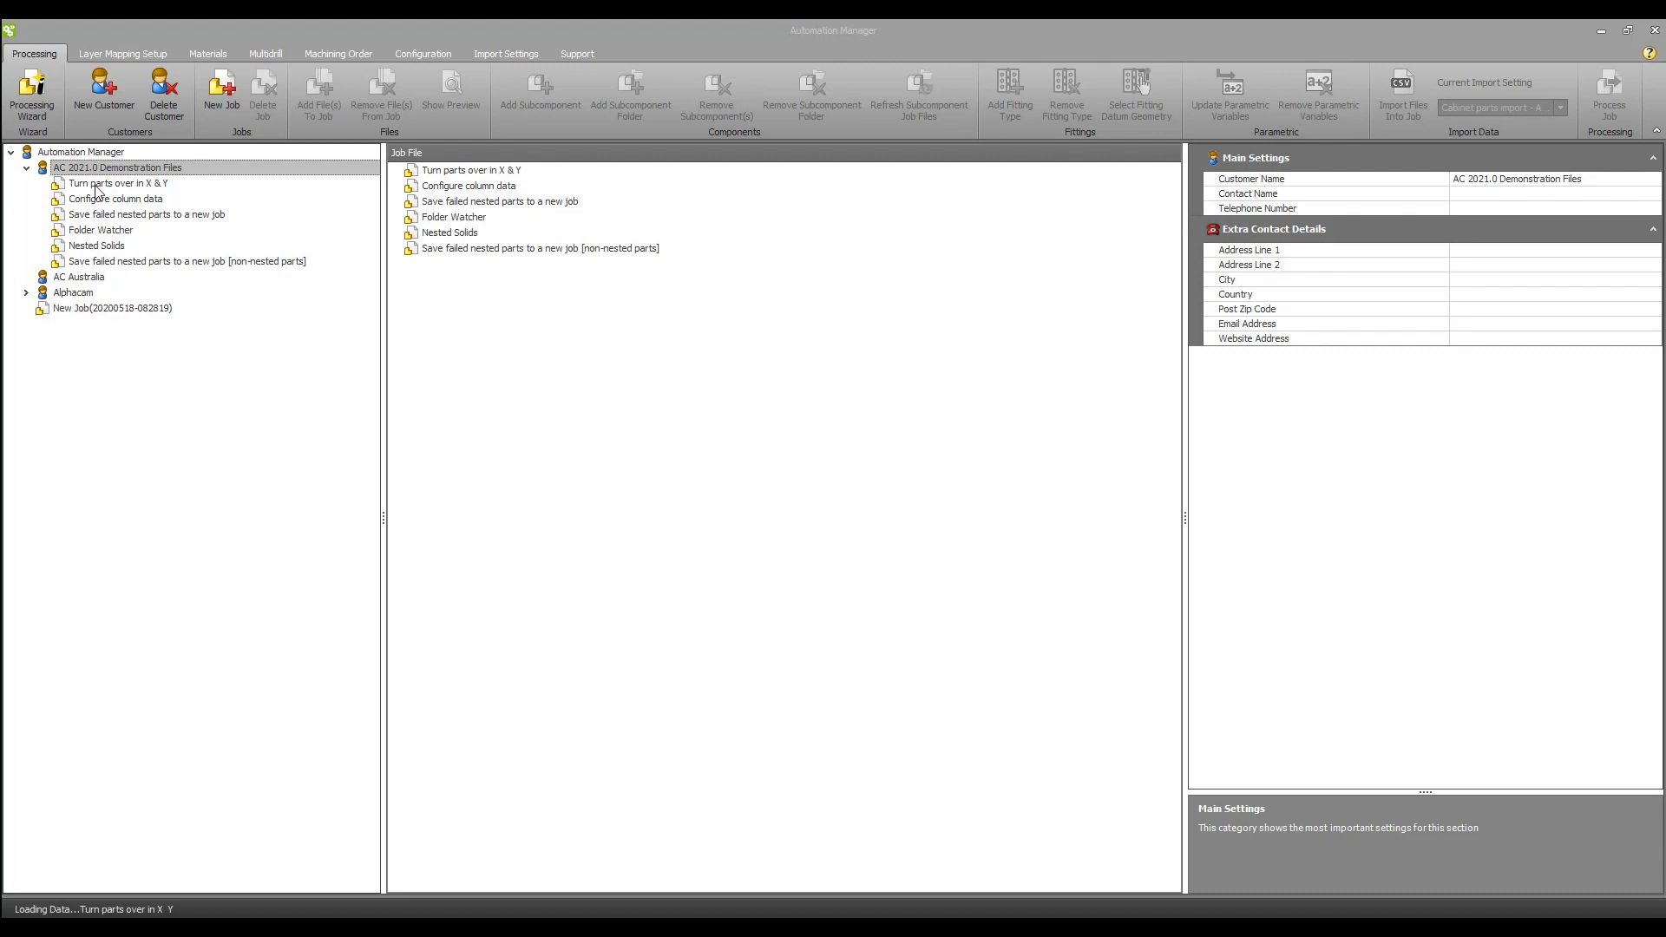
click(119, 183)
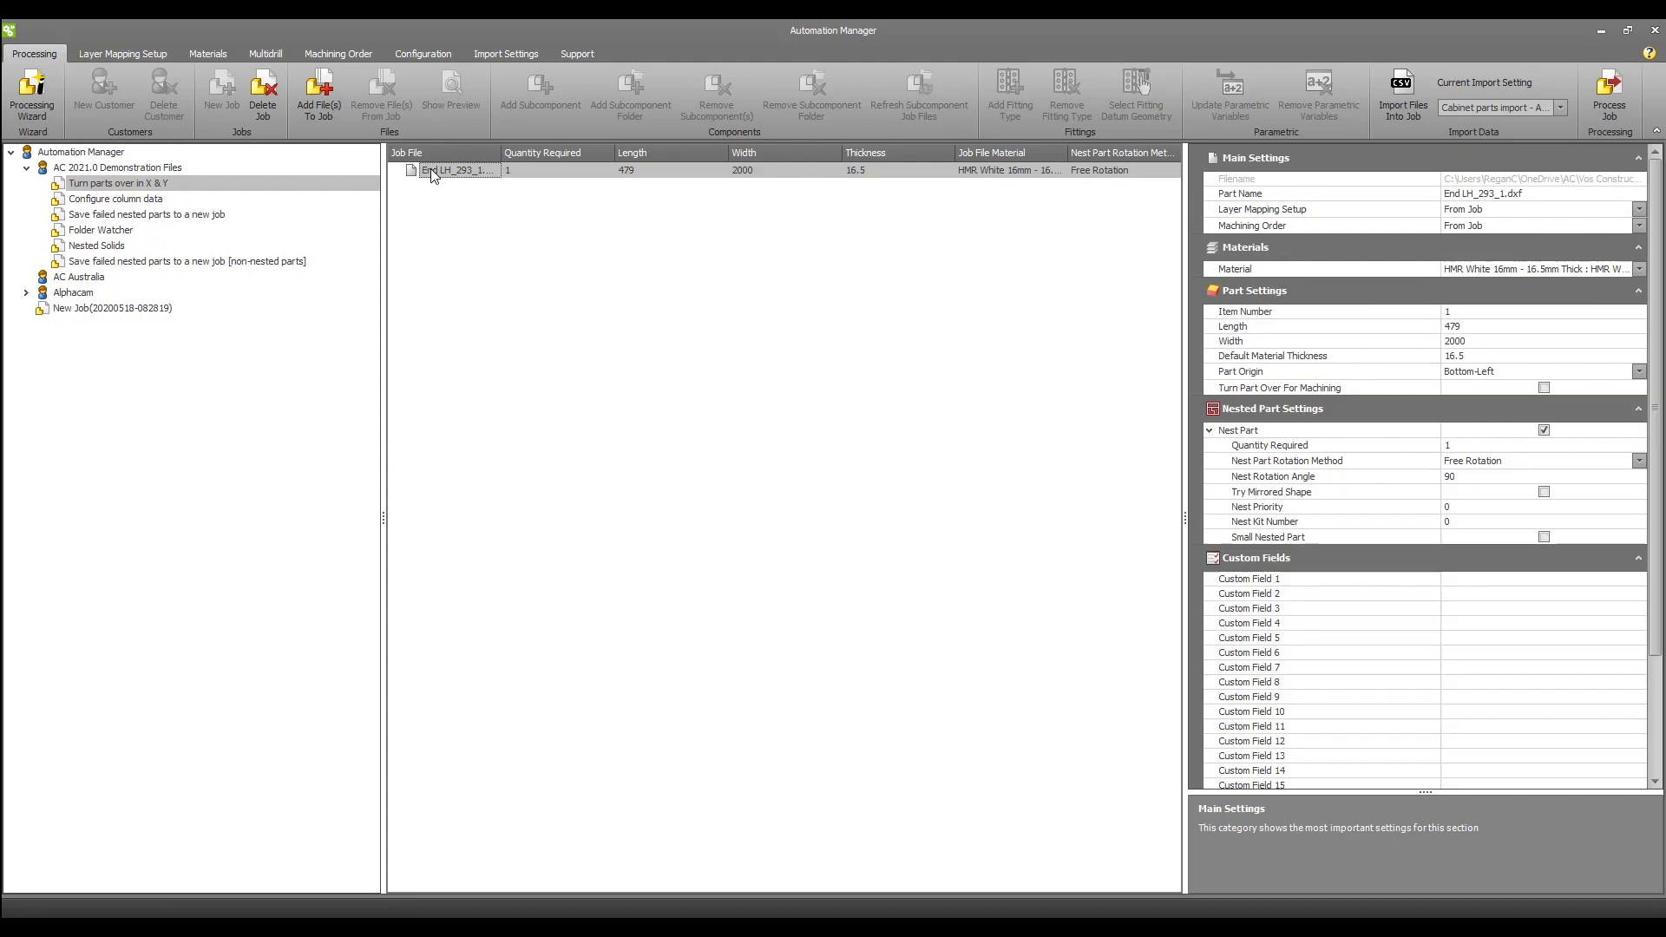
right_click(455, 170)
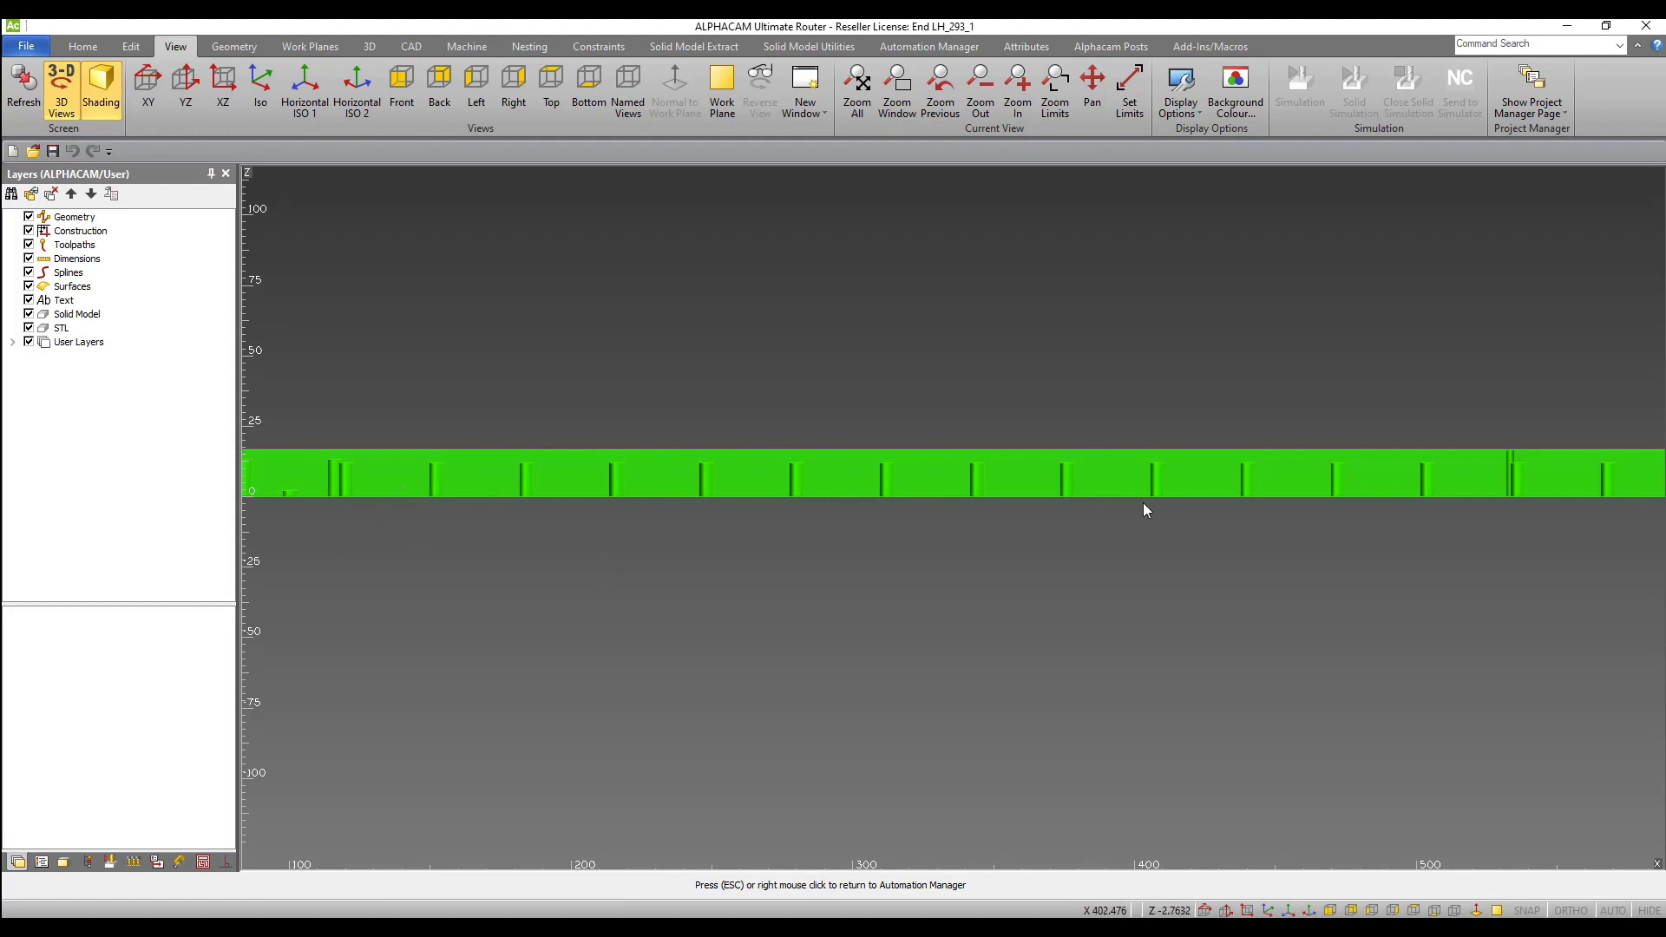
mouse_move(1059, 517)
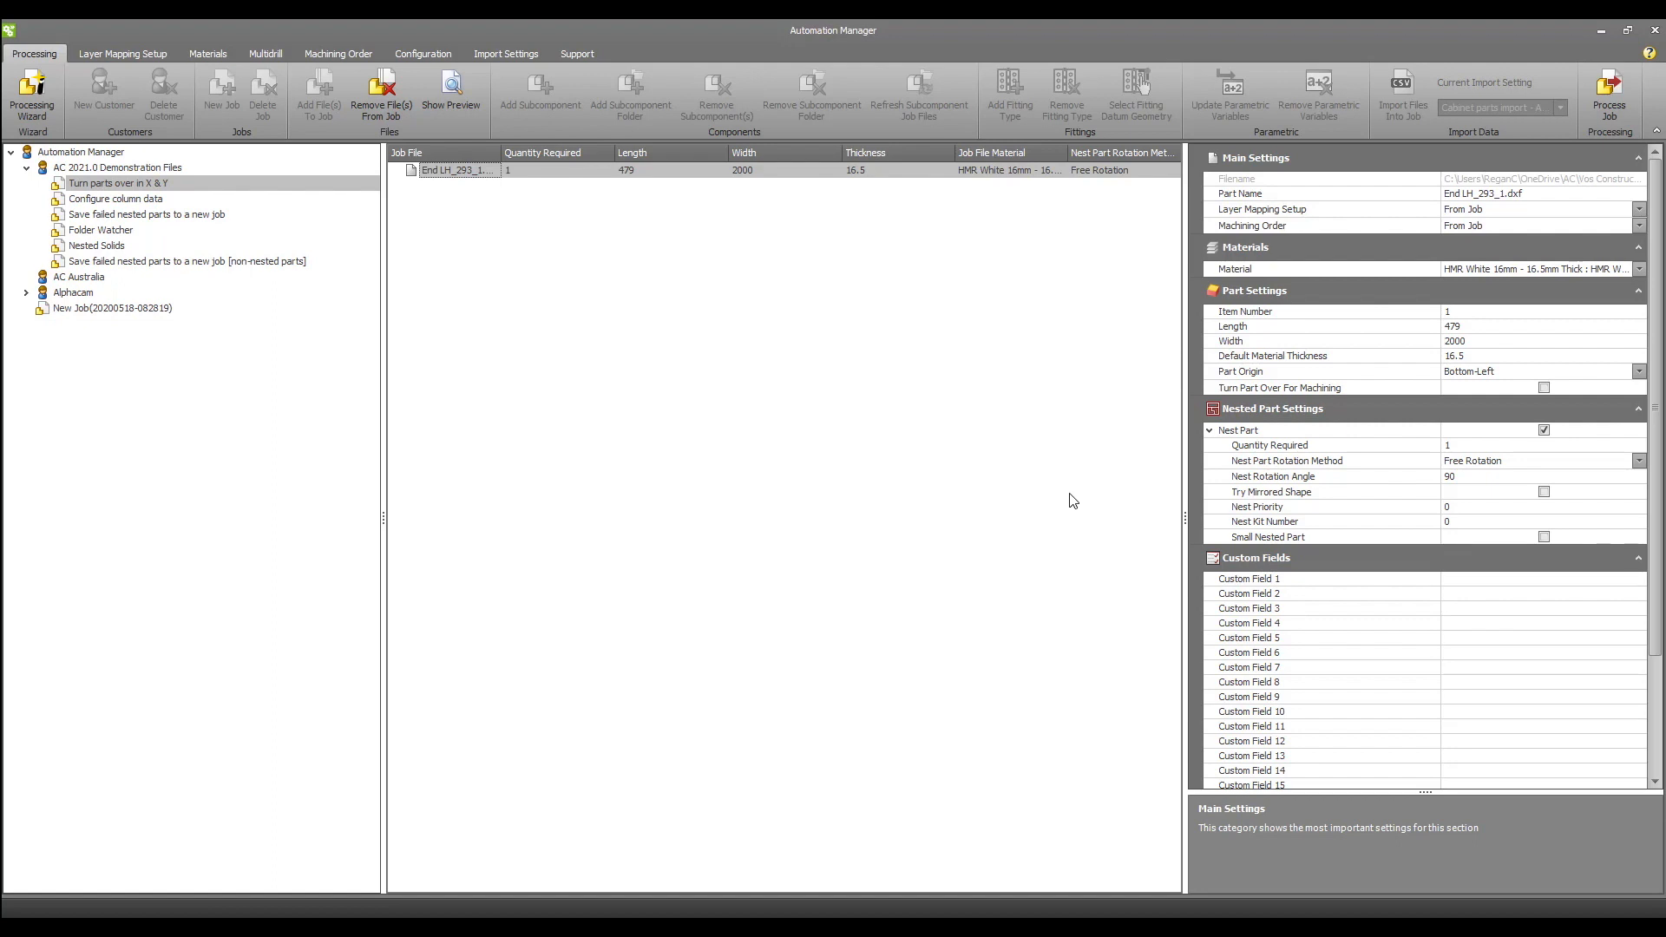
mouse_move(1466, 396)
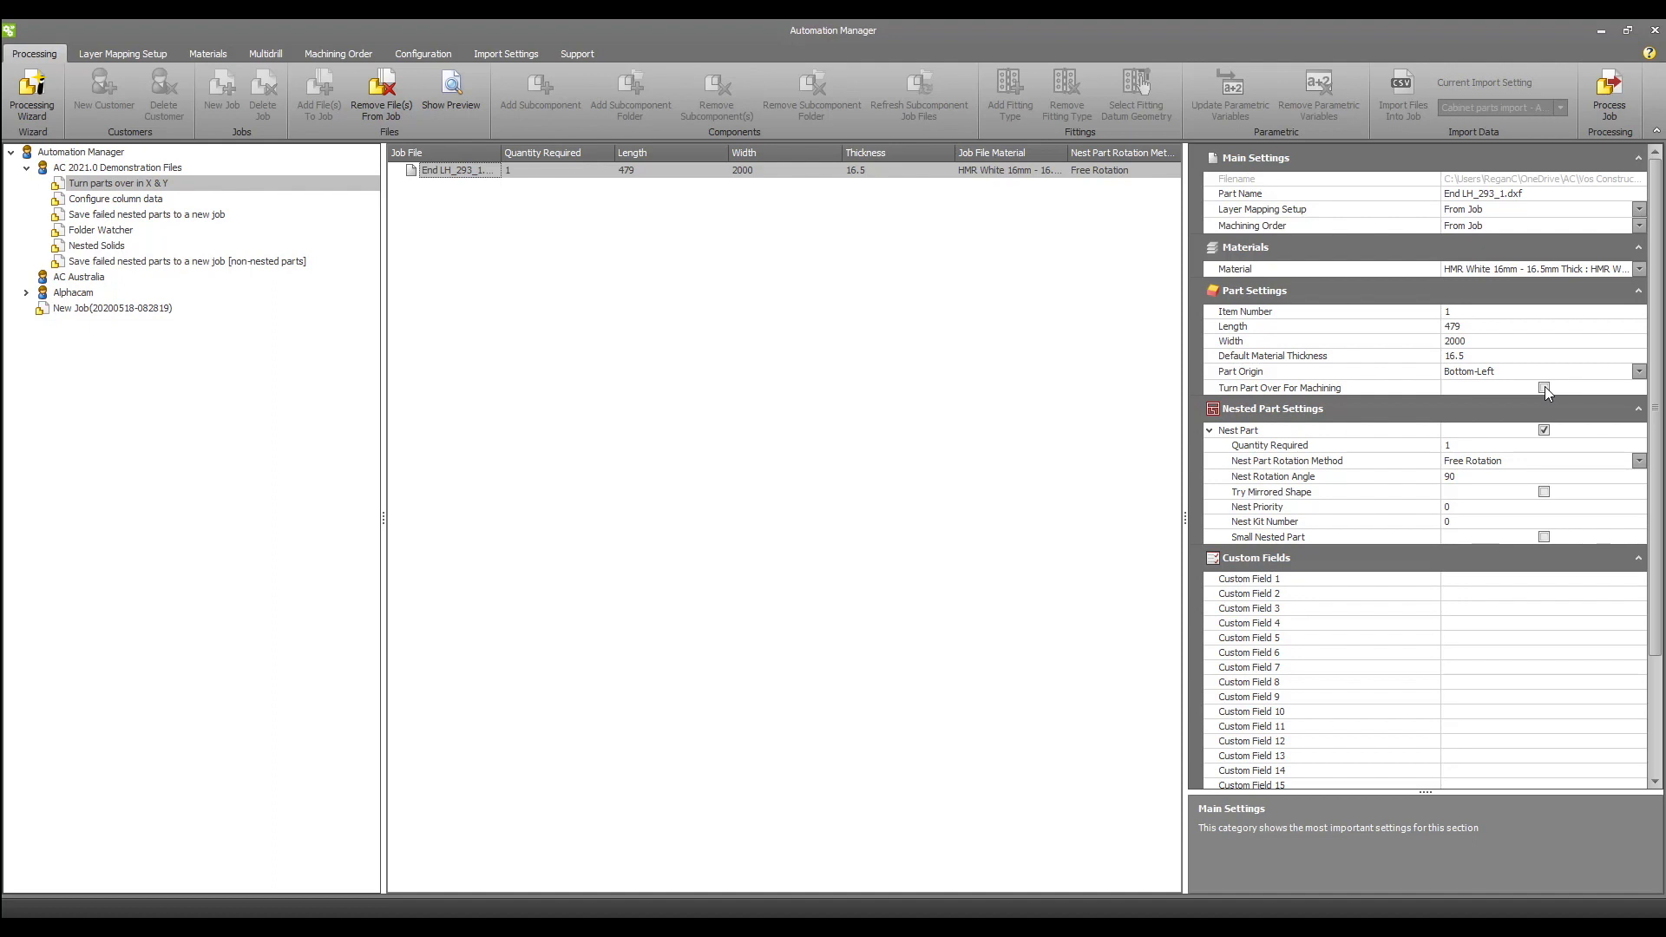
Enable Turn Part Over For Machining around the X-axis on End LH_293_1, then preview it.
click(1544, 387)
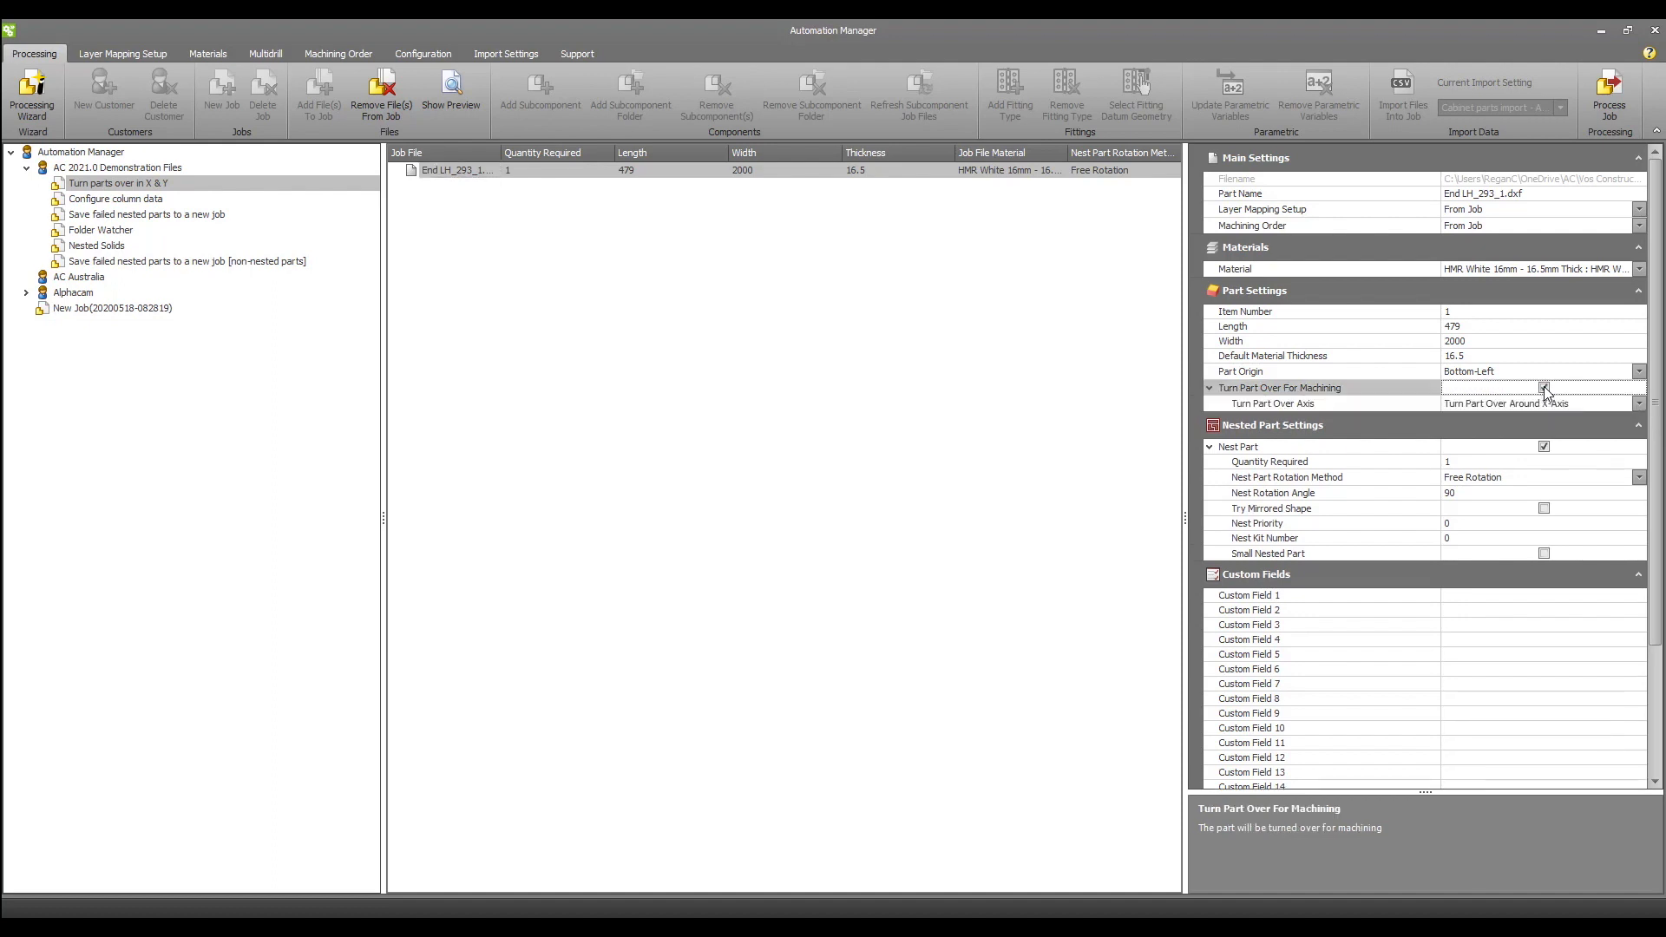
click(1640, 403)
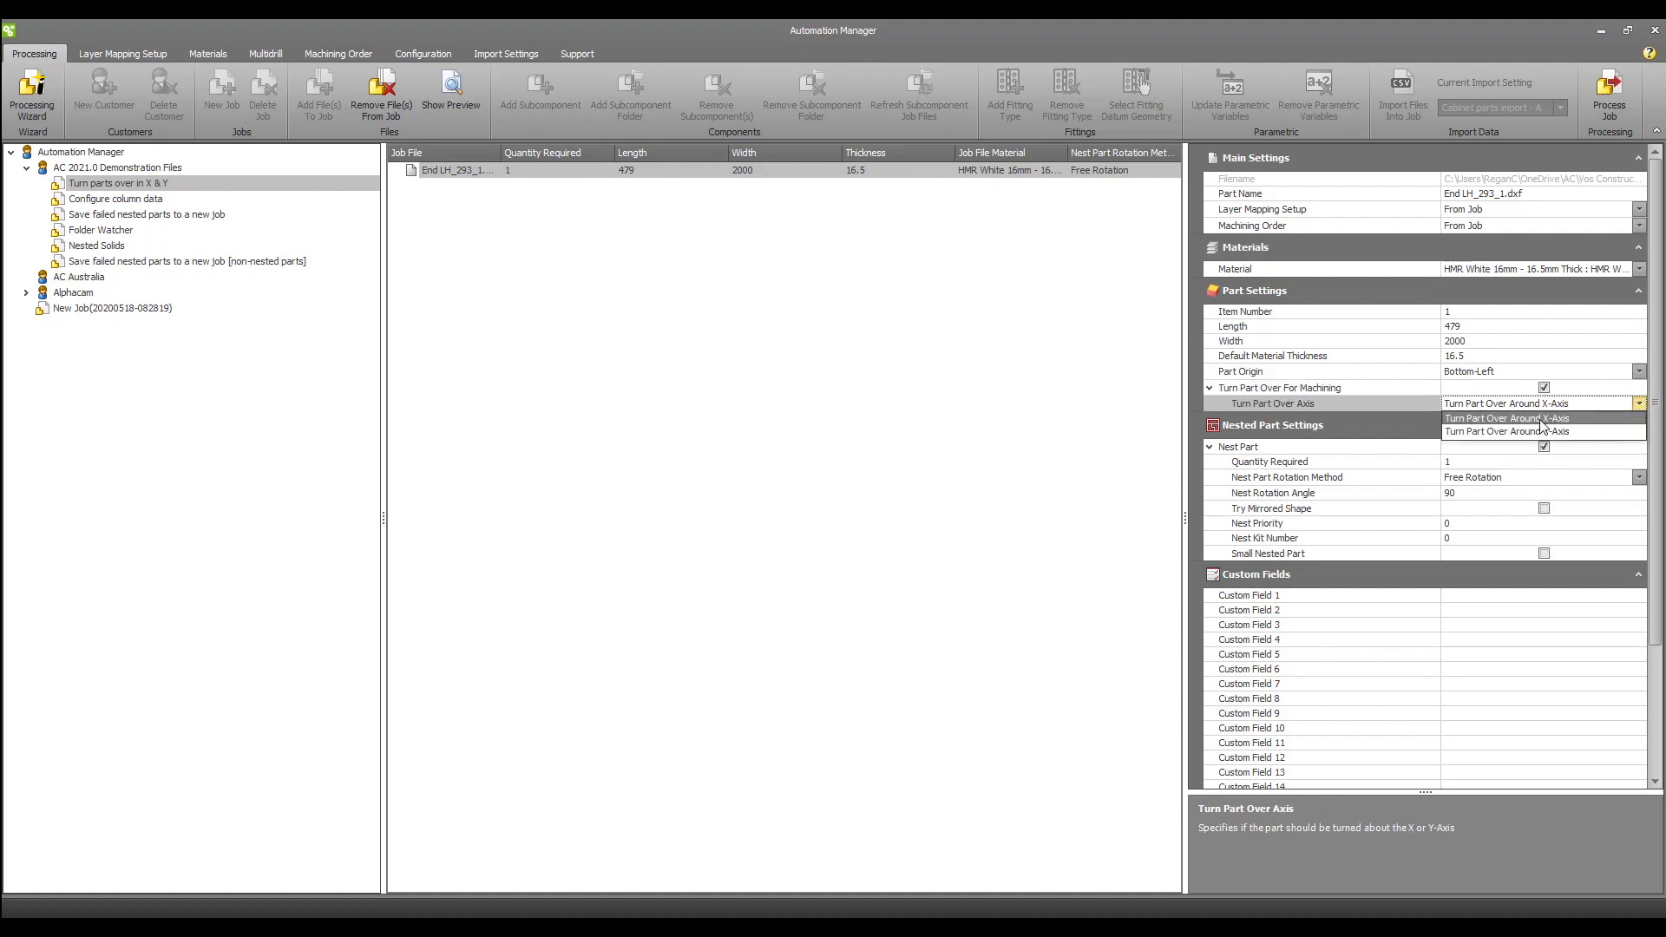
click(1507, 418)
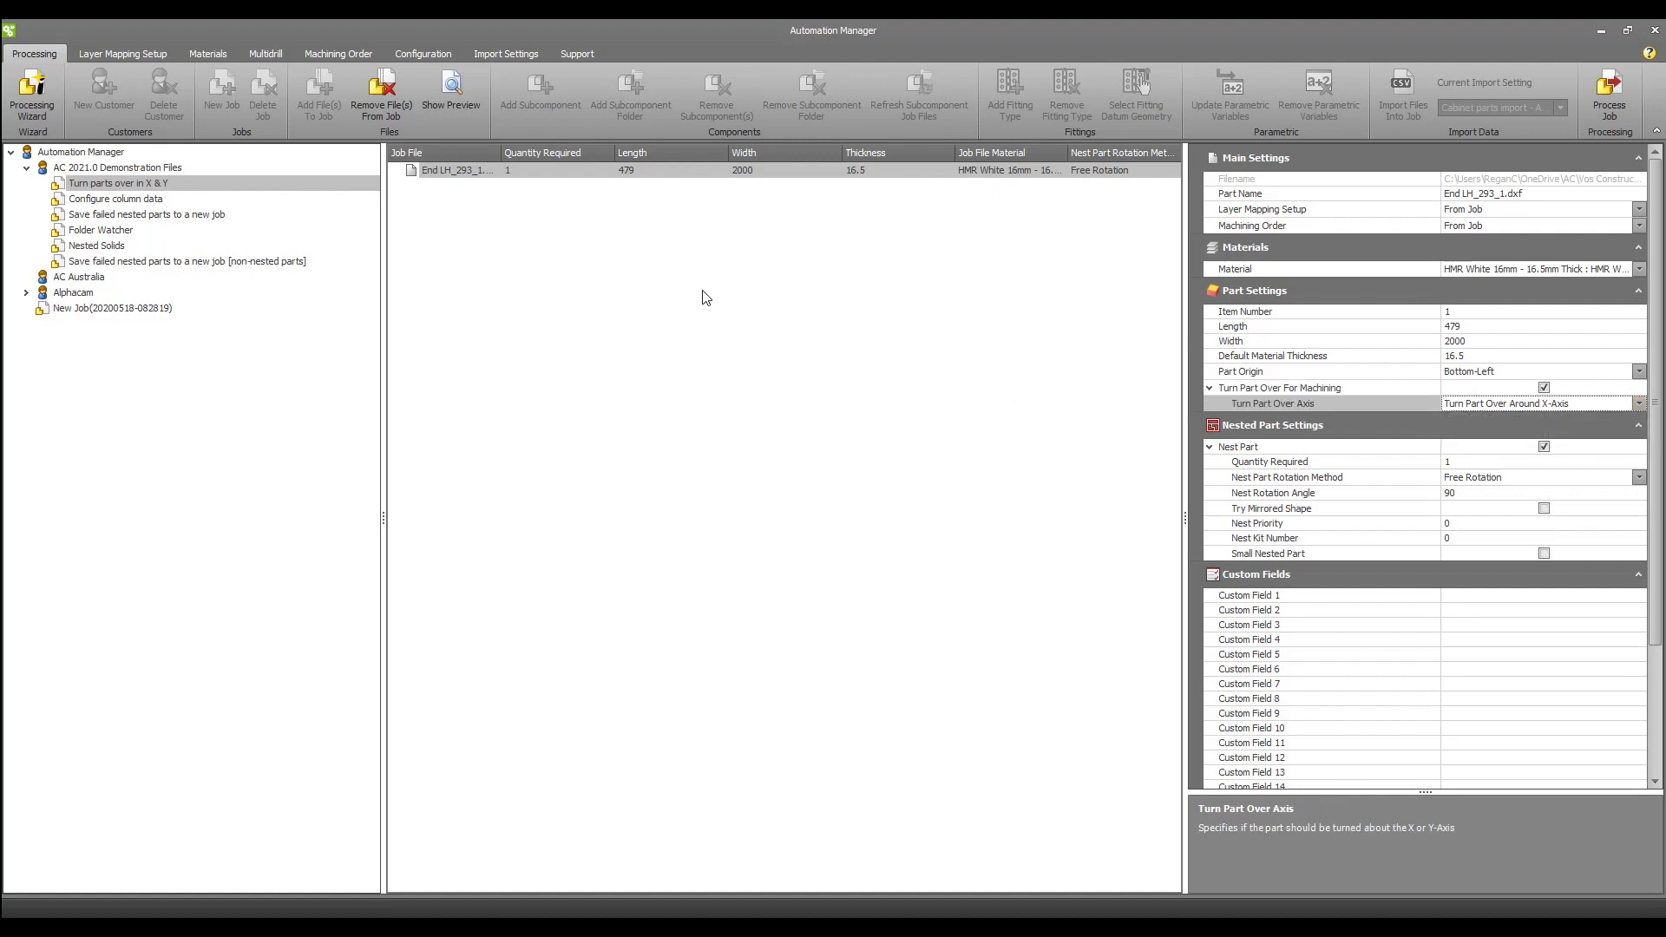
right_click(451, 170)
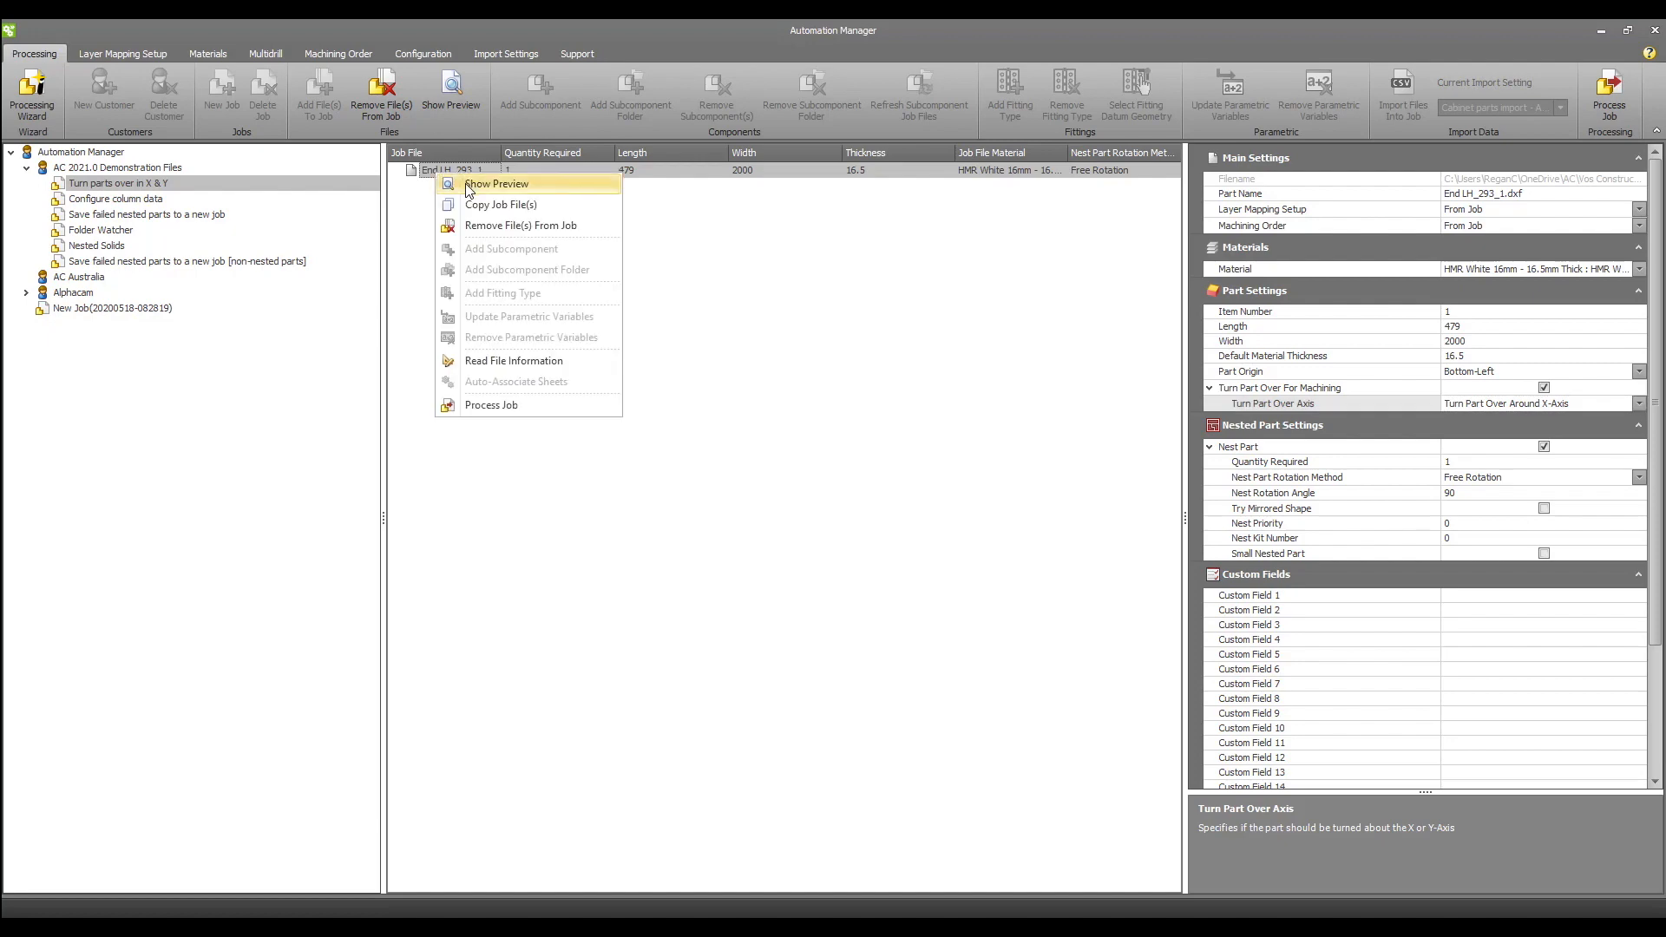
click(495, 183)
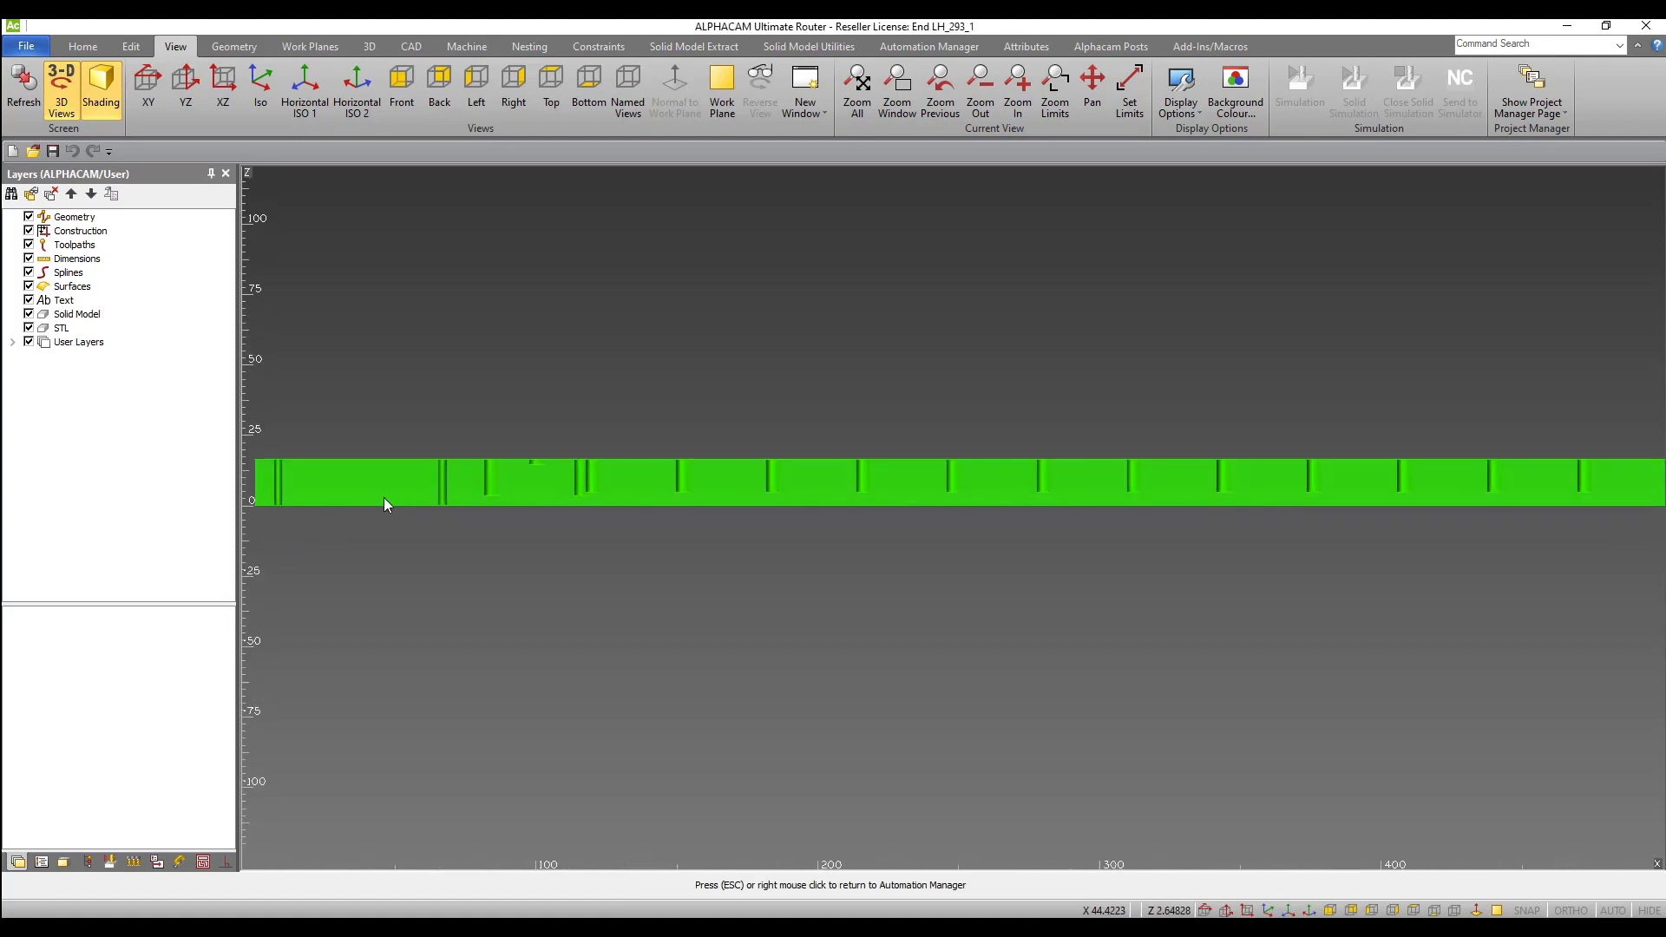
mouse_move(812, 562)
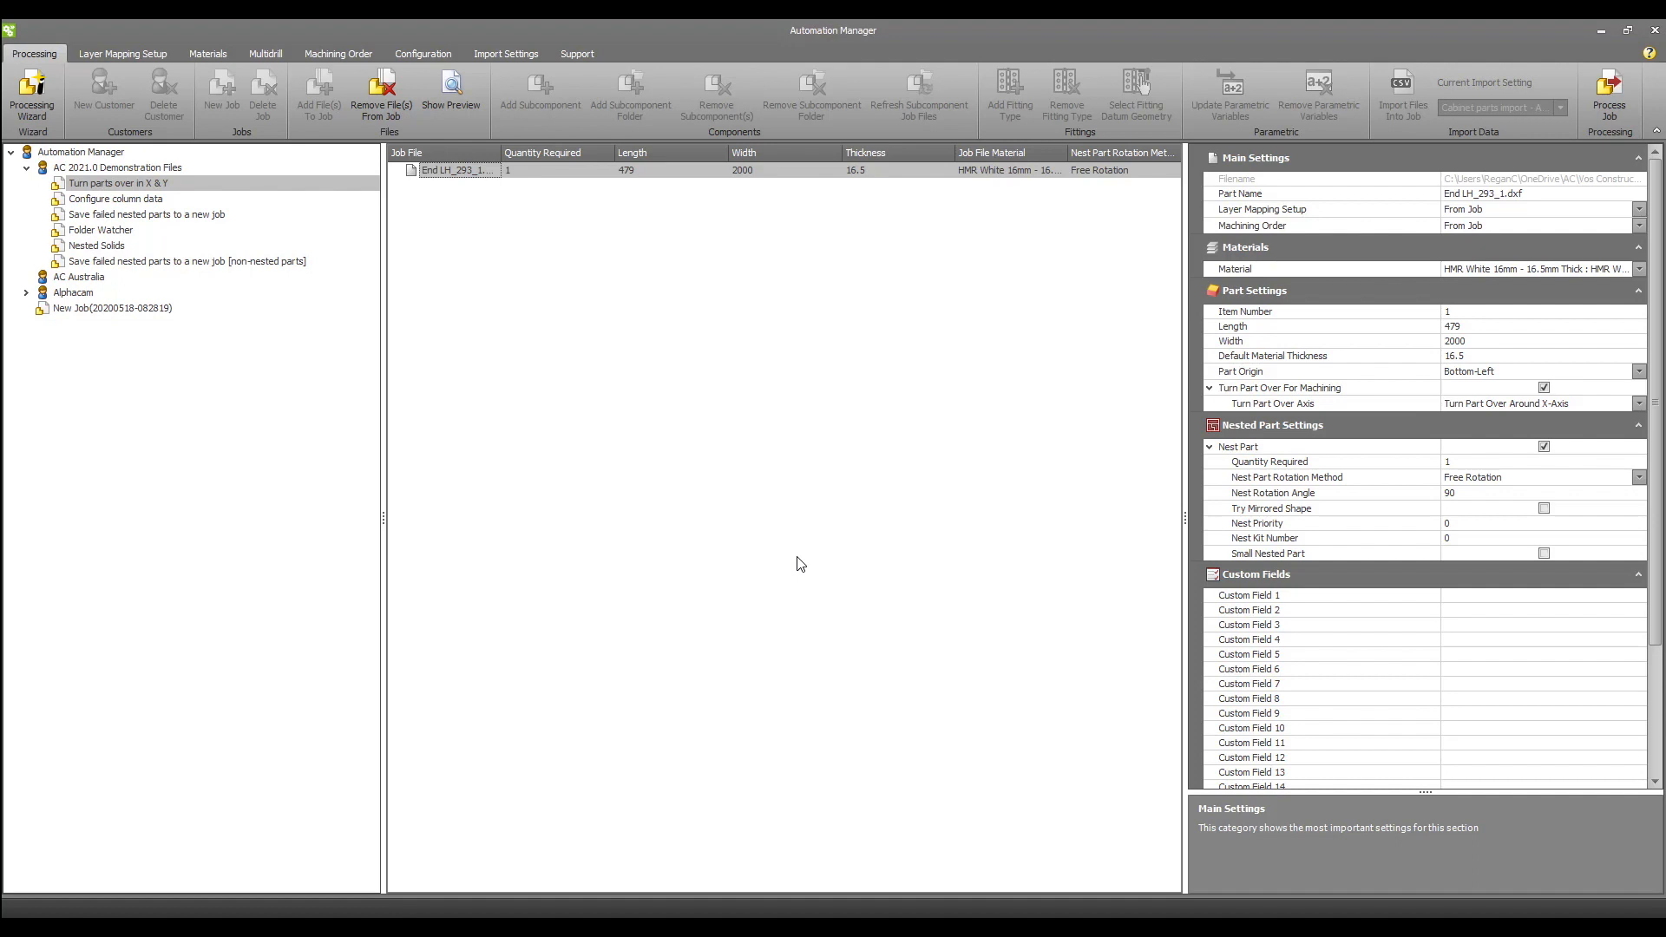
mouse_move(632, 323)
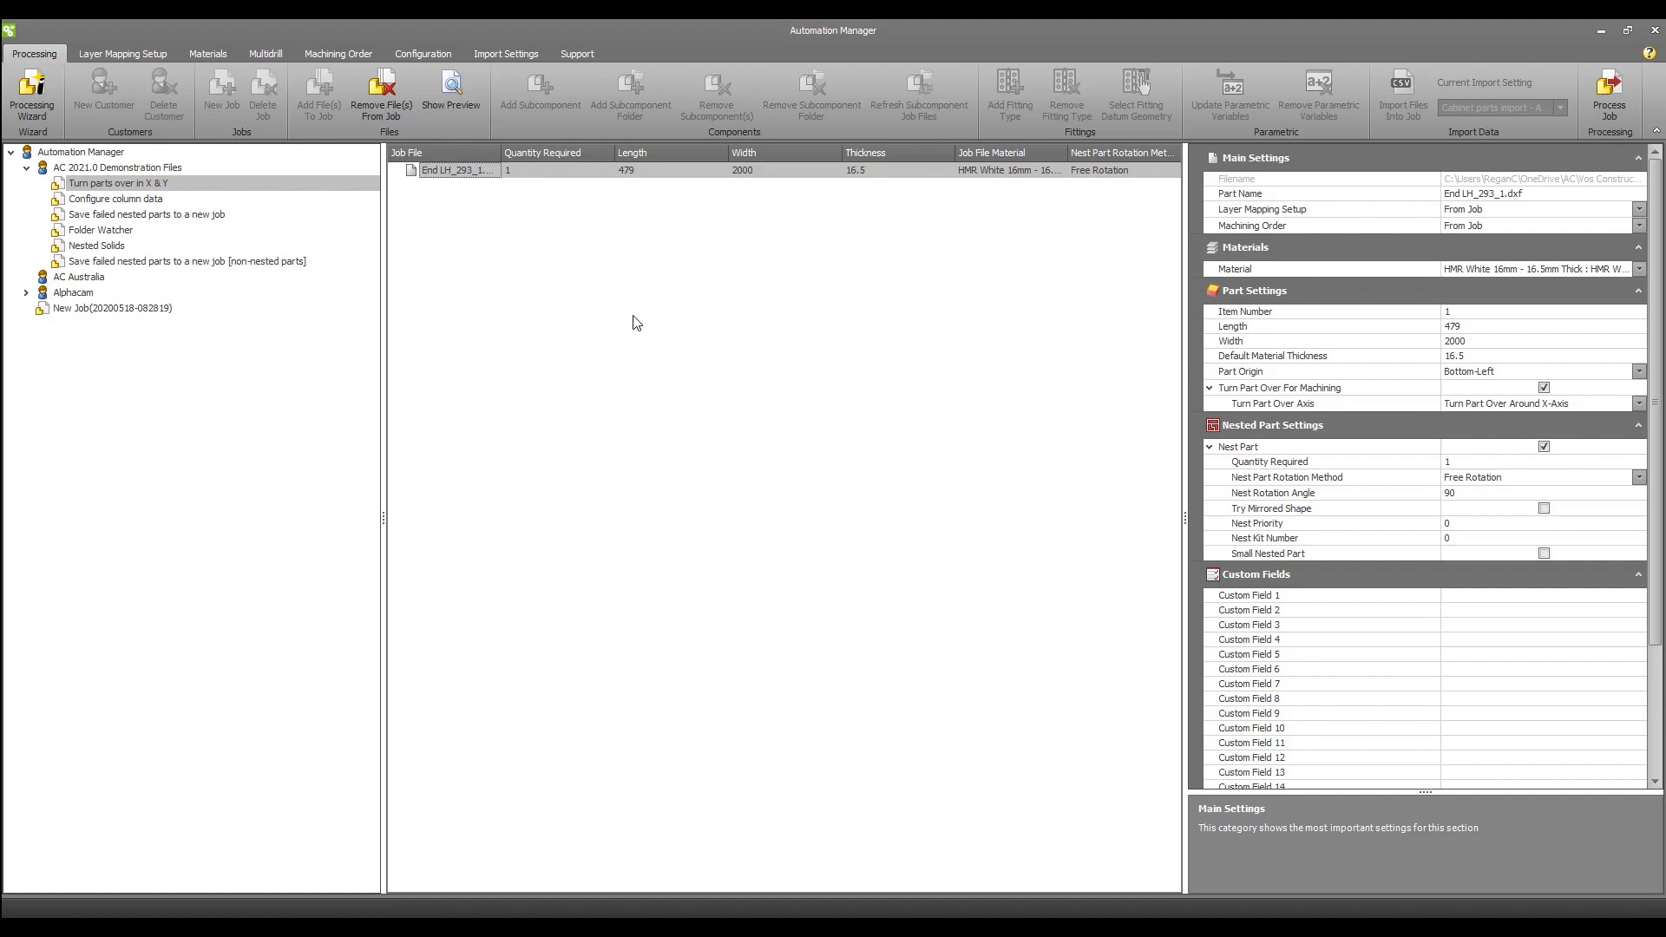
In Import Settings, add a column field and open the field-name choices for column 9.
click(506, 53)
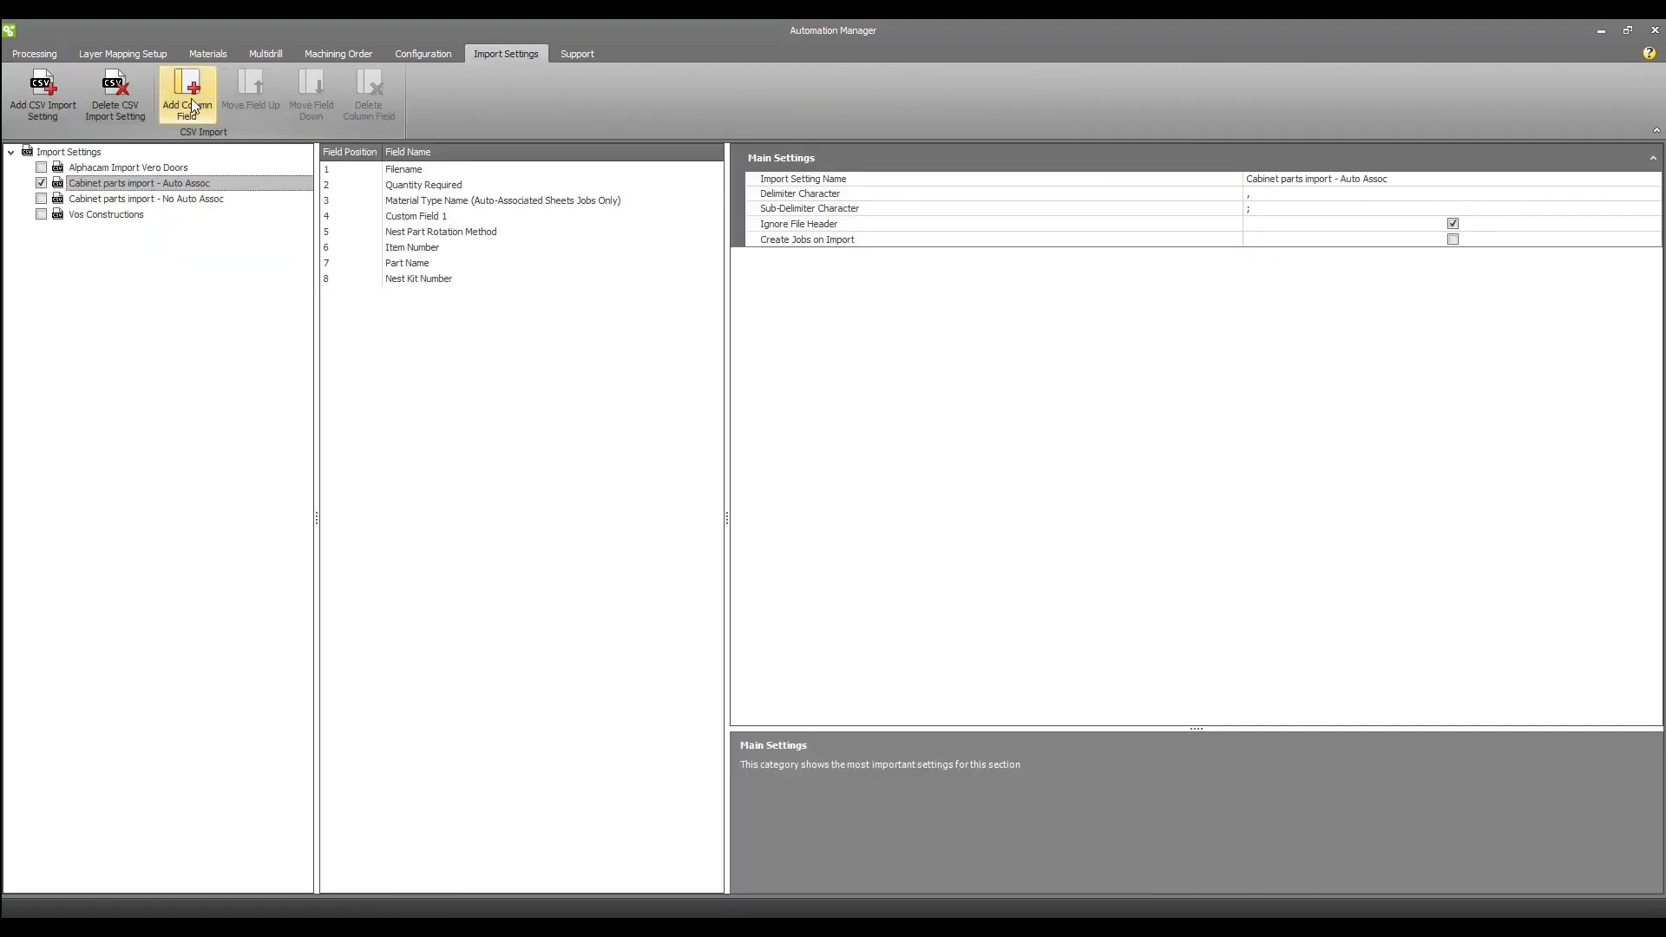
click(186, 96)
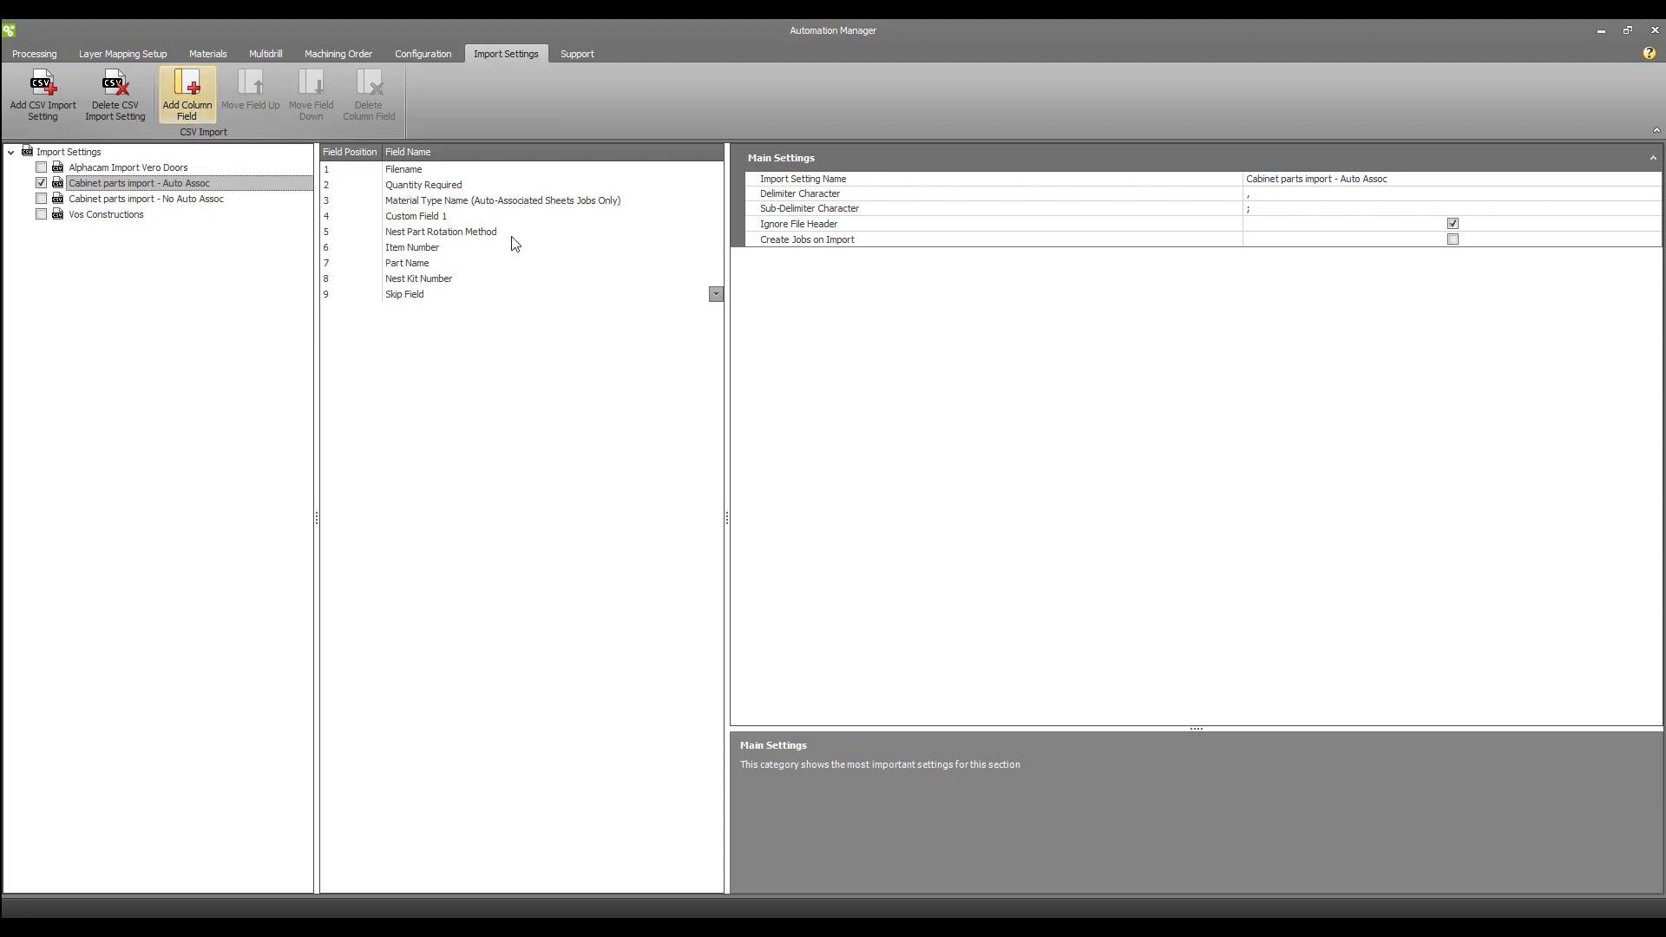
click(715, 295)
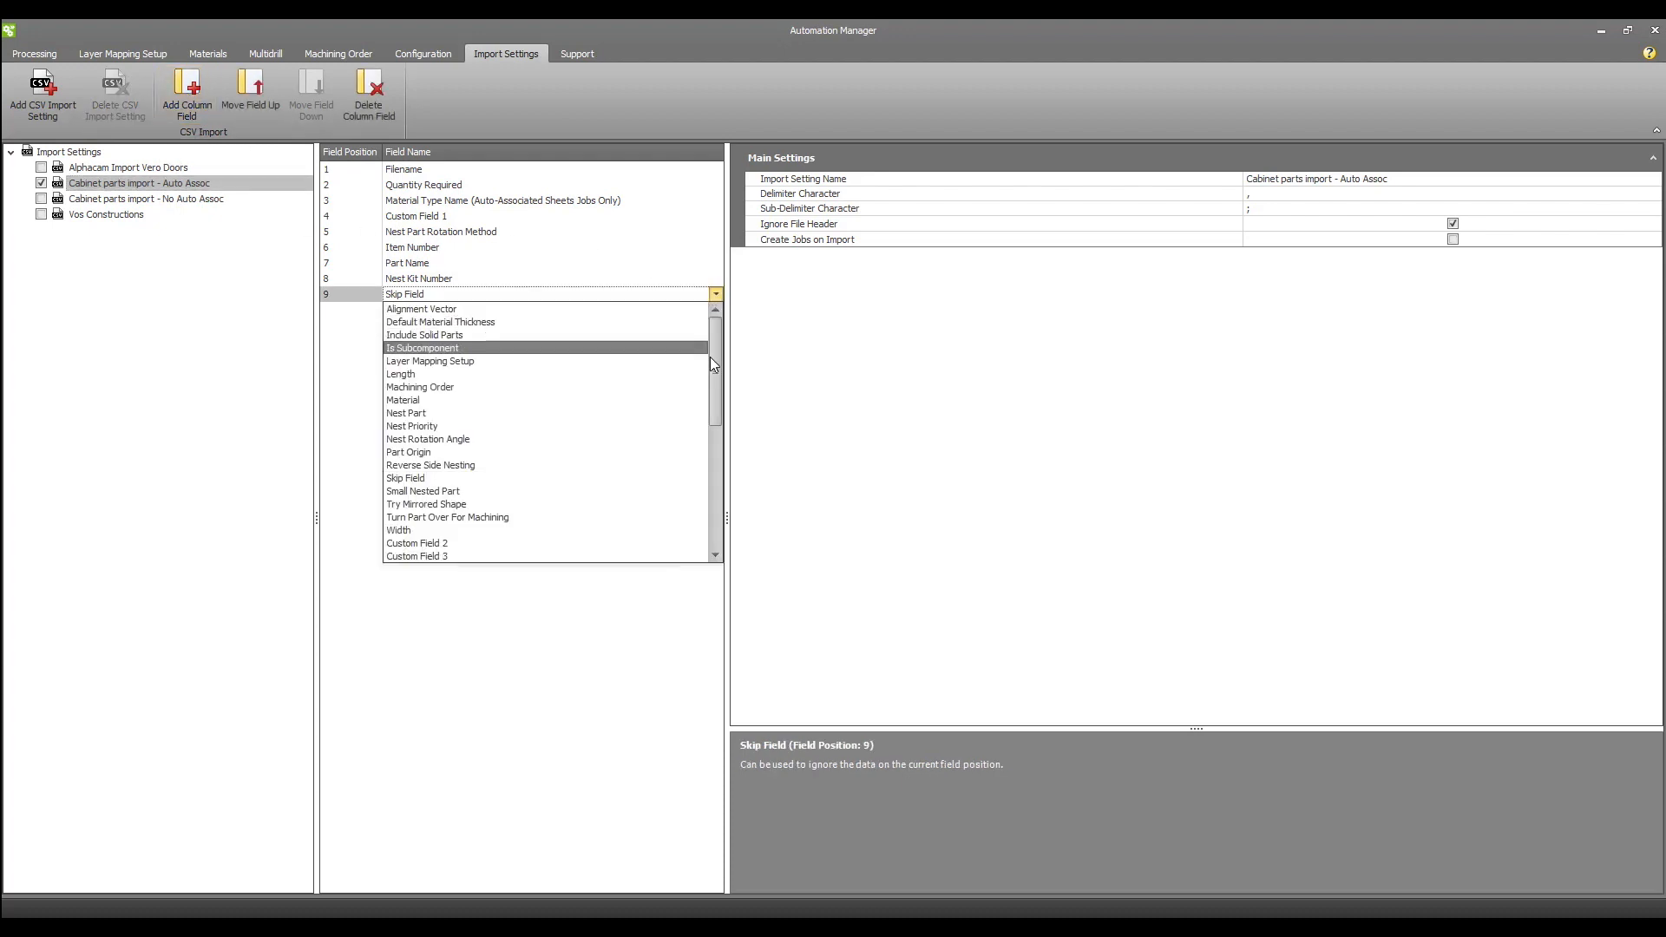